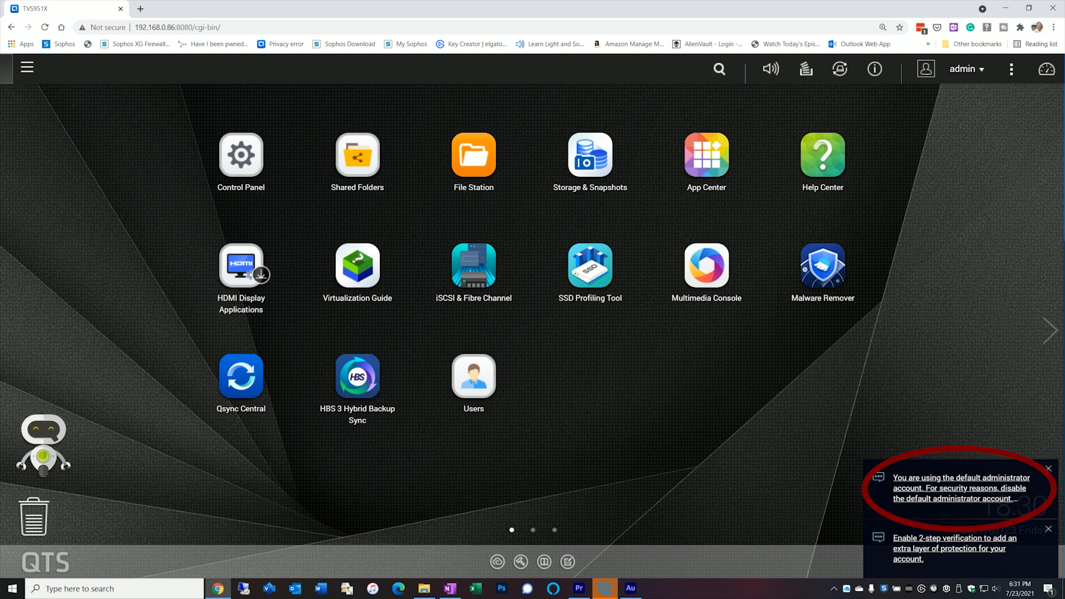
{"action": "mouse_move", "coordinate": [944, 437]}
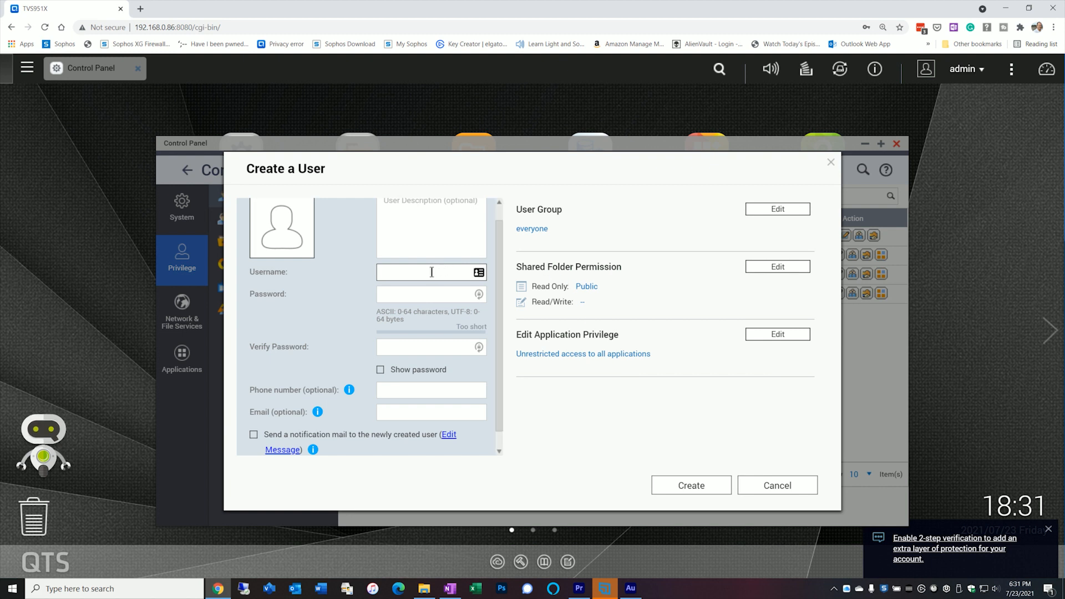
- Create user NewAdmin, described as Administrator, in the administrators group
{"action": "left_click", "coordinate": [431, 272]}
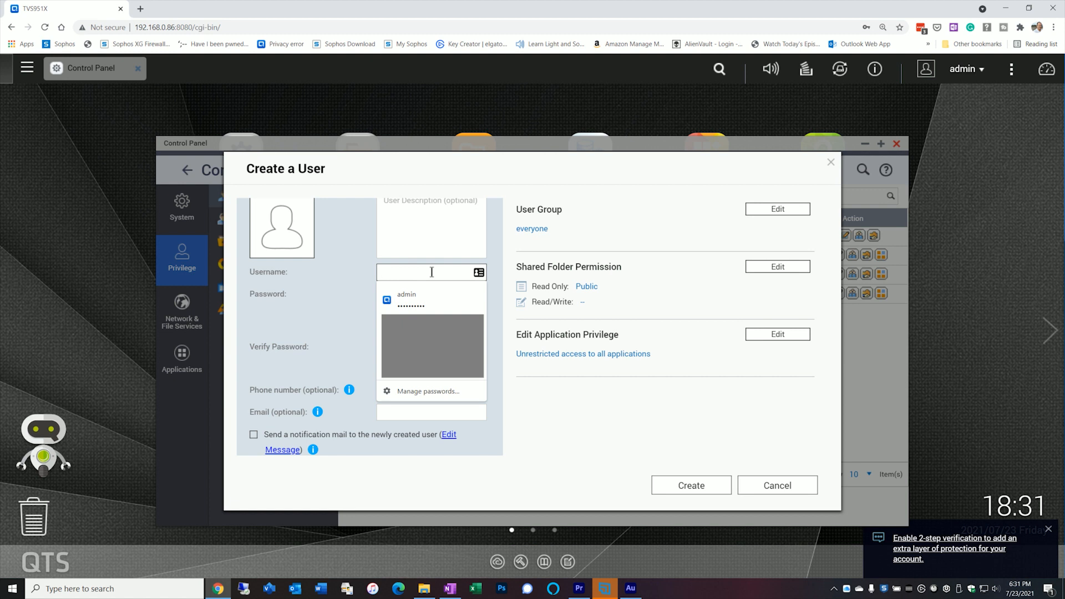
{"action": "type", "text": "NewAdmin"}
{"action": "left_click", "coordinate": [432, 228]}
{"action": "type", "text": "Administrator"}
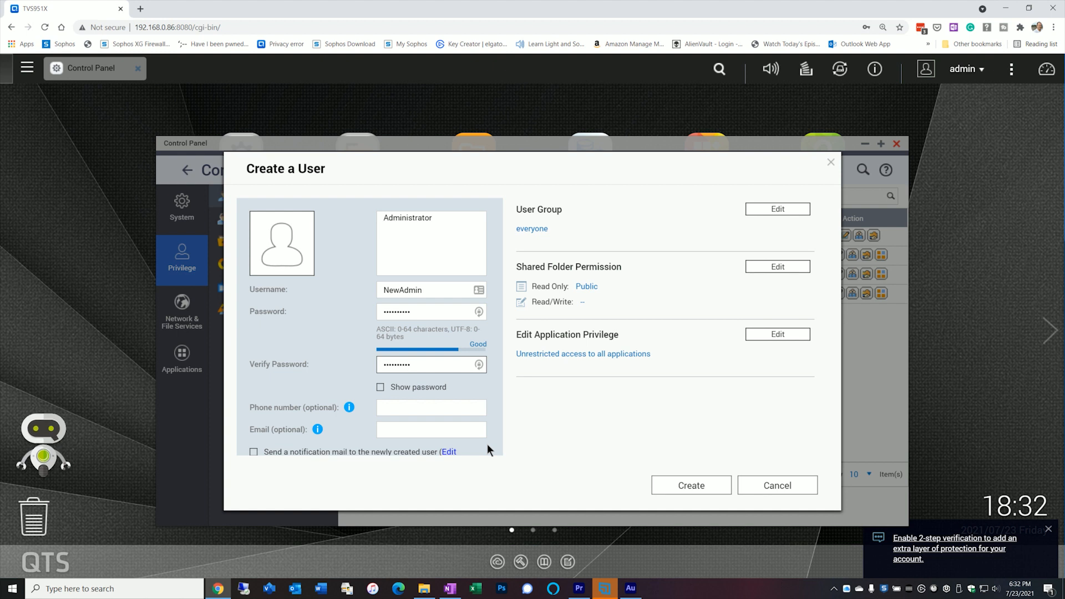
{"action": "mouse_move", "coordinate": [461, 448]}
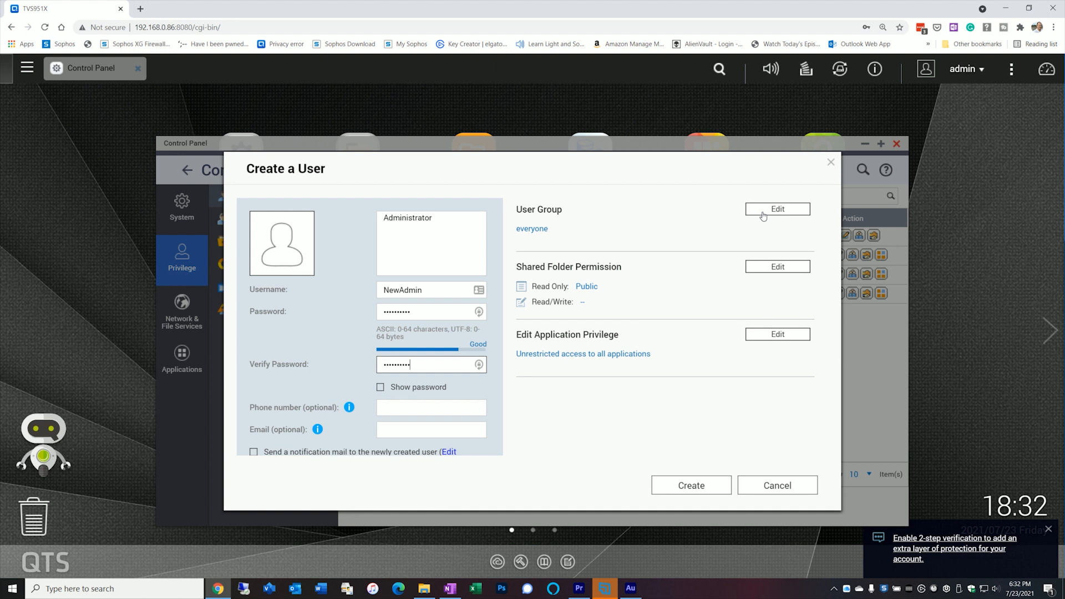
{"action": "left_click", "coordinate": [777, 209]}
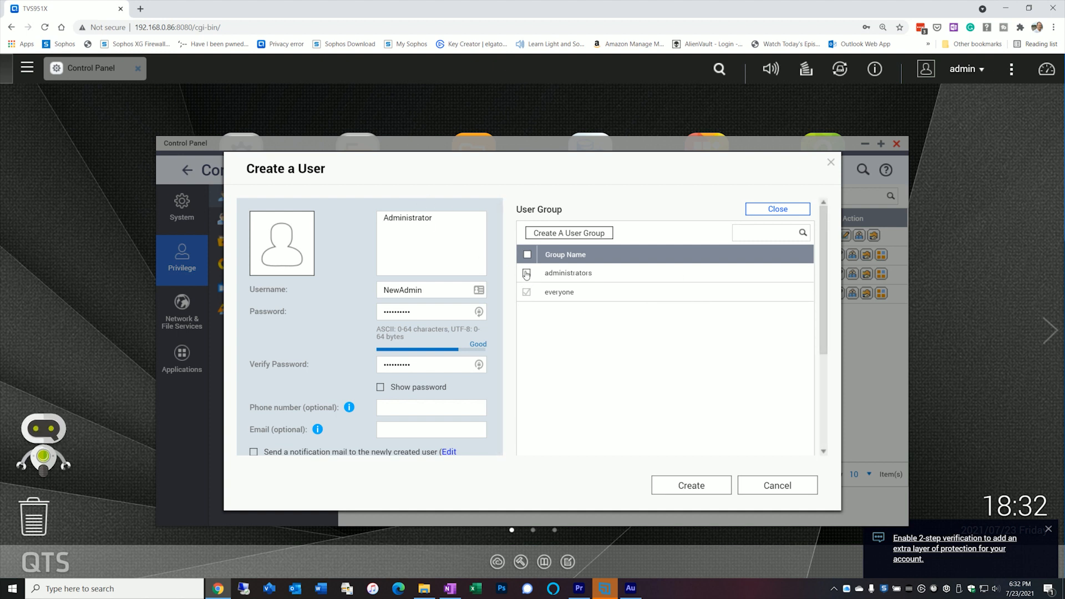
{"action": "left_click", "coordinate": [526, 272]}
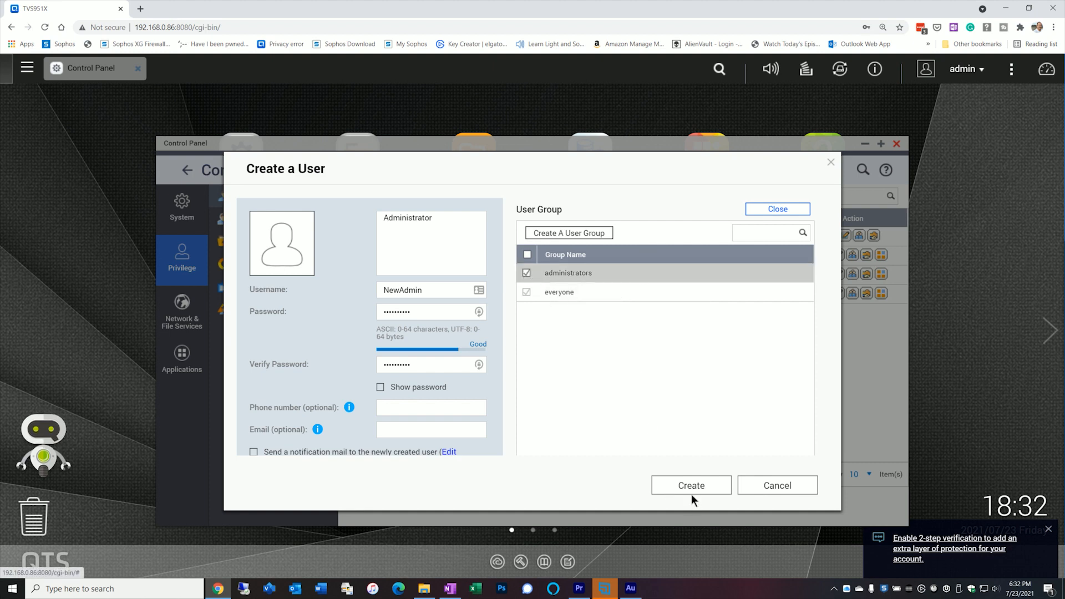
{"action": "left_click", "coordinate": [691, 485]}
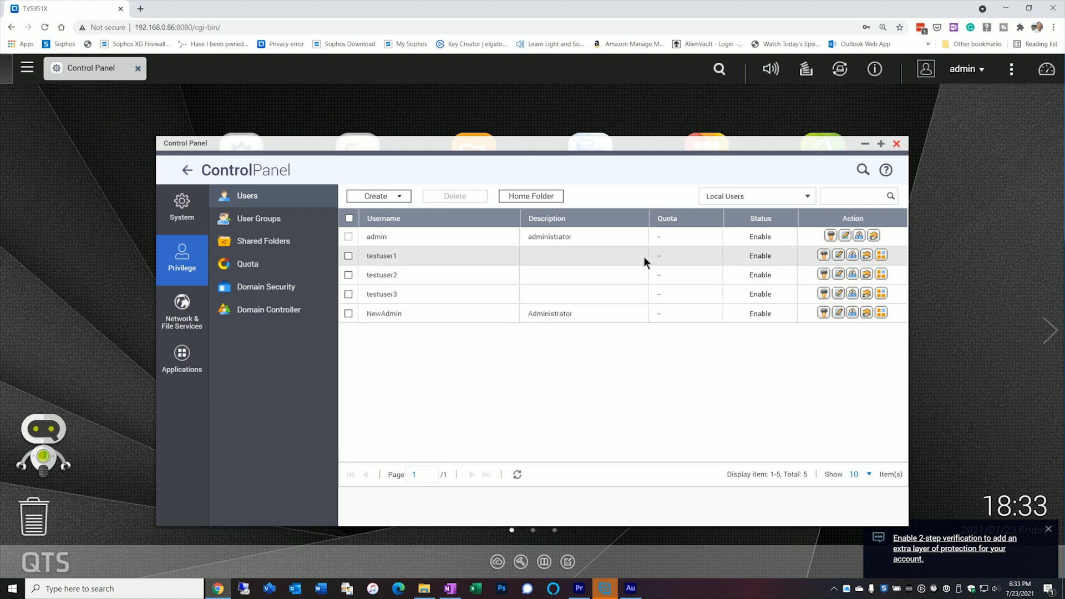
{"action": "mouse_move", "coordinate": [630, 247]}
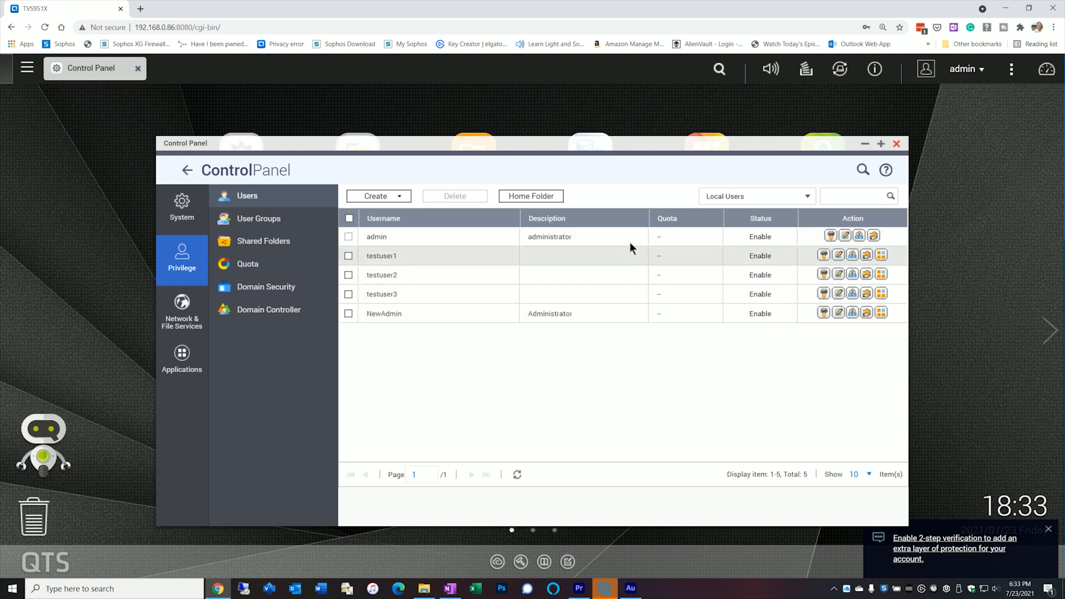
{"action": "mouse_move", "coordinate": [559, 320]}
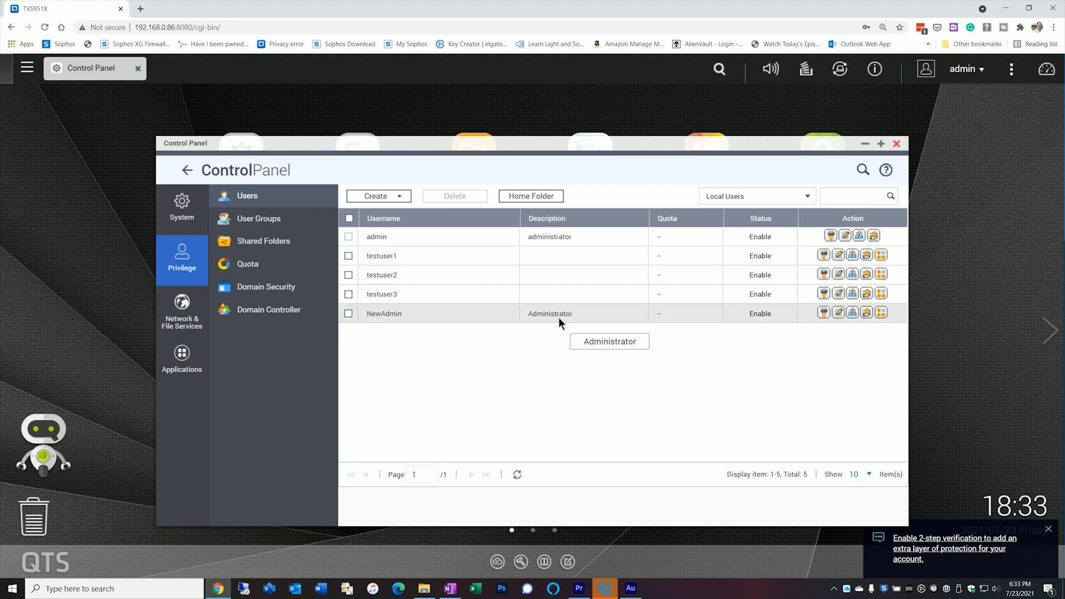
{"action": "mouse_move", "coordinate": [823, 236]}
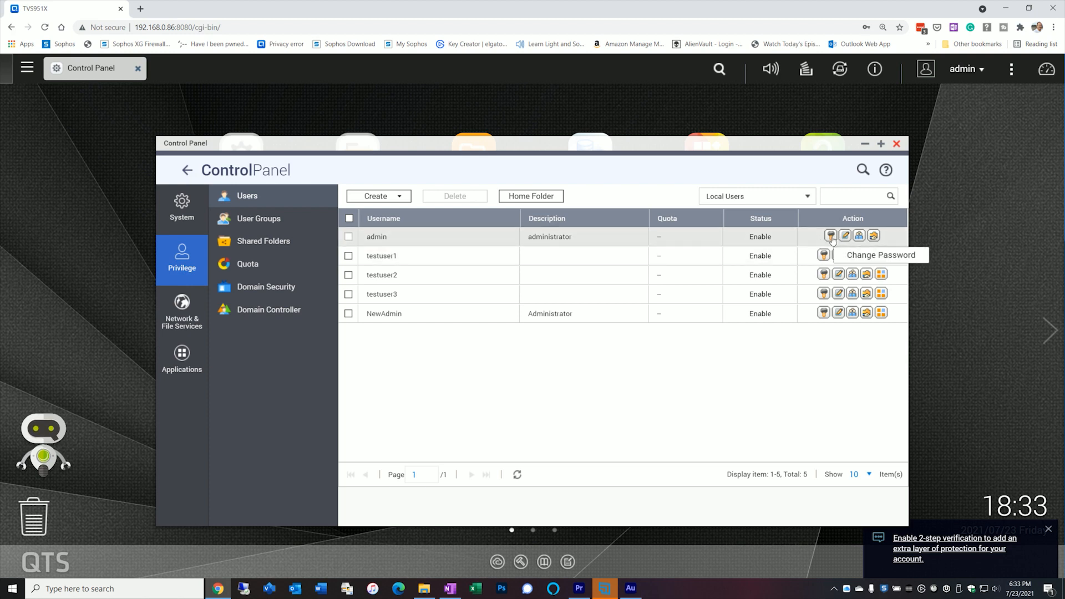
- Open admin's Change Password and Edit Account Profile, cancelling both without changes
{"action": "left_click", "coordinate": [832, 236]}
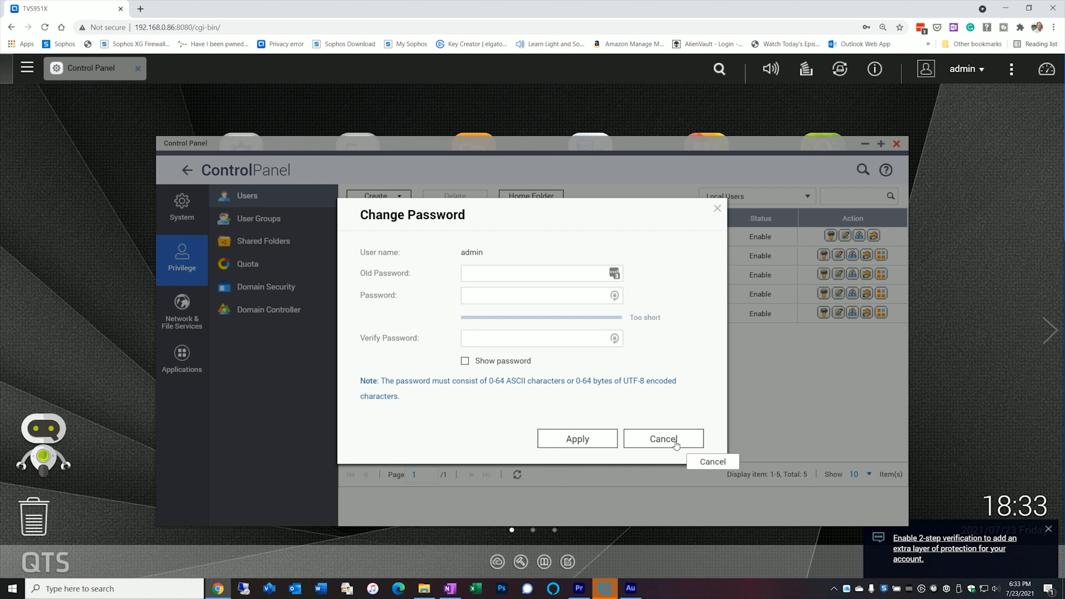
{"action": "left_click", "coordinate": [663, 438]}
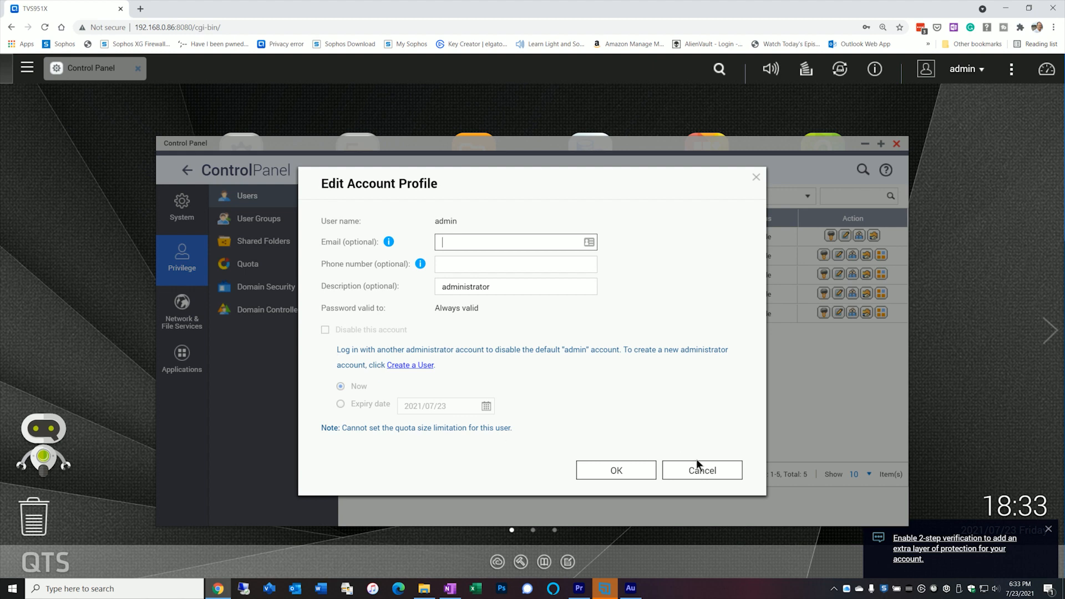
{"action": "left_click", "coordinate": [702, 470]}
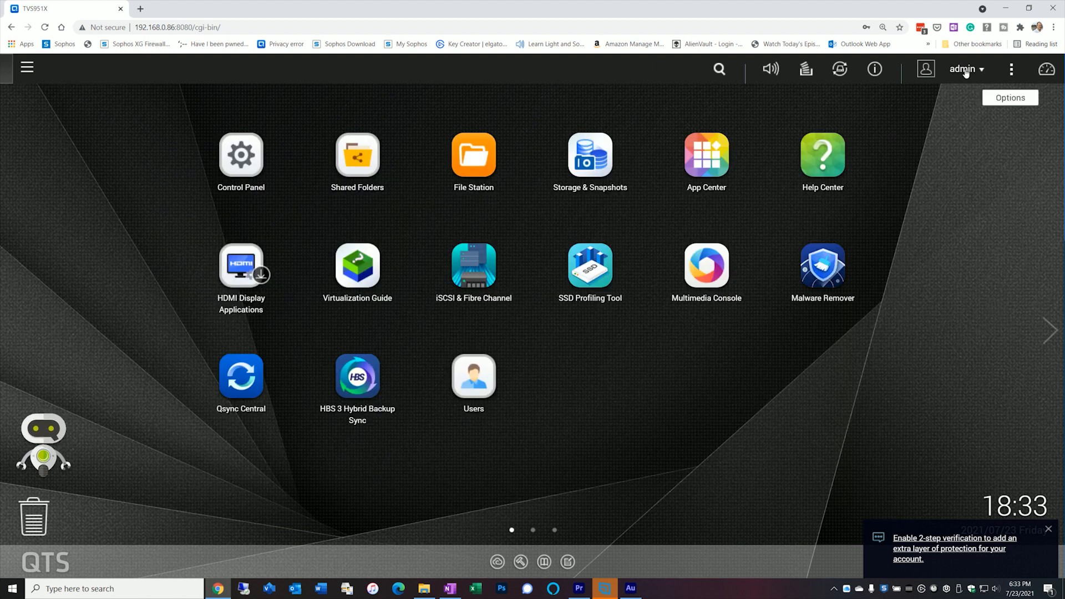
- Open the admin username dropdown menu in the top bar
{"action": "left_click", "coordinate": [964, 69]}
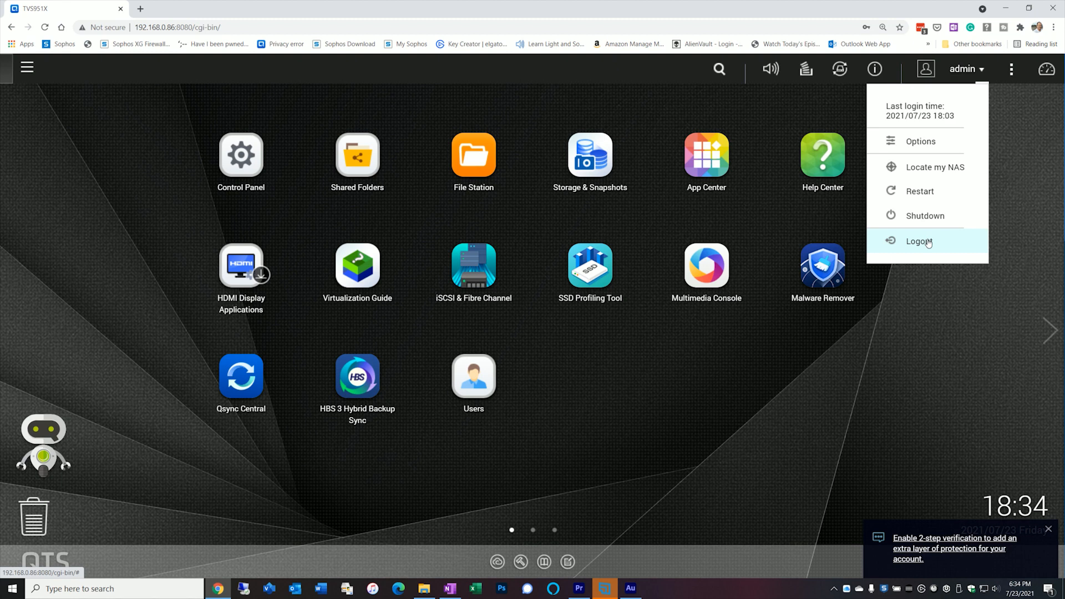
- Log out of admin, sign in as NewAdmin, and dismiss the startup pop-ups
{"action": "left_click", "coordinate": [920, 241]}
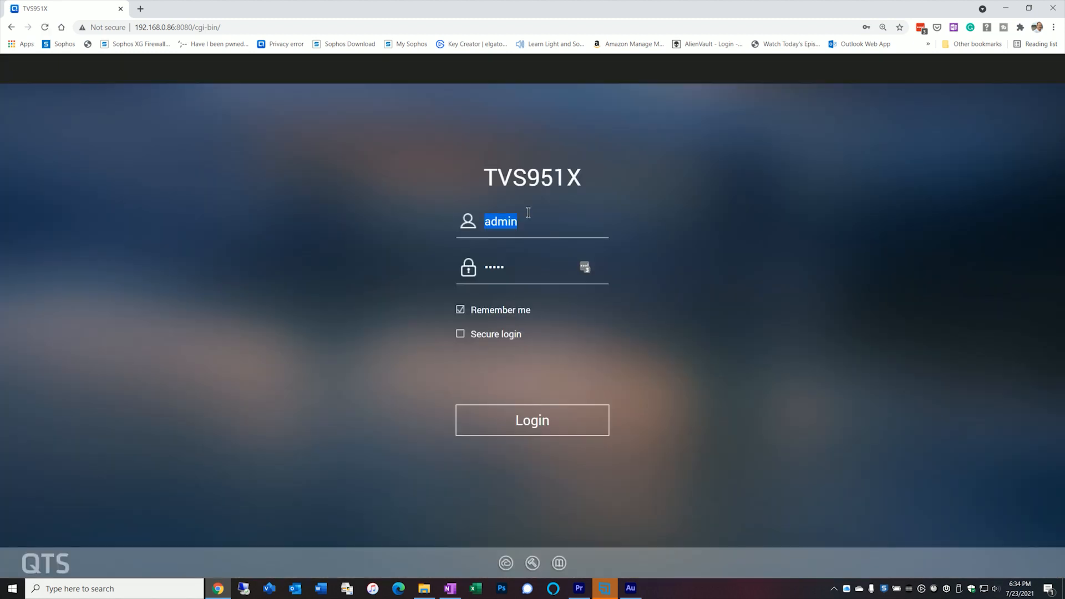
{"action": "type", "text": "N"}
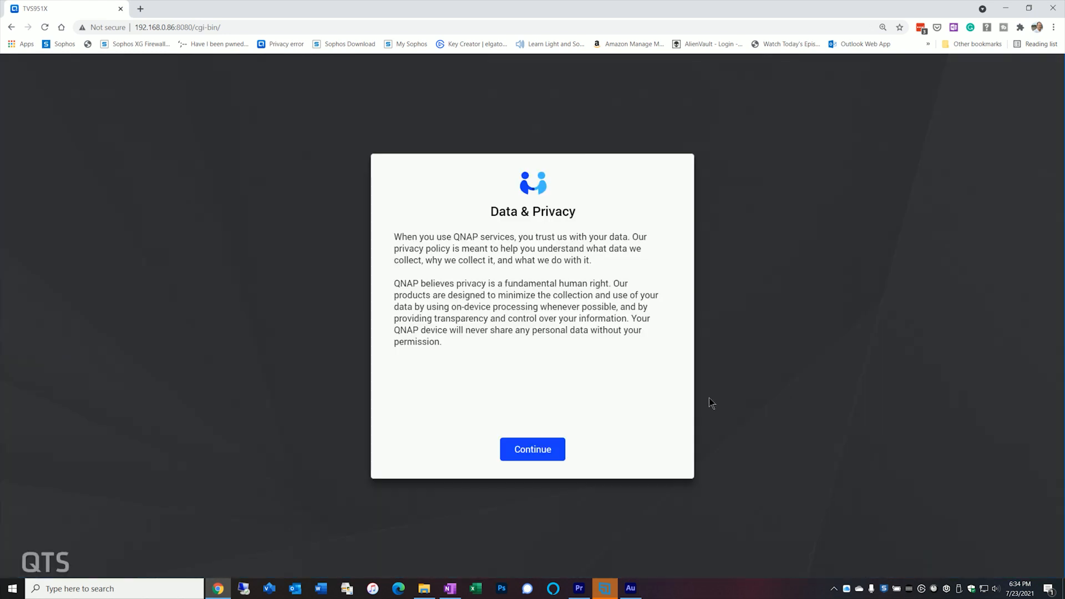
{"action": "mouse_move", "coordinate": [533, 449]}
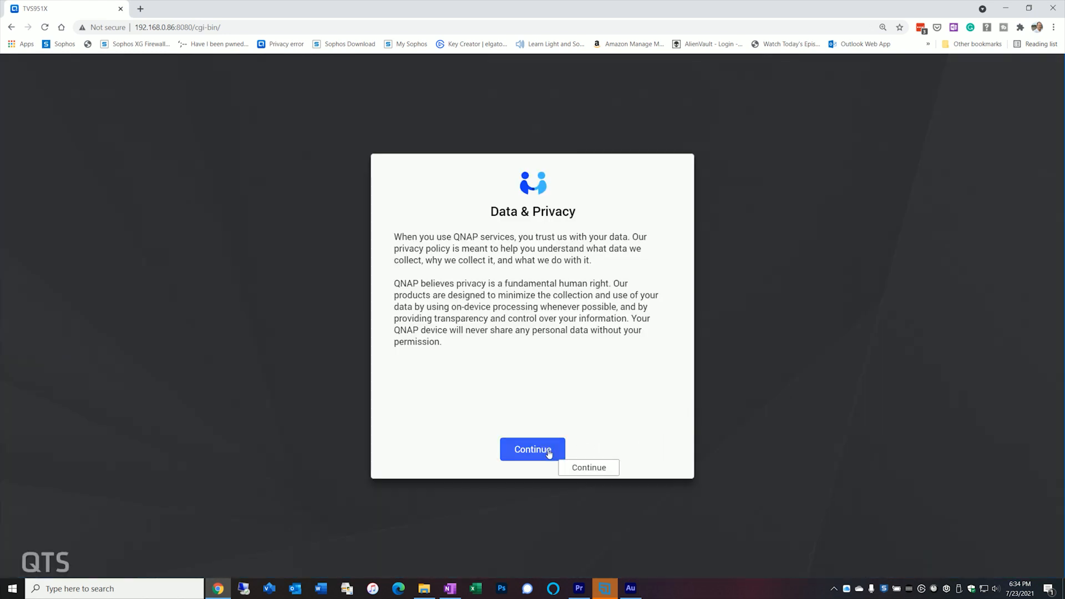
{"action": "left_click", "coordinate": [532, 449]}
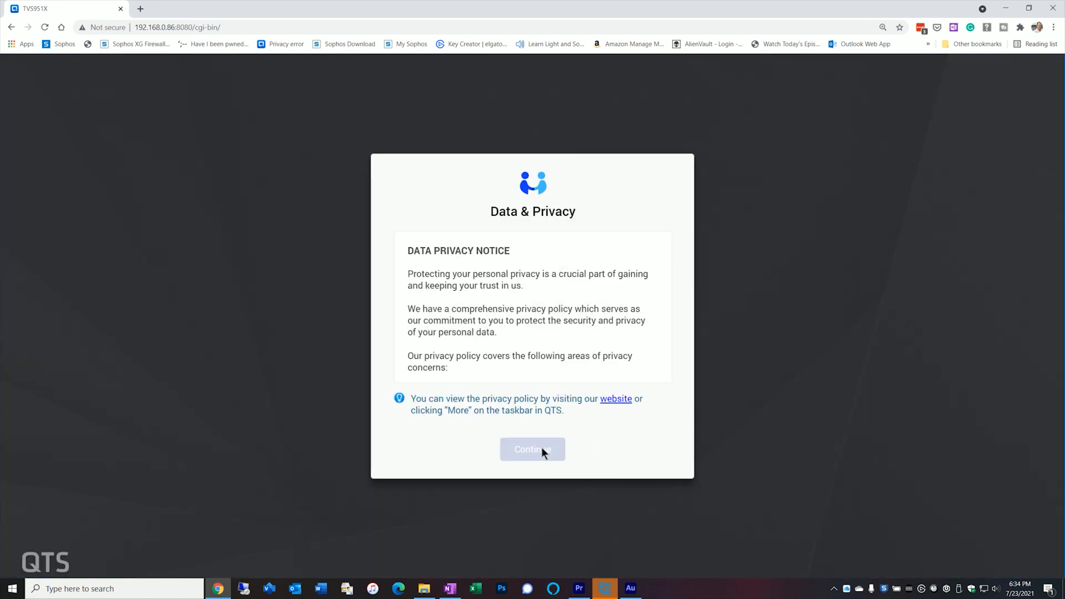
{"action": "left_click", "coordinate": [532, 449]}
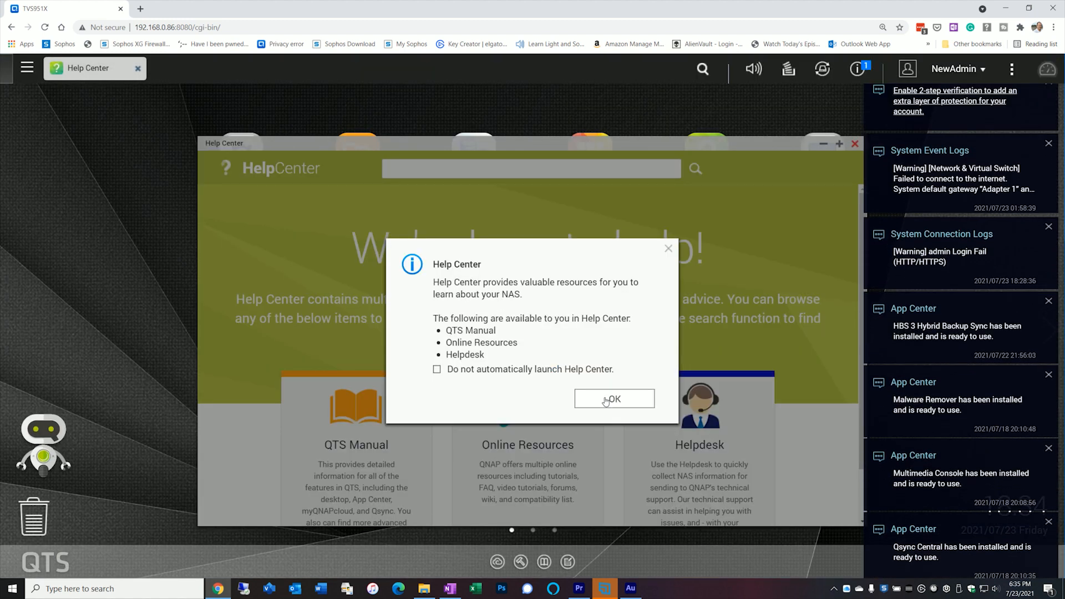
{"action": "left_click", "coordinate": [436, 369]}
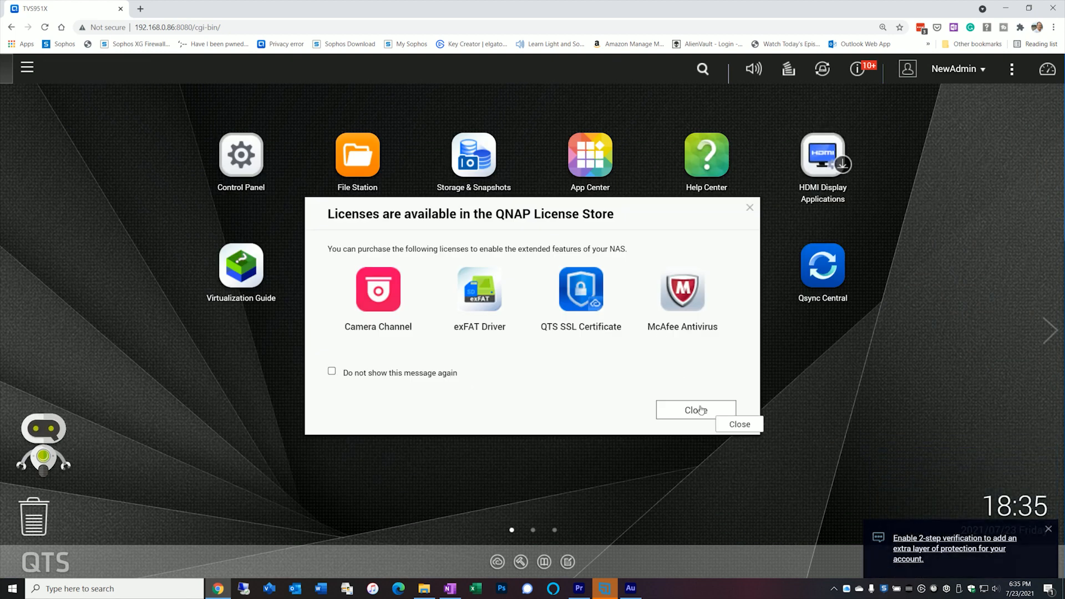
{"action": "left_click", "coordinate": [695, 411]}
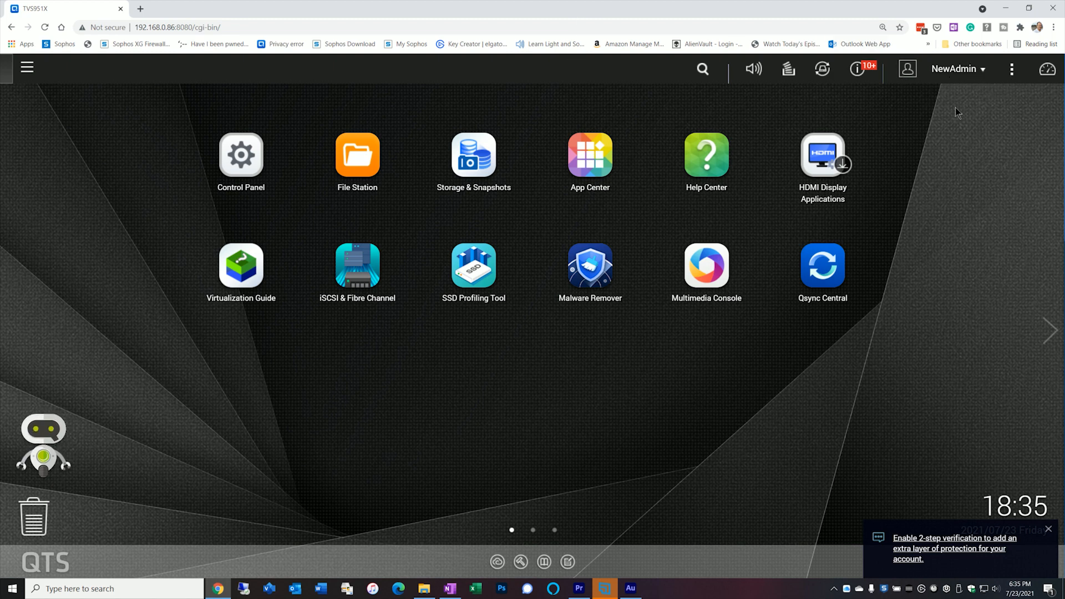
{"action": "mouse_move", "coordinate": [954, 98]}
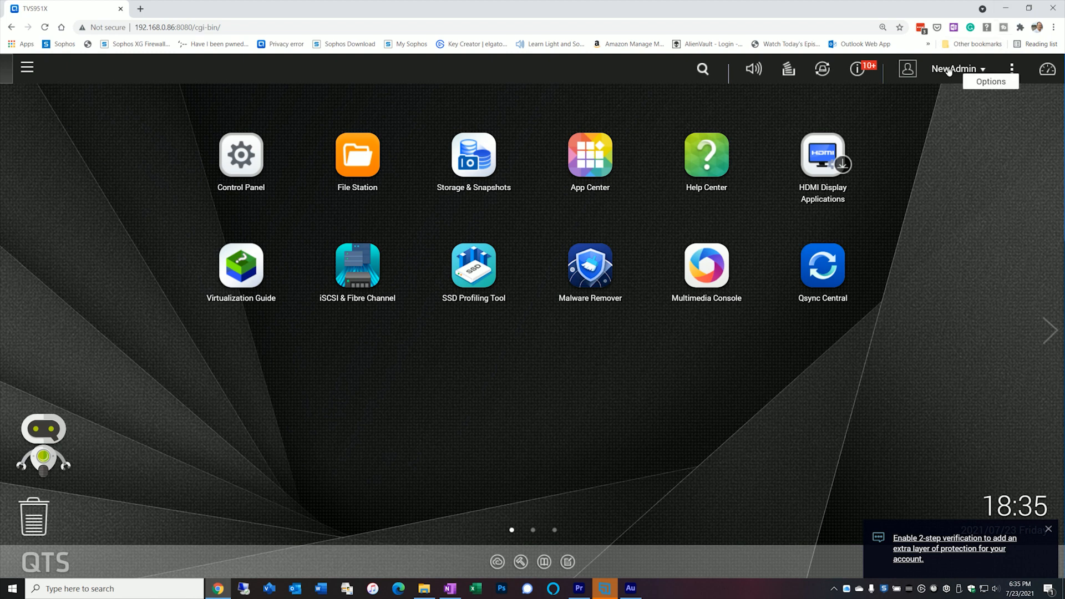
{"action": "mouse_move", "coordinate": [950, 72]}
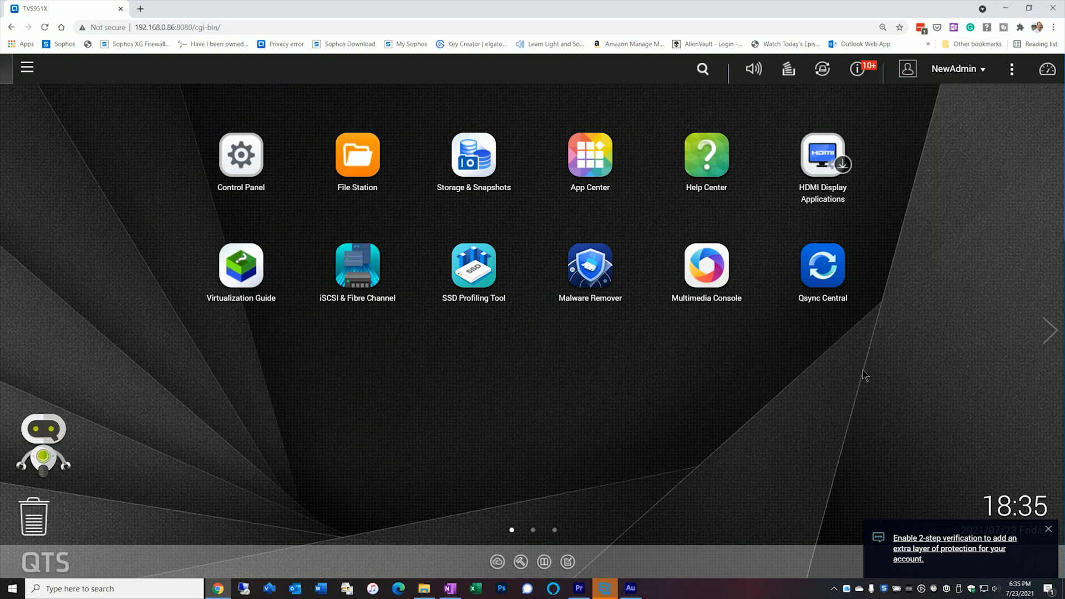
{"action": "mouse_move", "coordinate": [703, 69]}
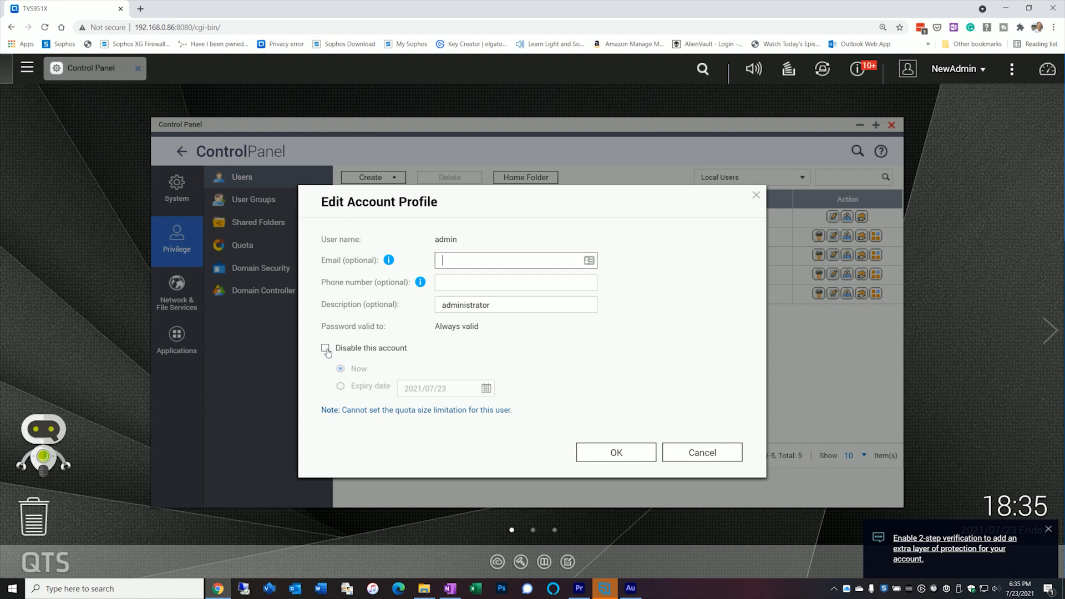
- Disable the admin account, effective now
{"action": "left_click", "coordinate": [326, 348]}
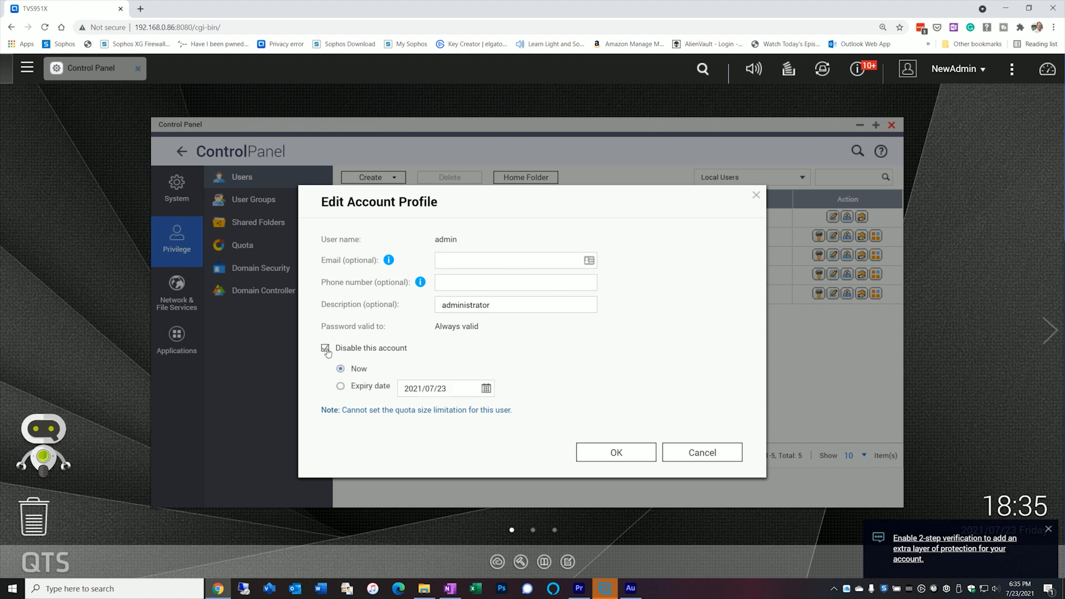
{"action": "left_click", "coordinate": [615, 453]}
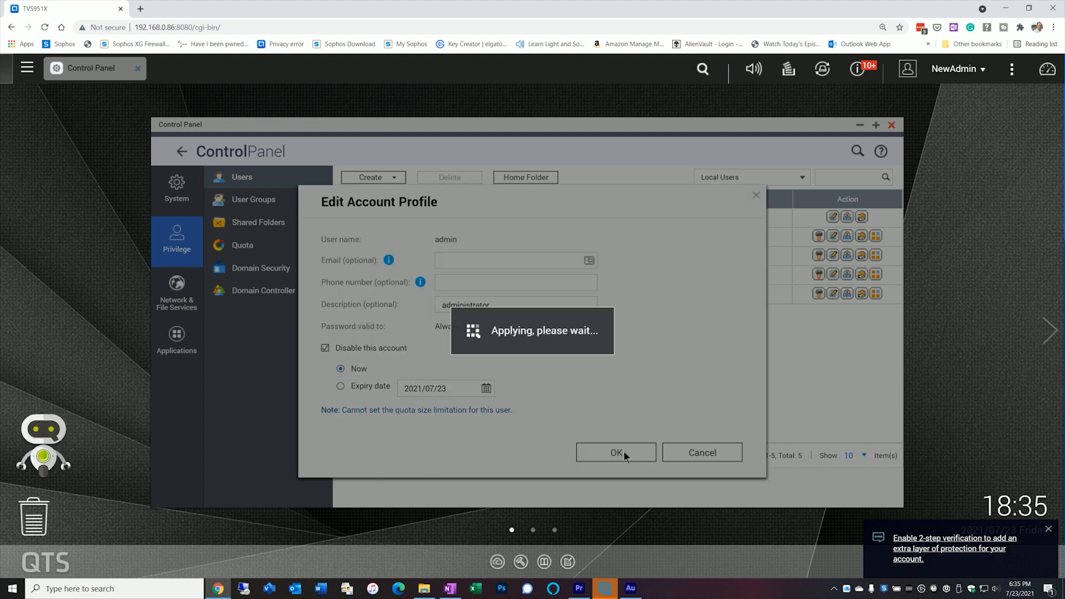
{"action": "left_click", "coordinate": [616, 453]}
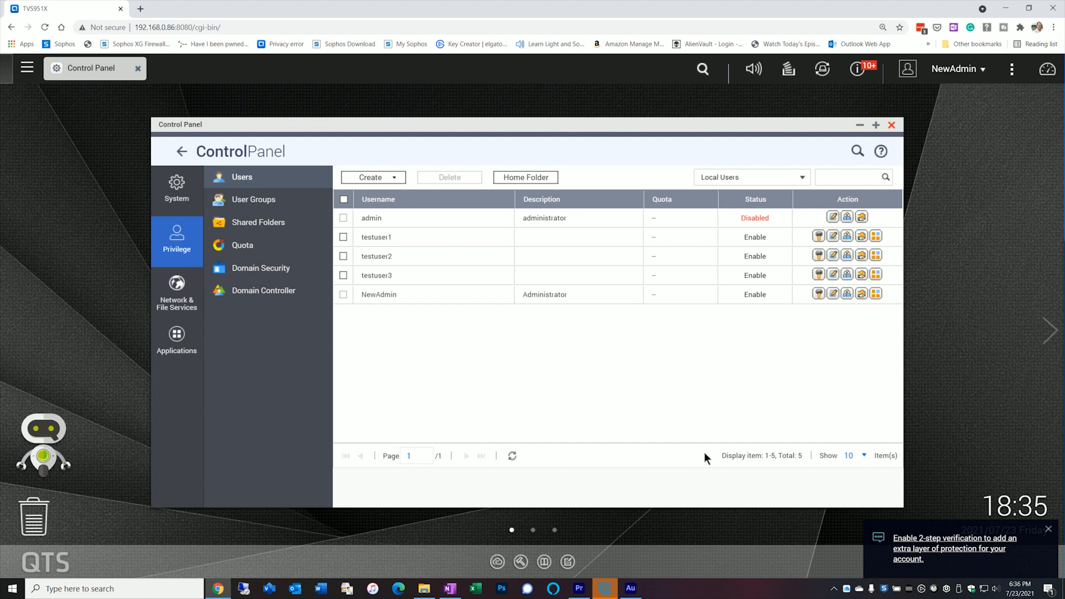
{"action": "mouse_move", "coordinate": [624, 162]}
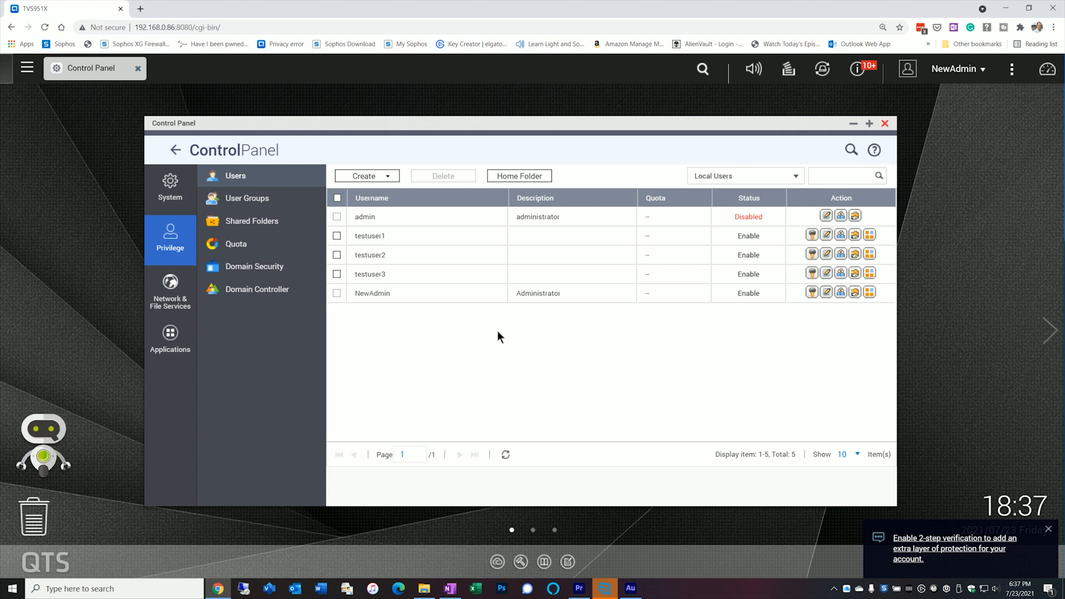
- Switch to User Groups to view the administrators and everyone groups
{"action": "left_click", "coordinate": [246, 198]}
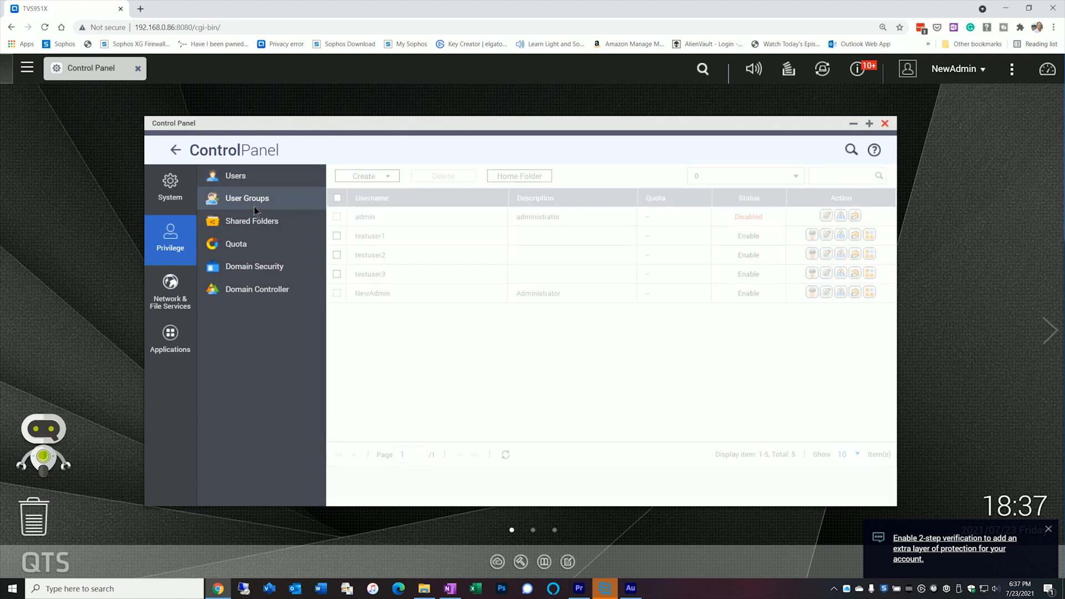
{"action": "left_click", "coordinate": [247, 197]}
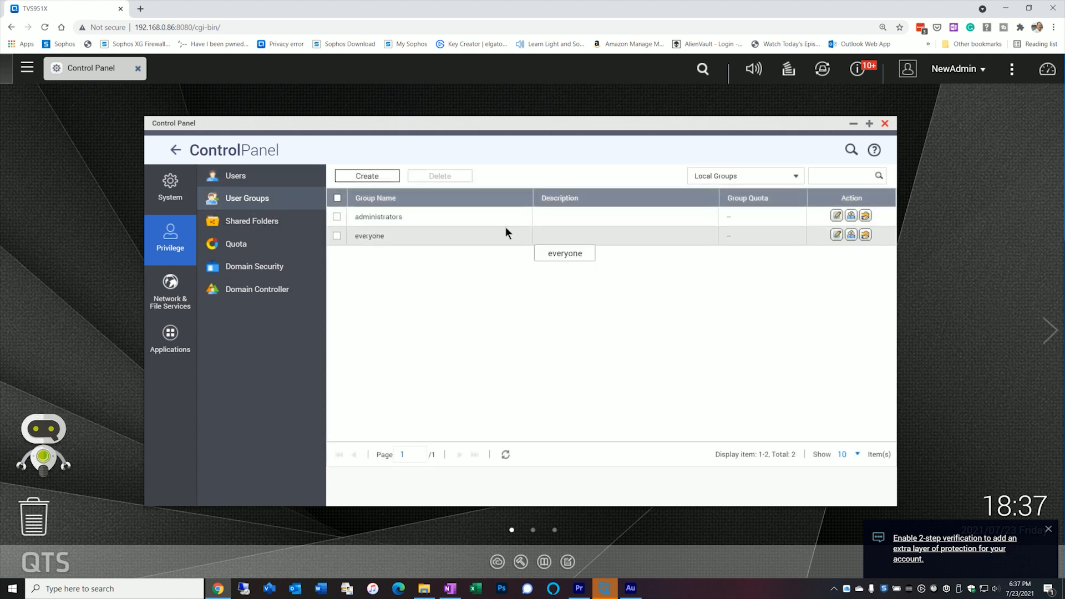
{"action": "mouse_move", "coordinate": [608, 236]}
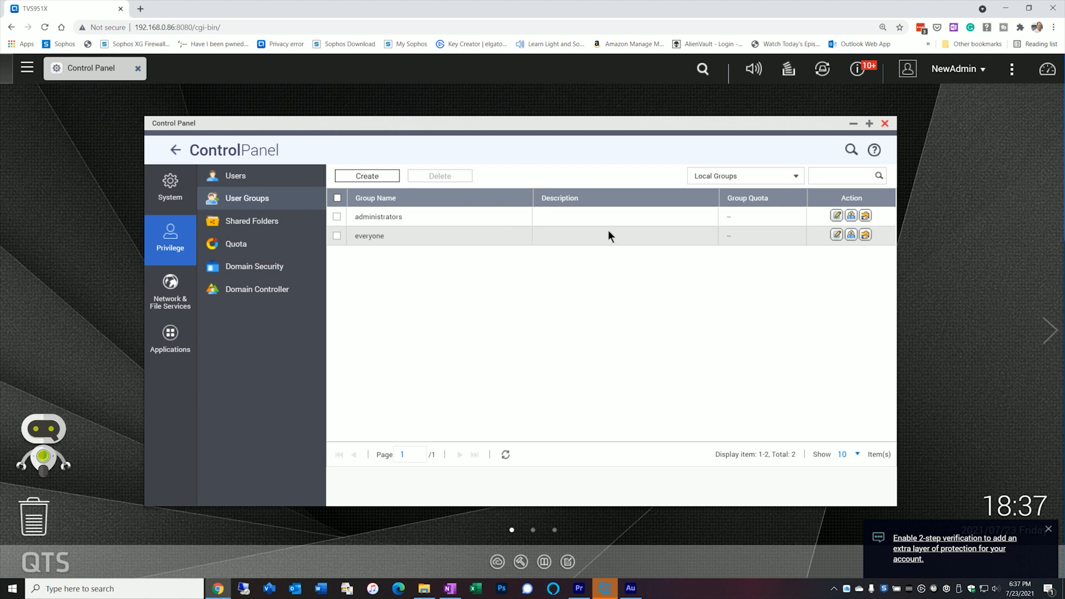
{"action": "mouse_move", "coordinate": [624, 243]}
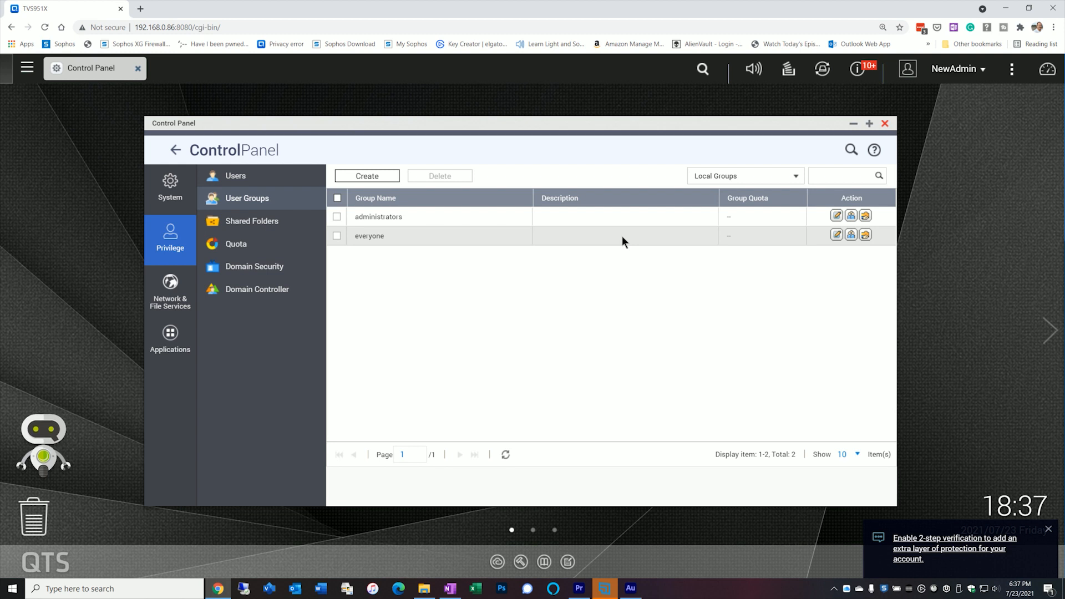
{"action": "mouse_move", "coordinate": [534, 168]}
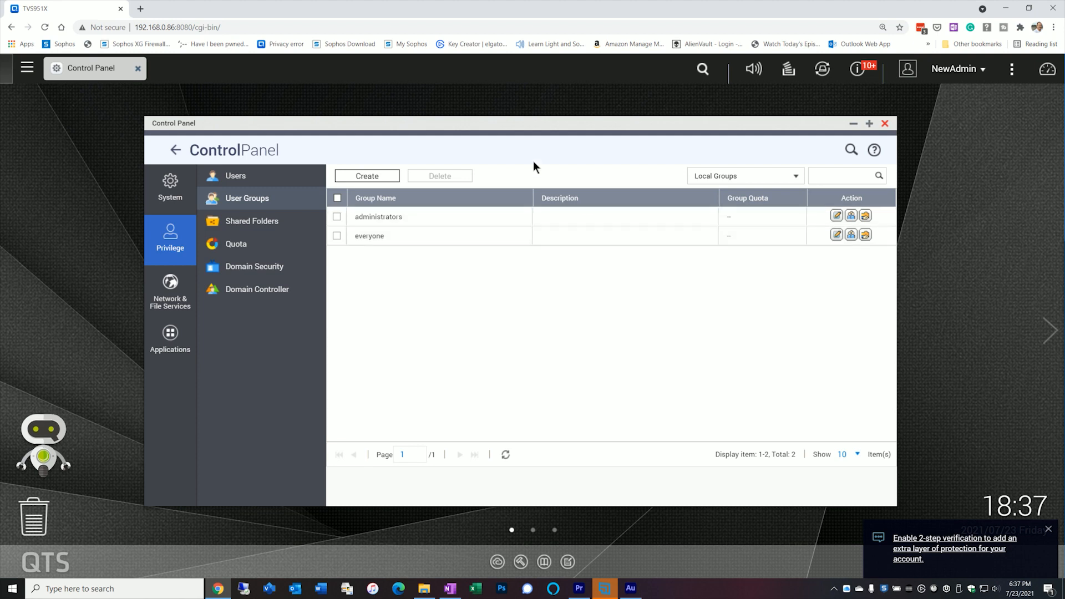
- Create group Test, described as 'Test Group', with testuser1 and testuser2 assigned
{"action": "left_click", "coordinate": [366, 175]}
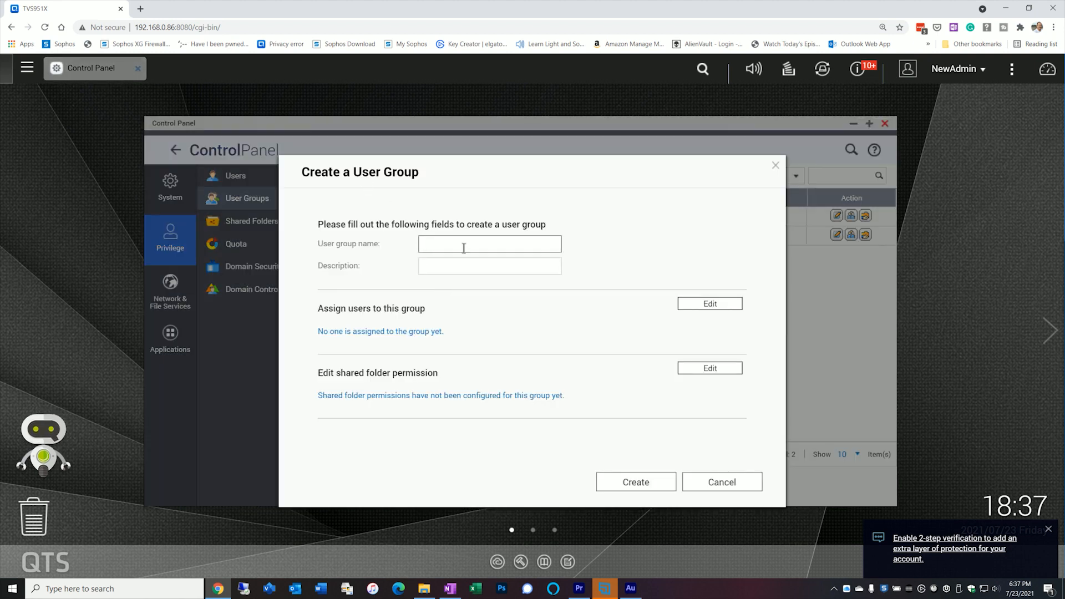
{"action": "type", "text": "Tes"}
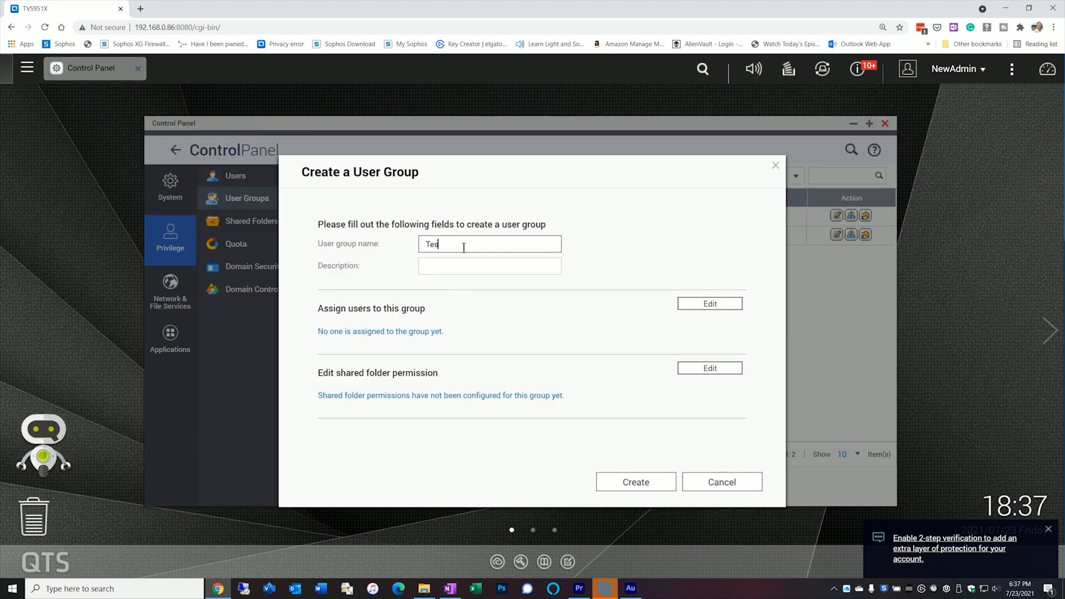
{"action": "left_click", "coordinate": [490, 265]}
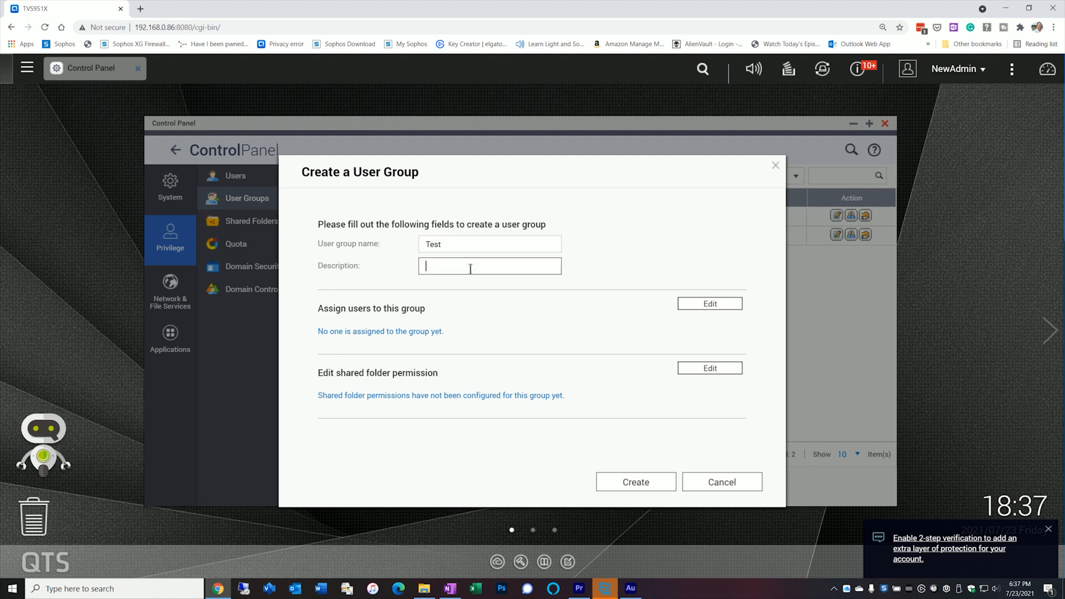
{"action": "type", "text": "Test Group"}
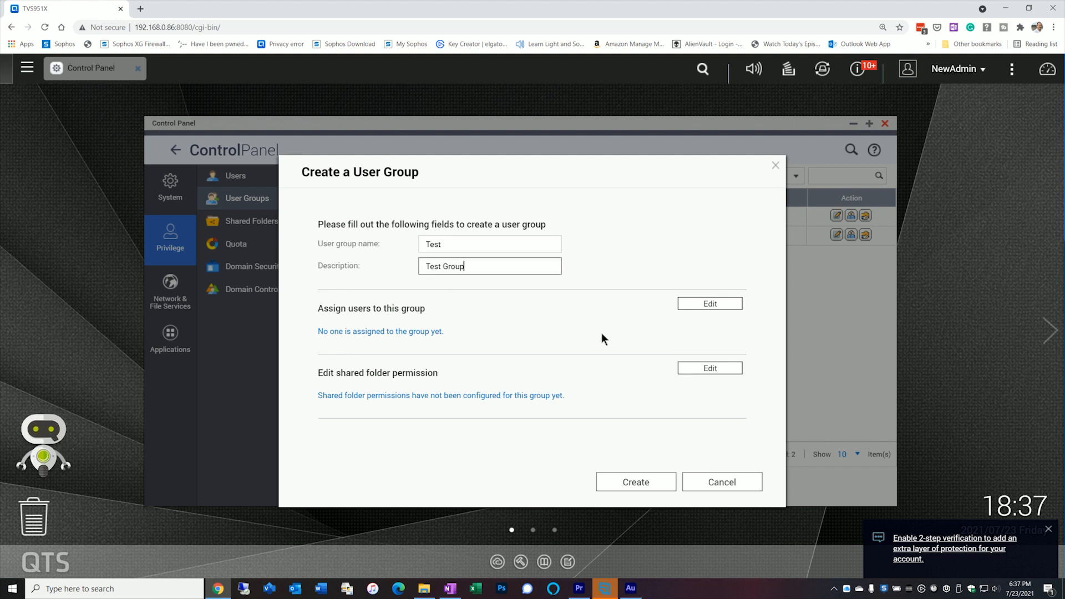
{"action": "mouse_move", "coordinate": [641, 328]}
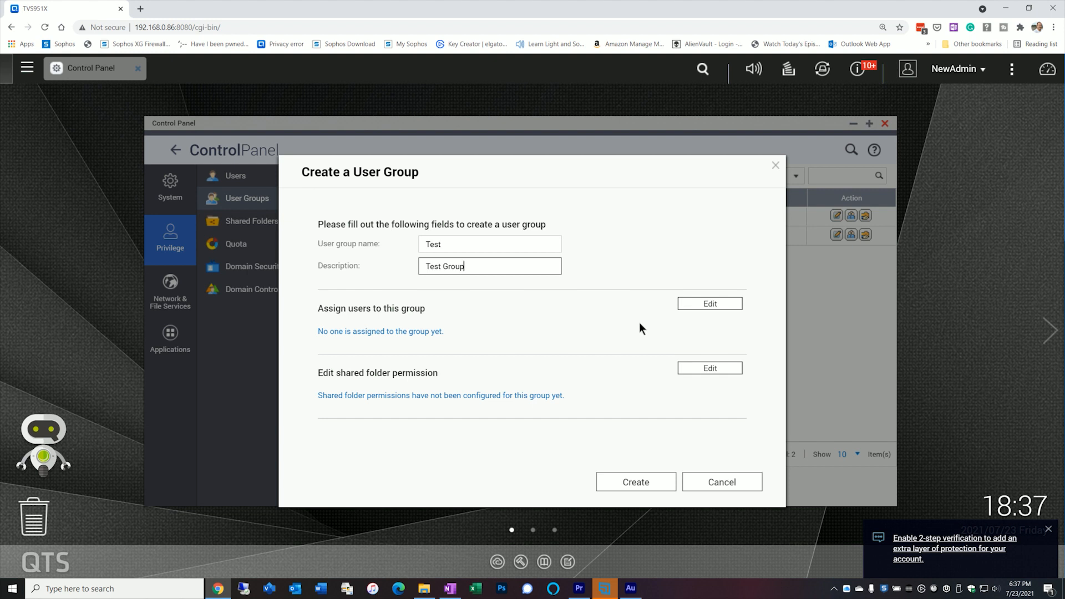
{"action": "mouse_move", "coordinate": [701, 320]}
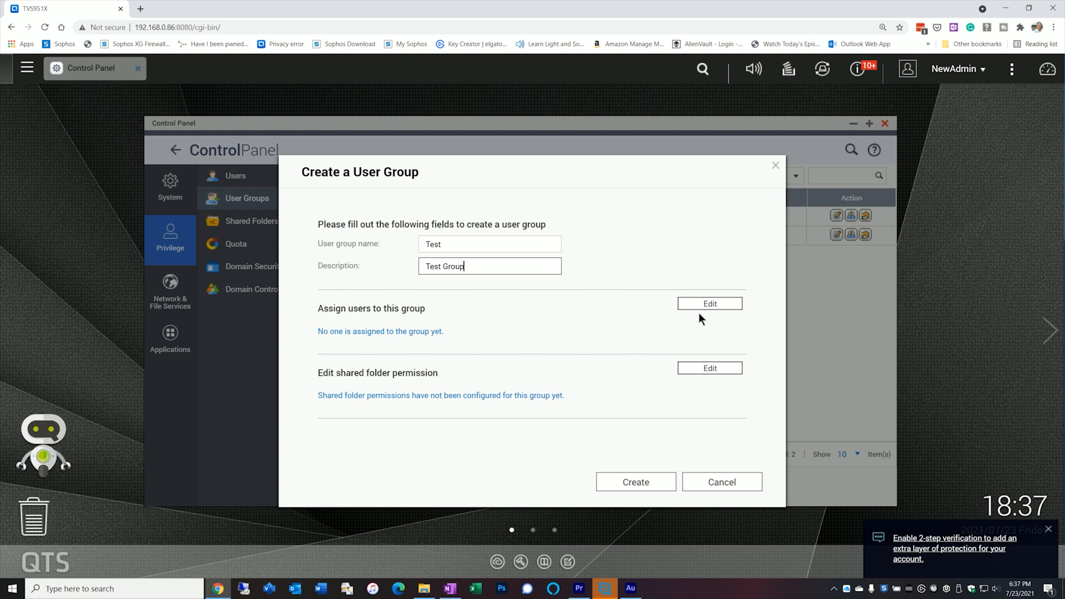
{"action": "left_click", "coordinate": [710, 303]}
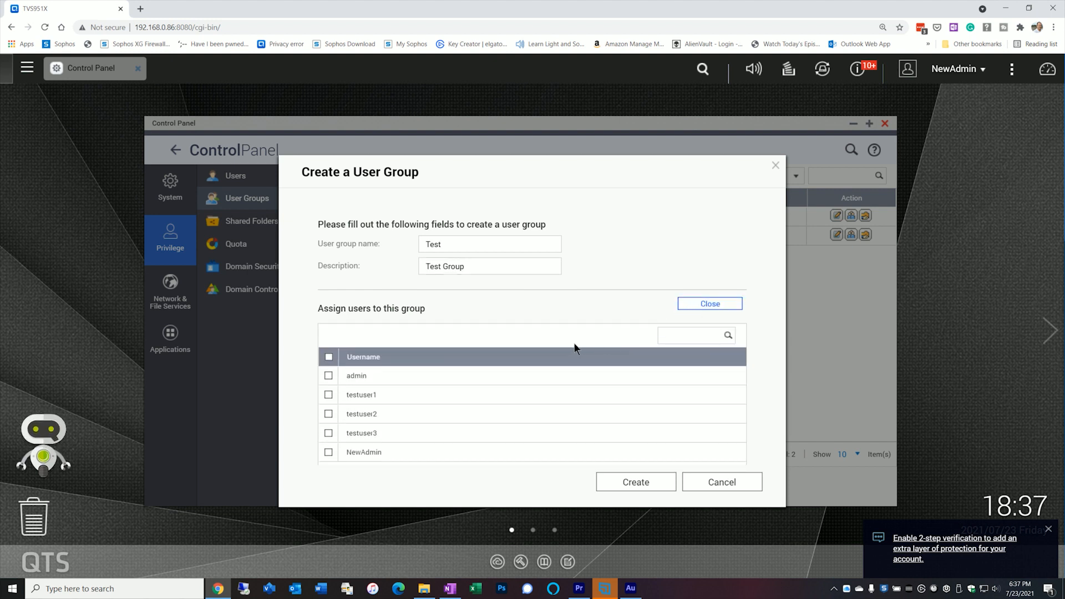
{"action": "left_click", "coordinate": [329, 414]}
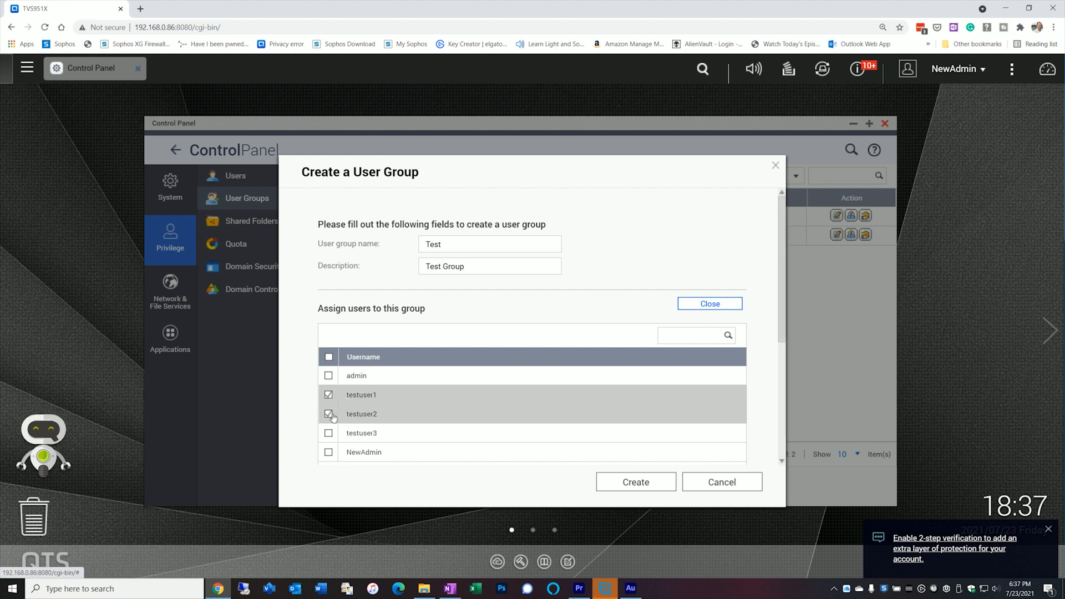
{"action": "left_click", "coordinate": [634, 482]}
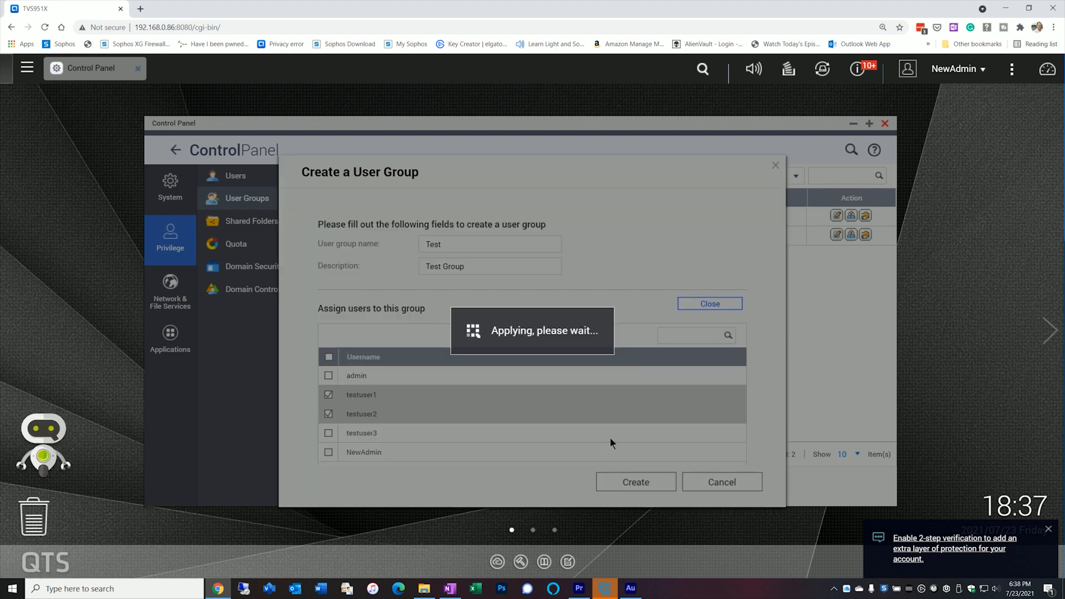
{"action": "left_click", "coordinate": [635, 482]}
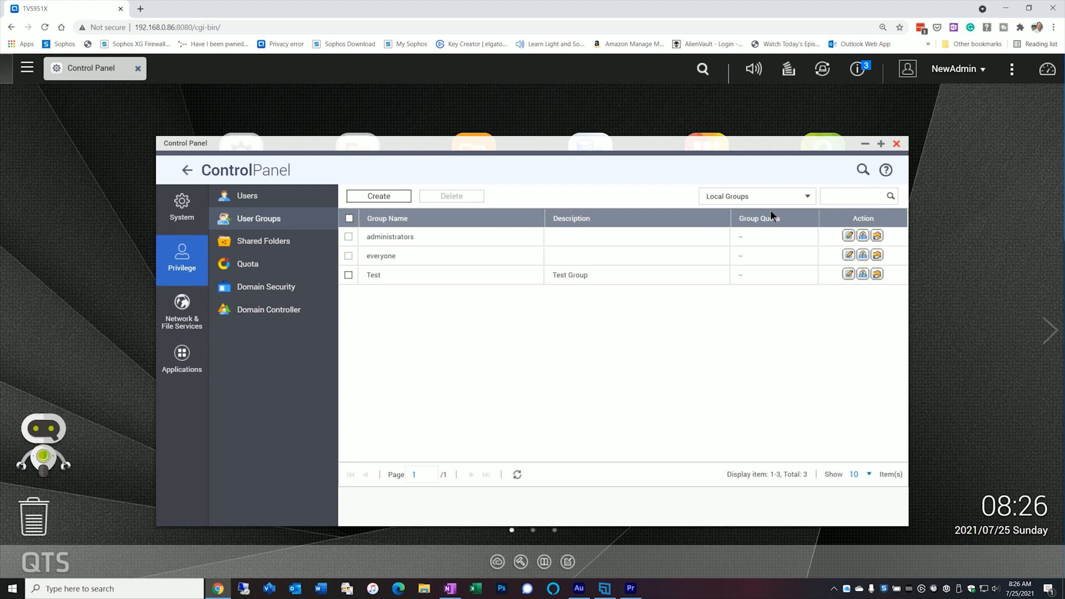
{"action": "mouse_move", "coordinate": [878, 273]}
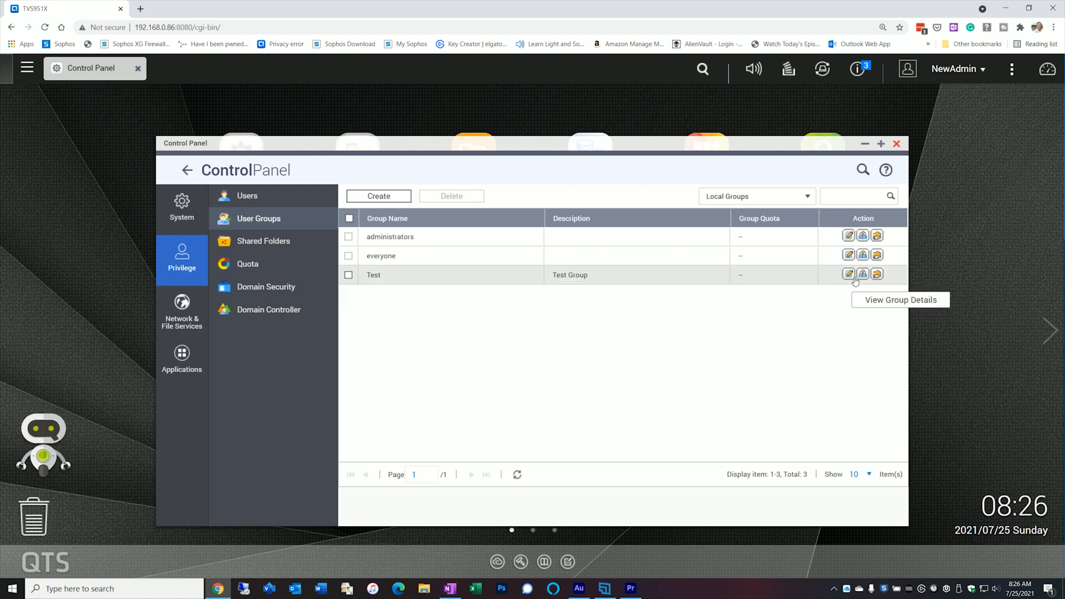
- Grant Test read/write on User 1, User 2 and User 3 Folders and apply
{"action": "left_click", "coordinate": [863, 274]}
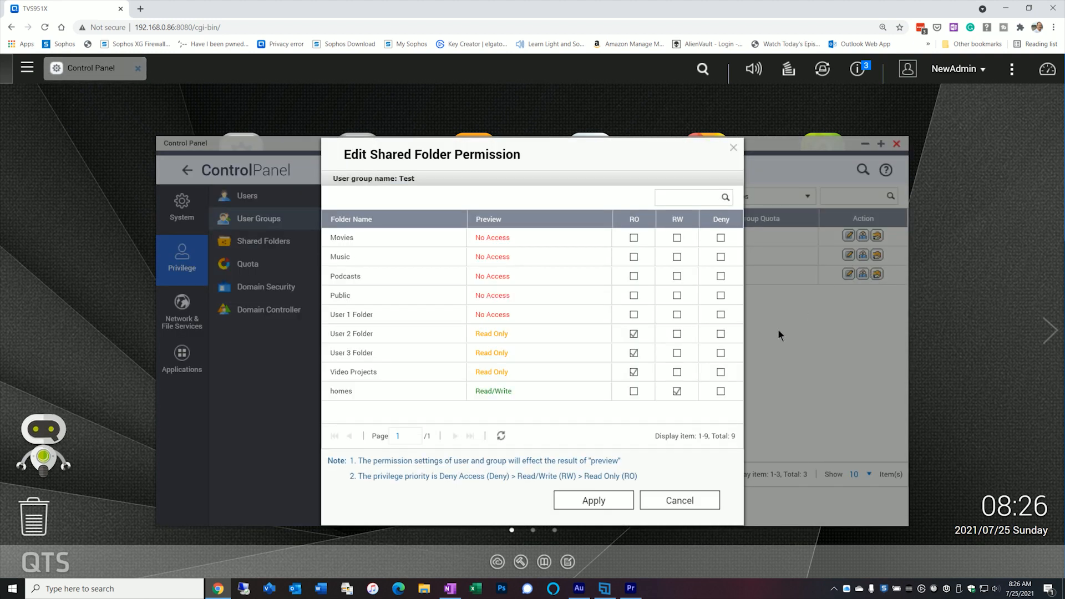
{"action": "mouse_move", "coordinate": [494, 329]}
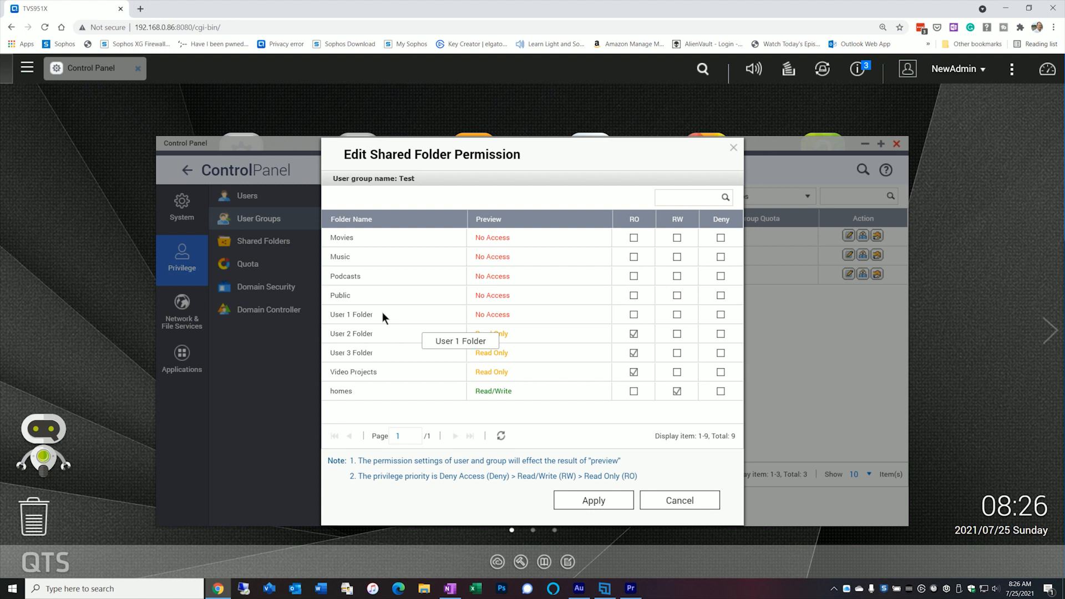
{"action": "mouse_move", "coordinate": [674, 315]}
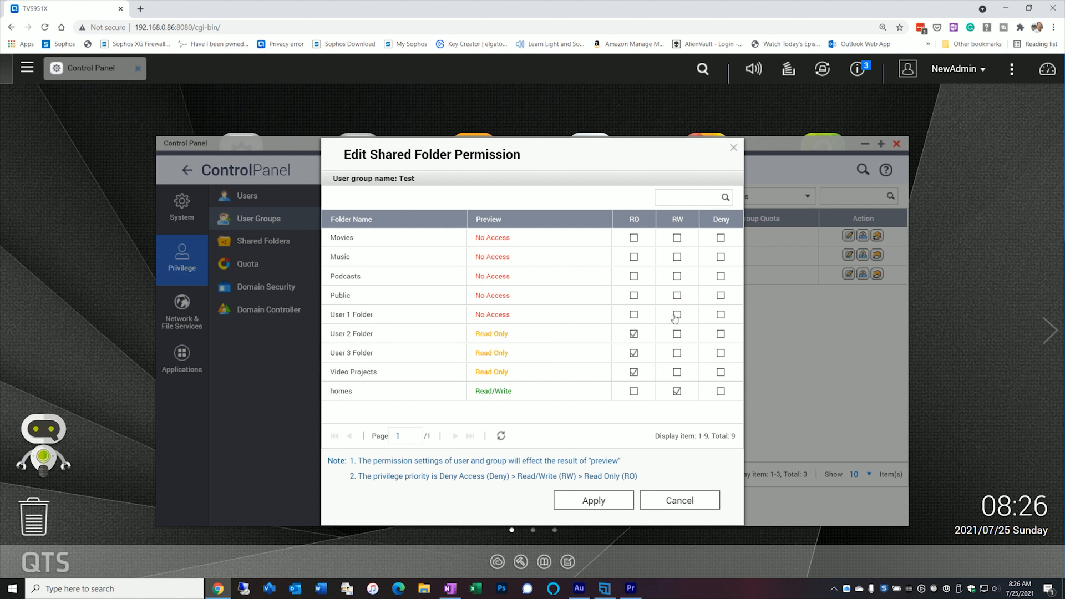
{"action": "left_click", "coordinate": [677, 315]}
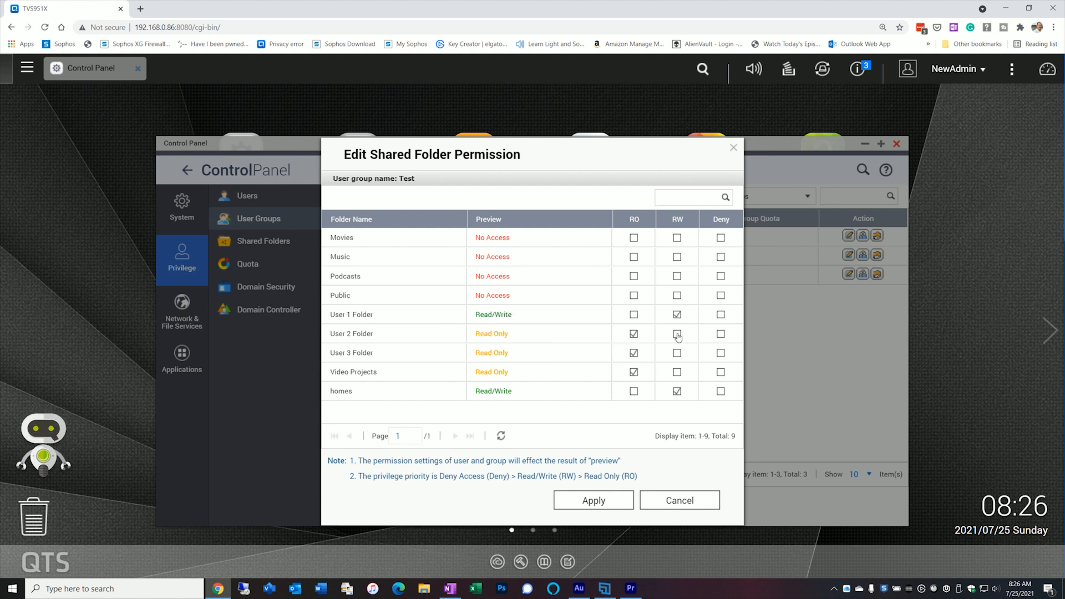
{"action": "left_click", "coordinate": [677, 333]}
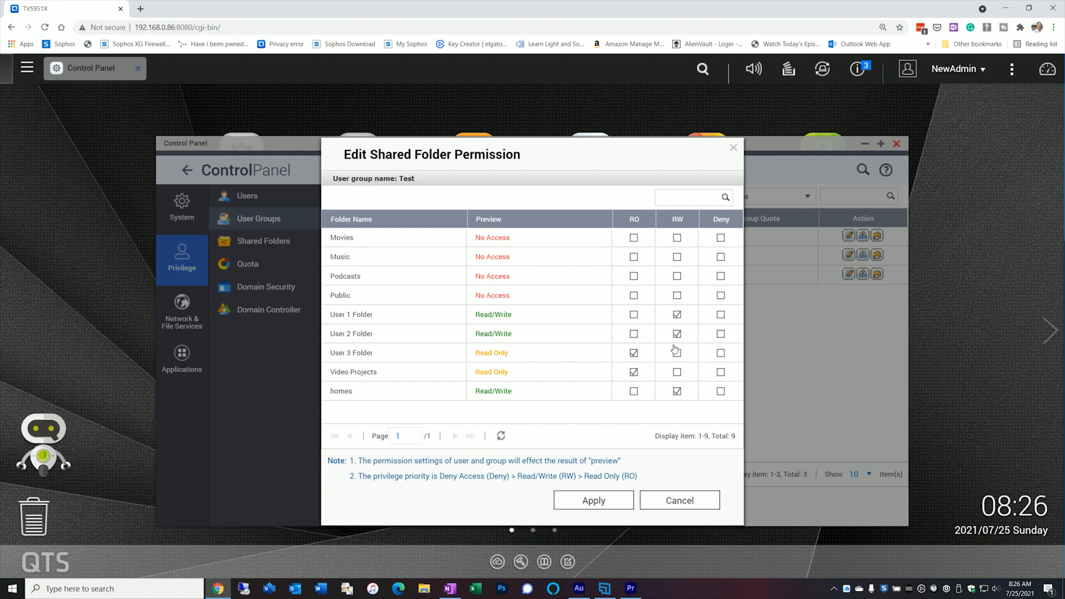
{"action": "left_click", "coordinate": [676, 353]}
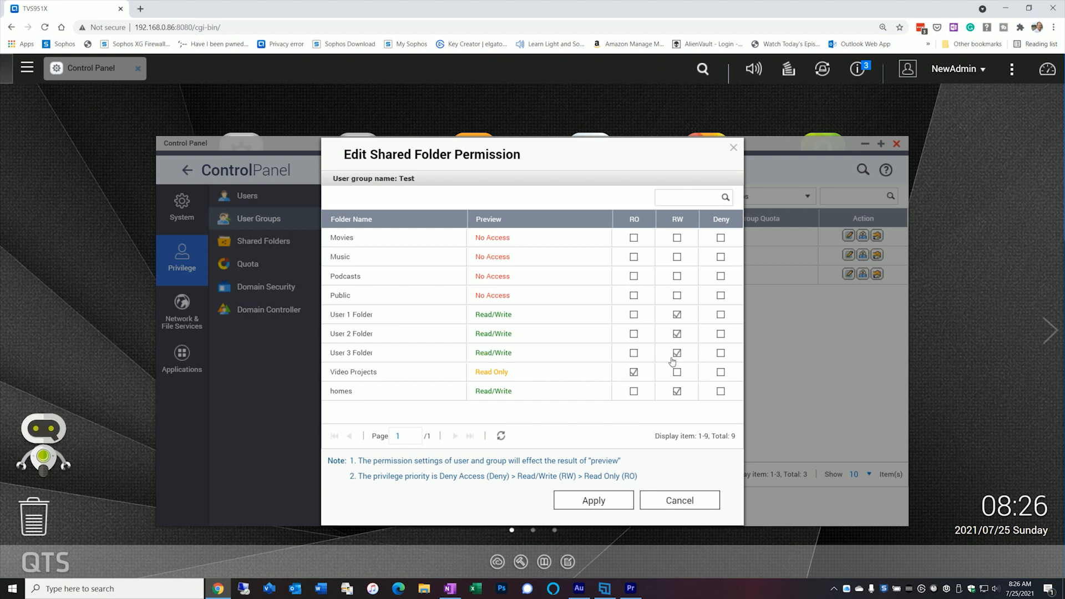
{"action": "left_click", "coordinate": [593, 500]}
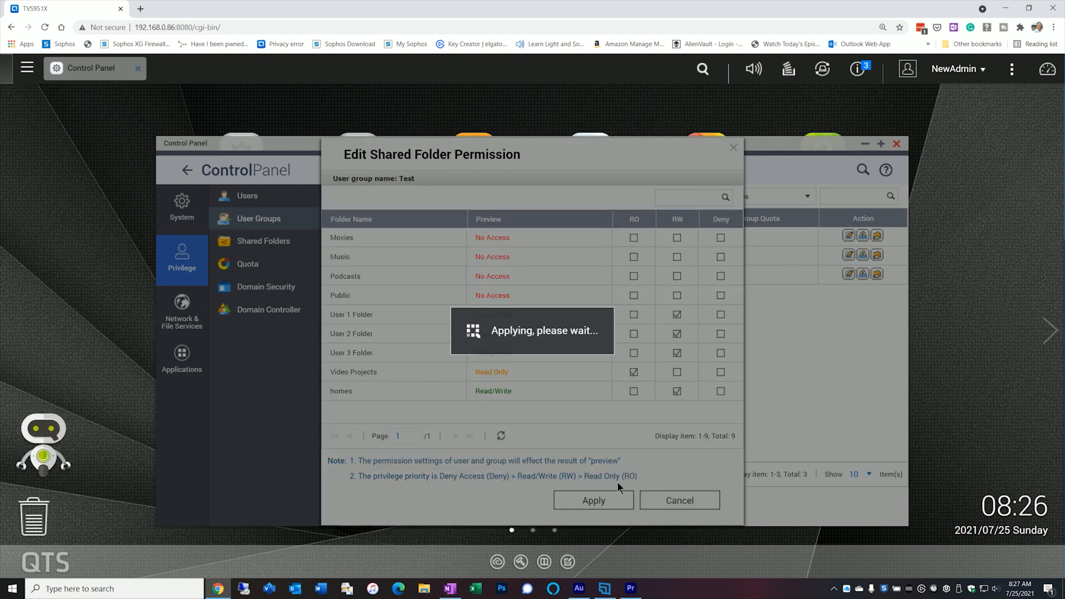
{"action": "left_click", "coordinate": [593, 500]}
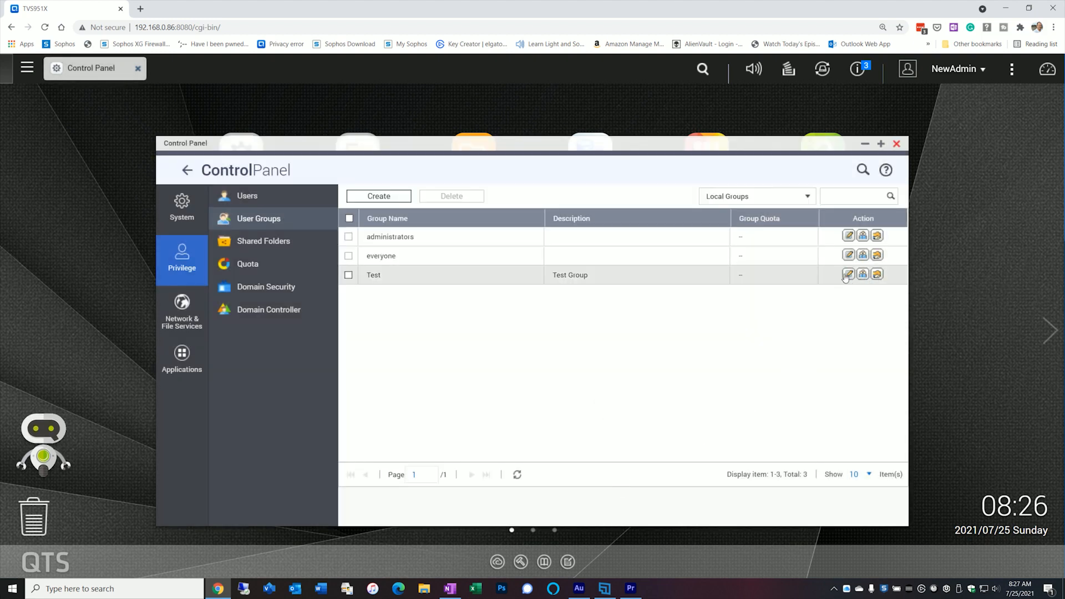
{"action": "mouse_move", "coordinate": [863, 275]}
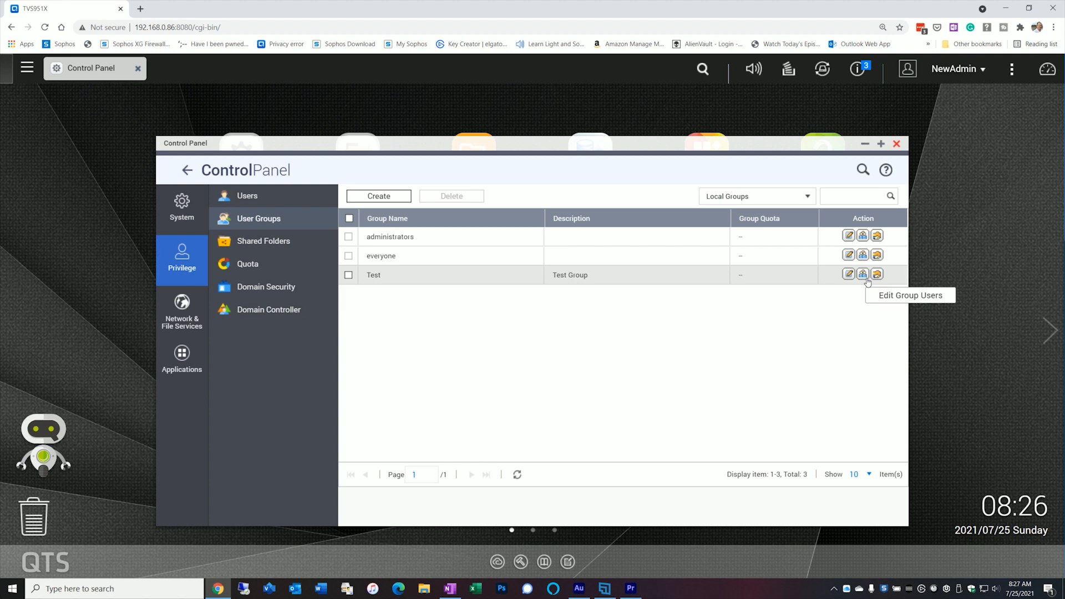
- Open the Test group's folder permissions and select the Podcasts share
{"action": "left_click", "coordinate": [862, 273]}
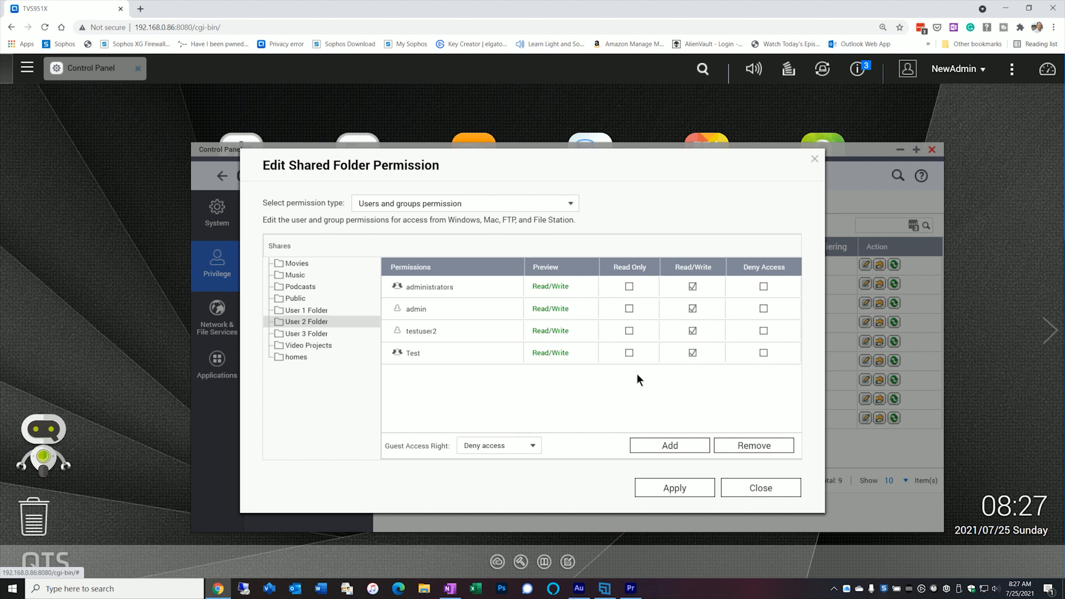
{"action": "left_click", "coordinate": [306, 333]}
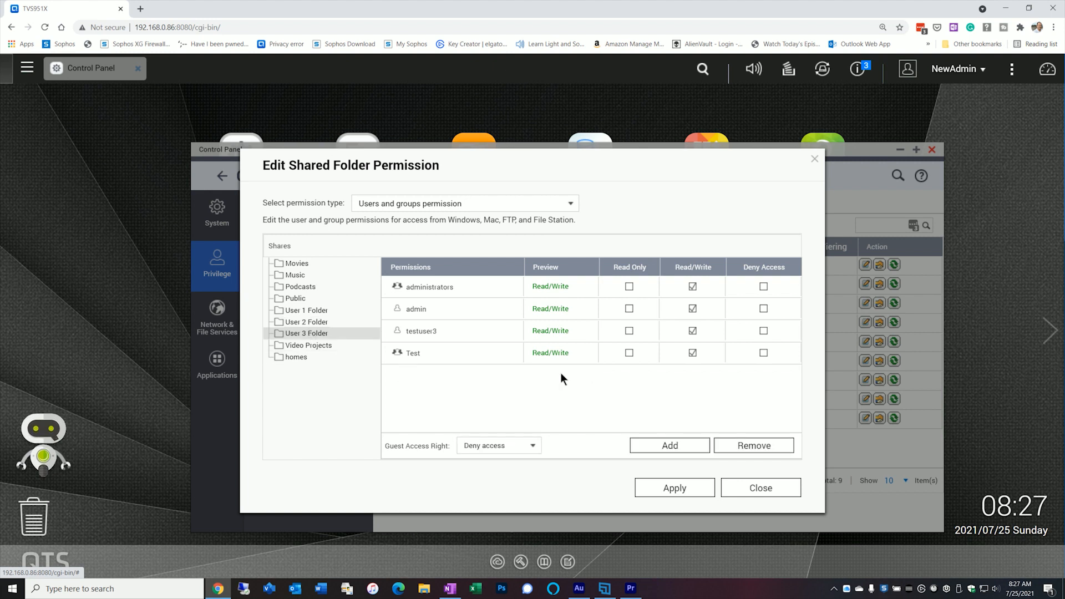
{"action": "left_click", "coordinate": [306, 309]}
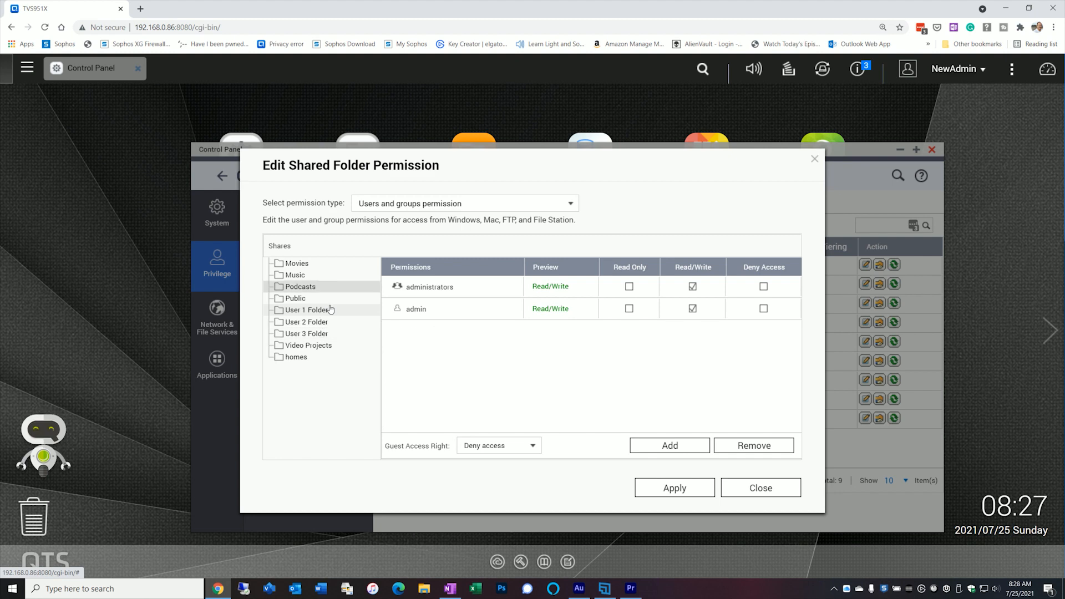
{"action": "mouse_move", "coordinate": [384, 348]}
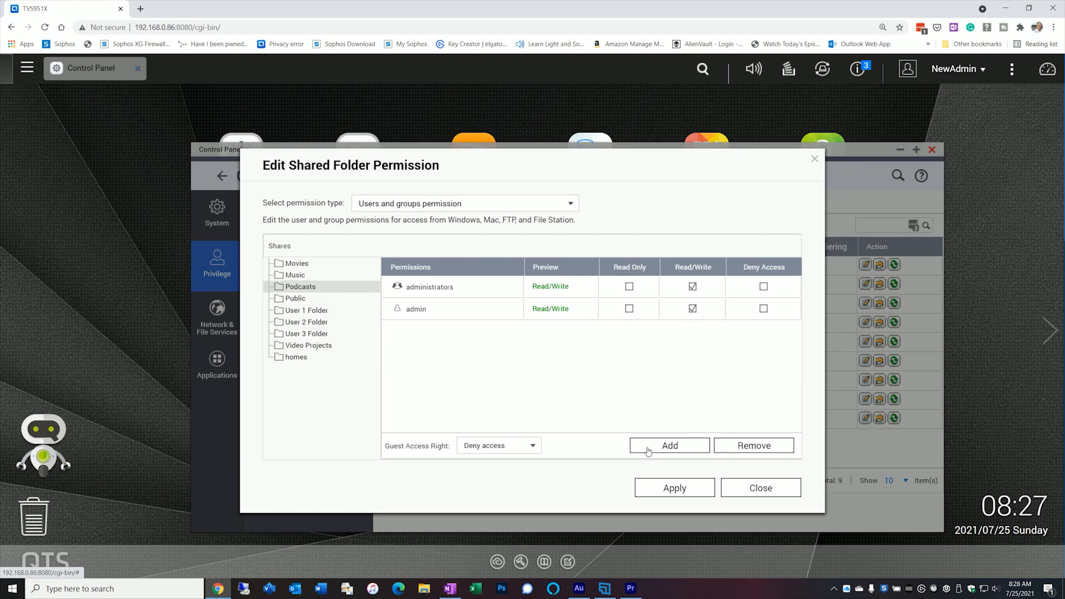
- Give the local group Test read/write on Podcasts, apply, and close the editor
{"action": "left_click", "coordinate": [669, 445]}
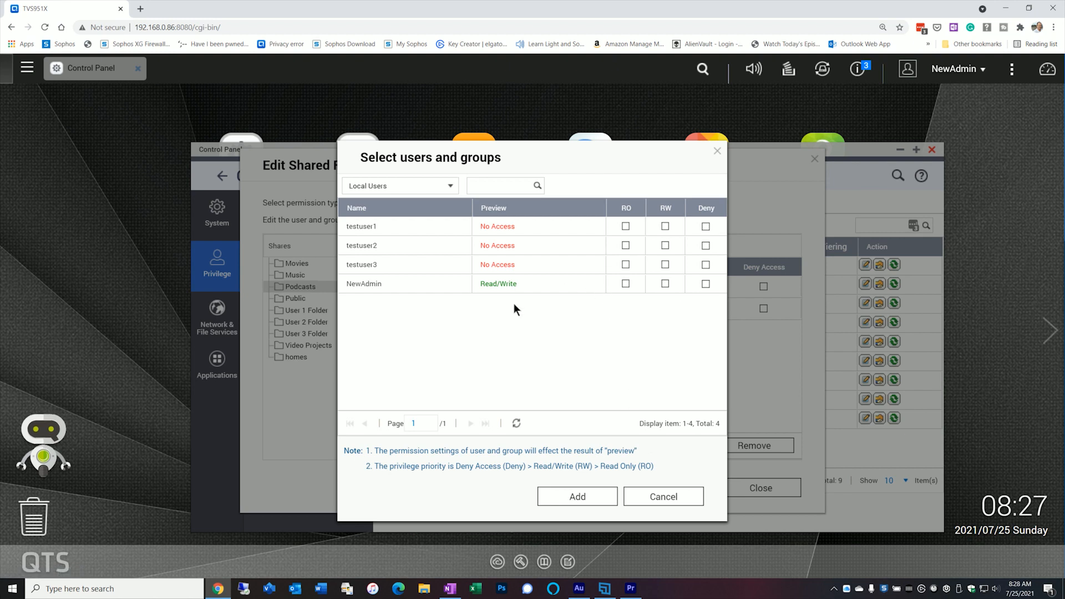
{"action": "left_click", "coordinate": [400, 185]}
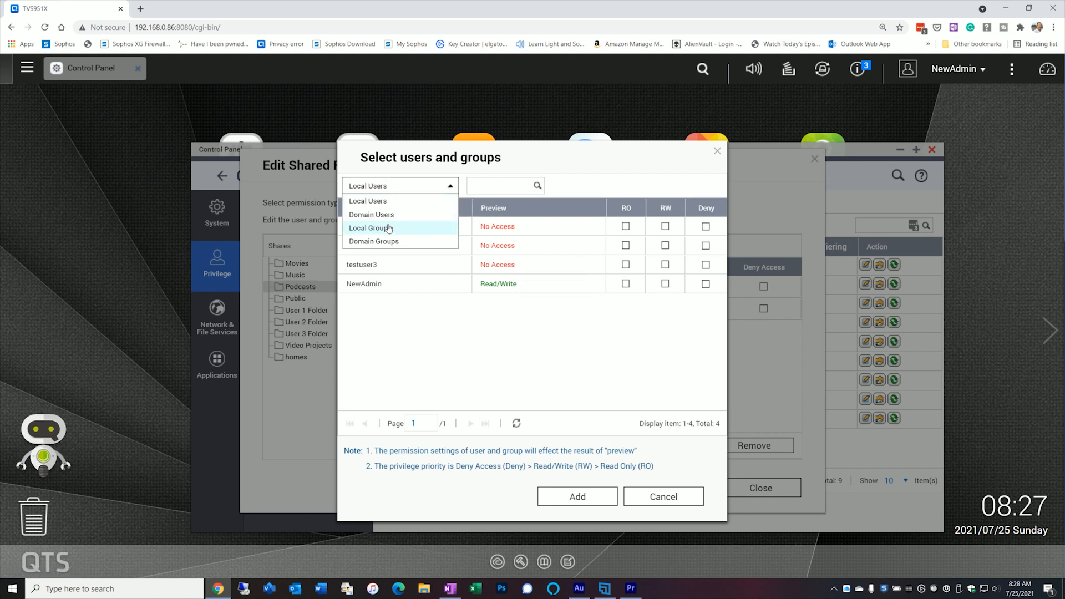
{"action": "left_click", "coordinate": [370, 228]}
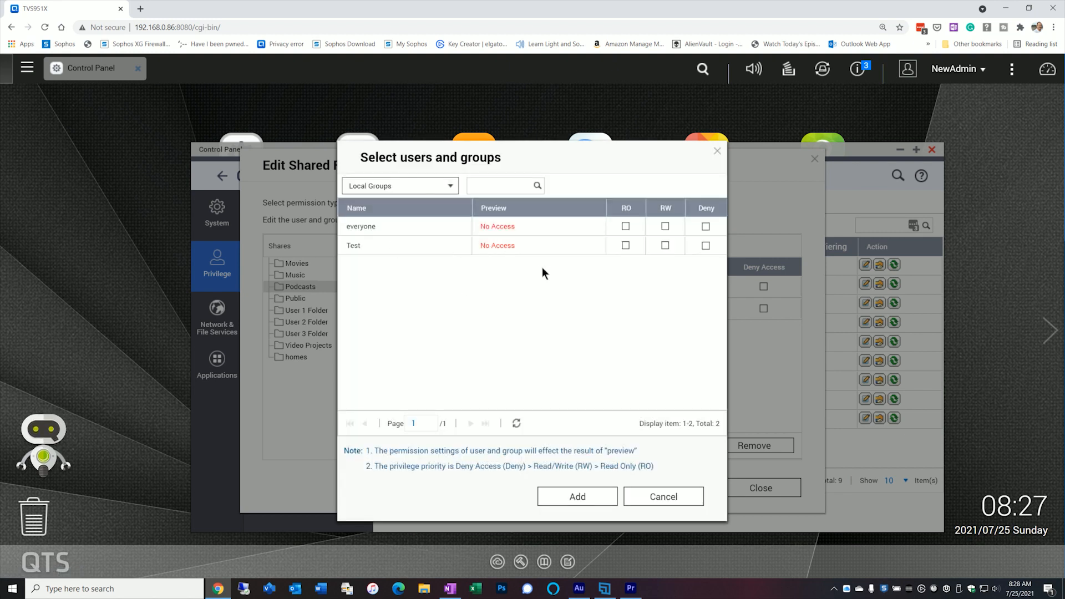
{"action": "left_click", "coordinate": [665, 245]}
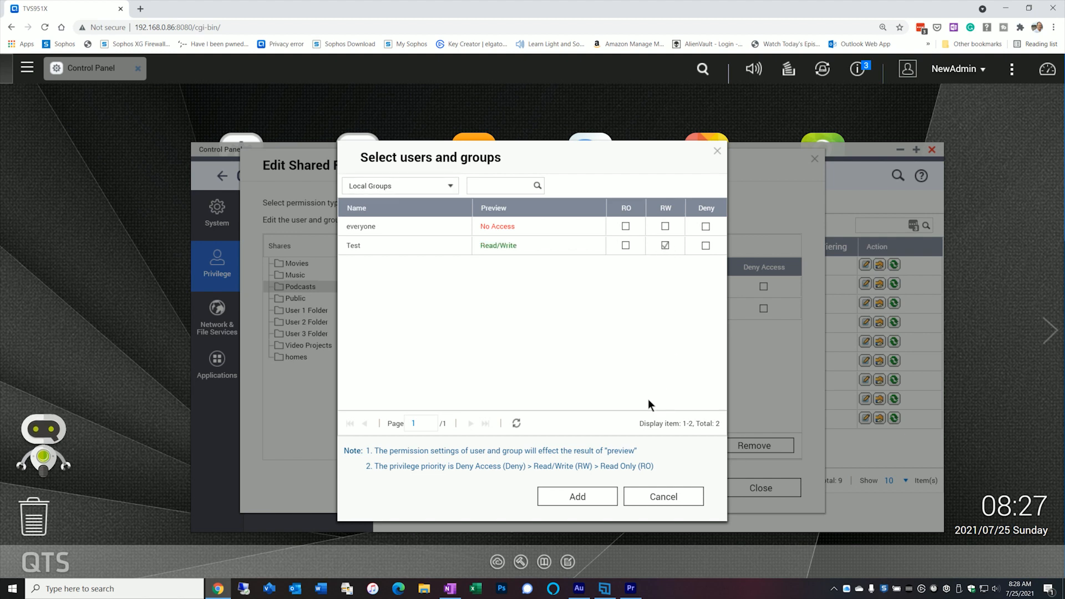
{"action": "left_click", "coordinate": [577, 497]}
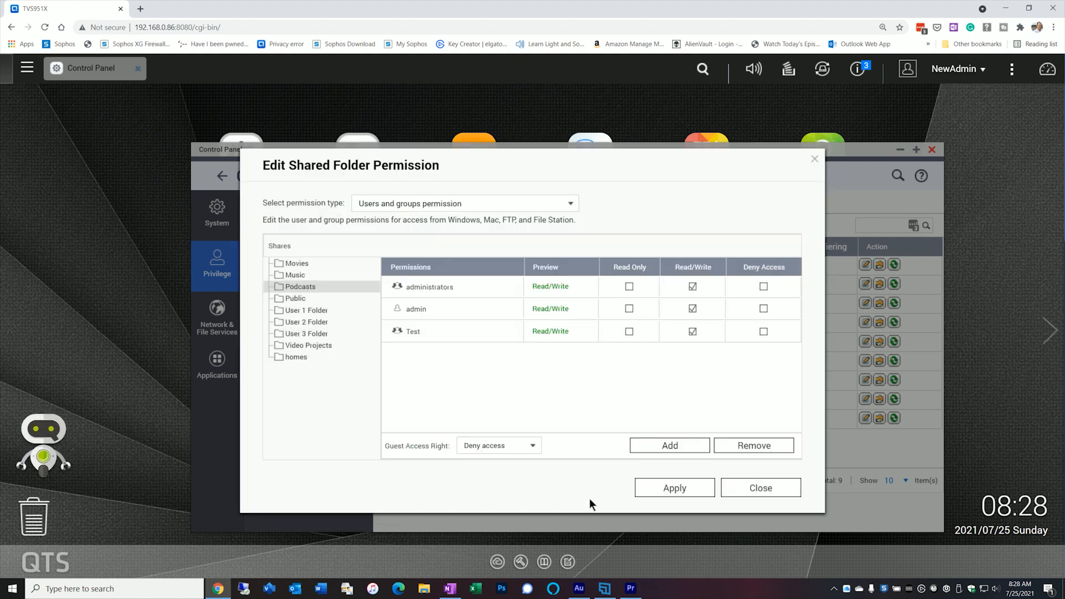
{"action": "left_click", "coordinate": [673, 488]}
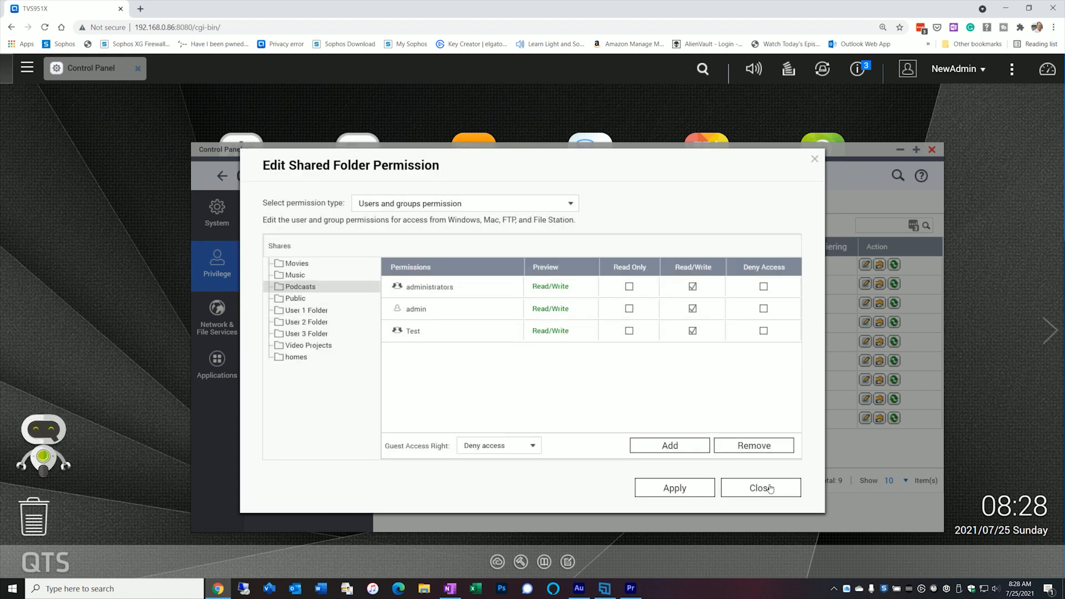
{"action": "mouse_move", "coordinate": [760, 488]}
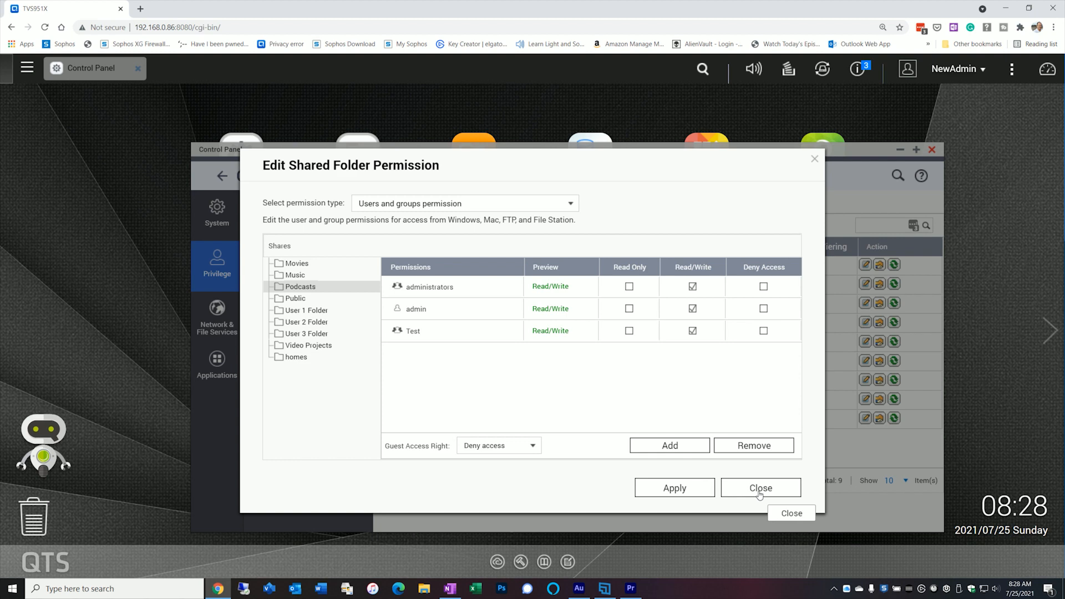
{"action": "left_click", "coordinate": [760, 487]}
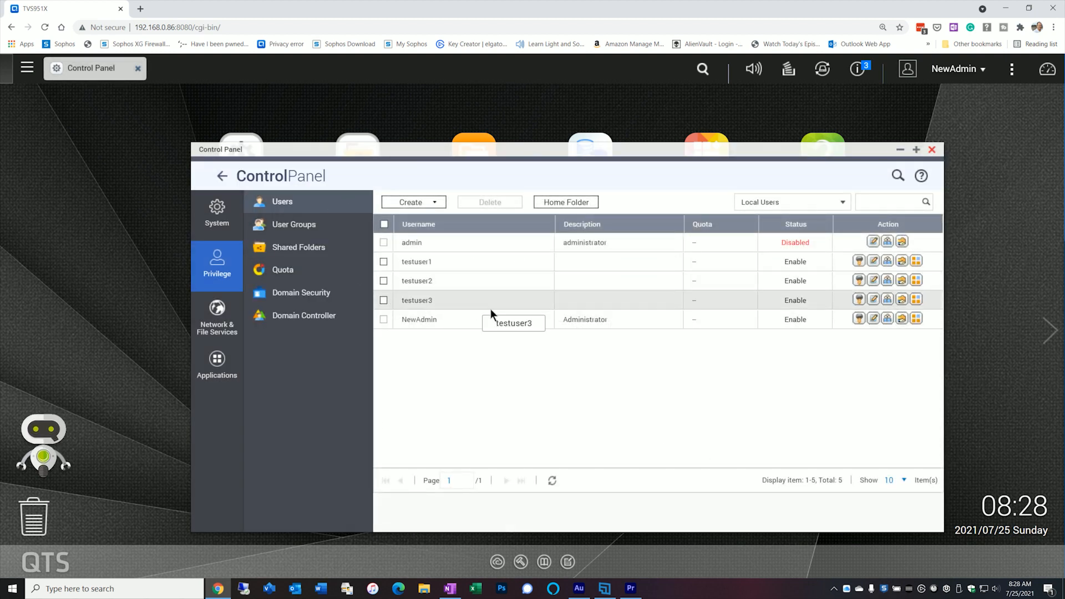
{"action": "mouse_move", "coordinate": [902, 280]}
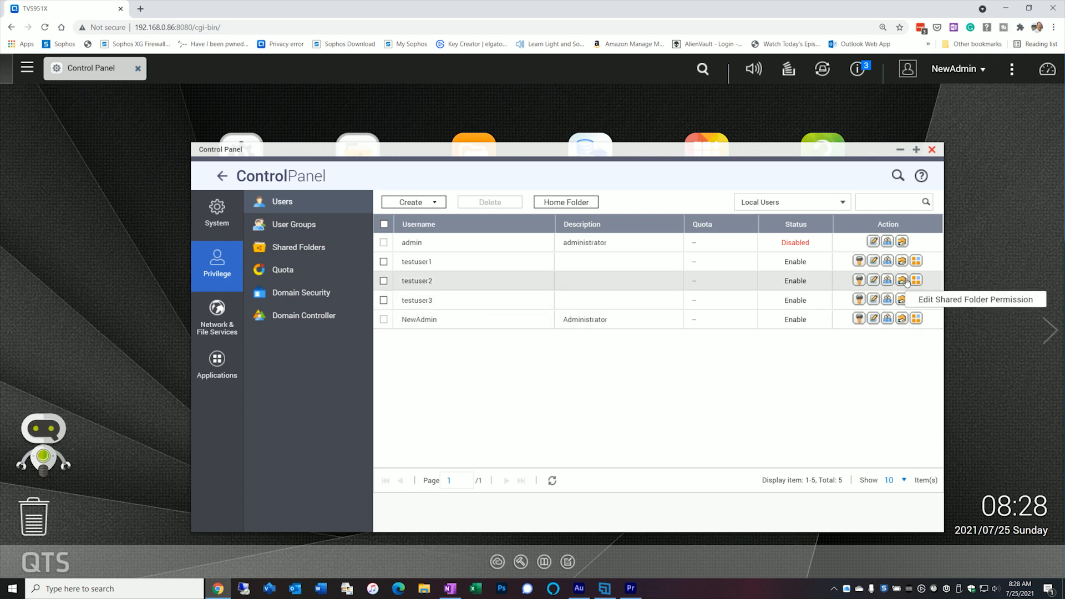
- Delete testuser3 from the users list
{"action": "left_click", "coordinate": [901, 280]}
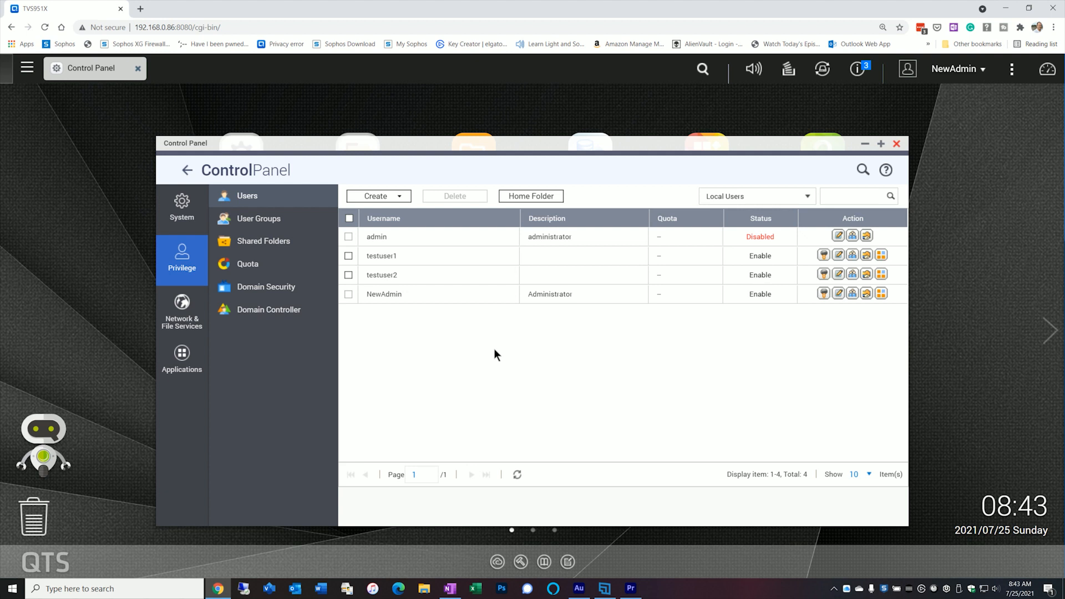
{"action": "mouse_move", "coordinate": [440, 286]}
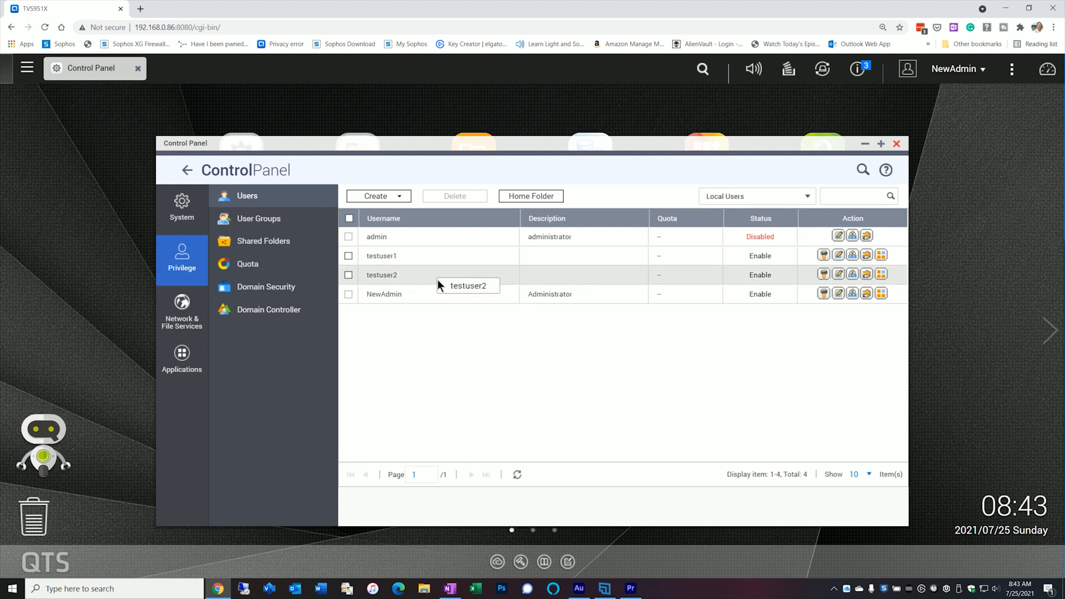
{"action": "mouse_move", "coordinate": [814, 263]}
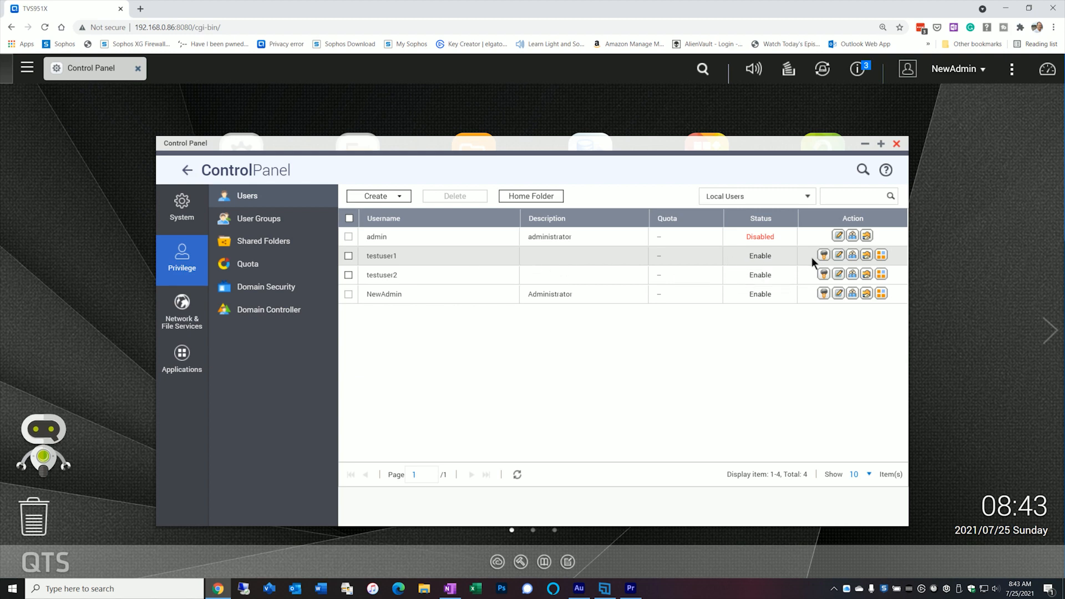
- Disable the testuser1 account through its Edit Account Profile settings
{"action": "left_click", "coordinate": [838, 254]}
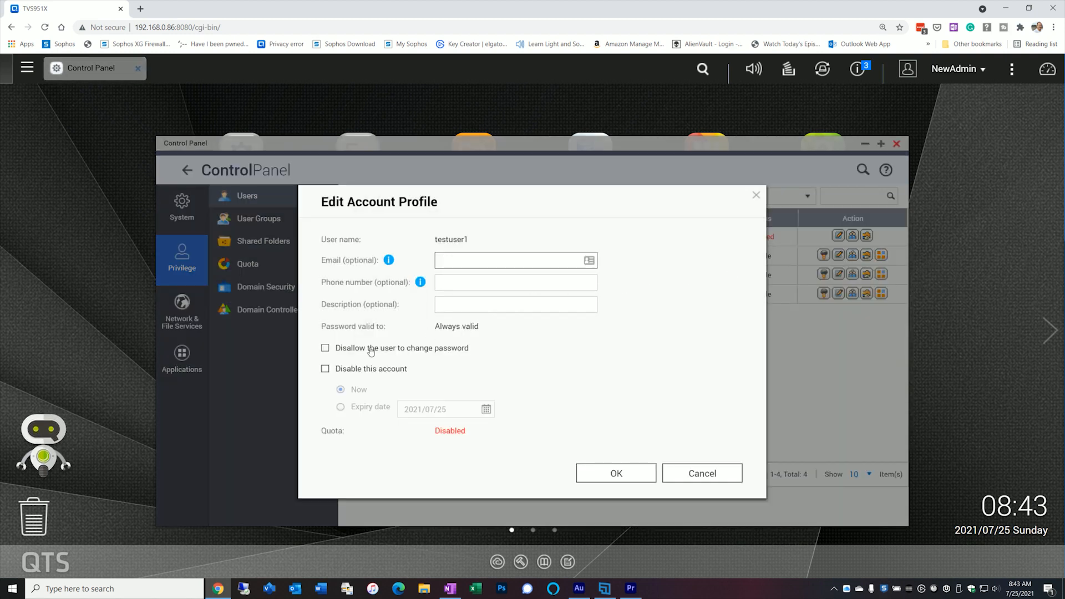
{"action": "left_click", "coordinate": [326, 369]}
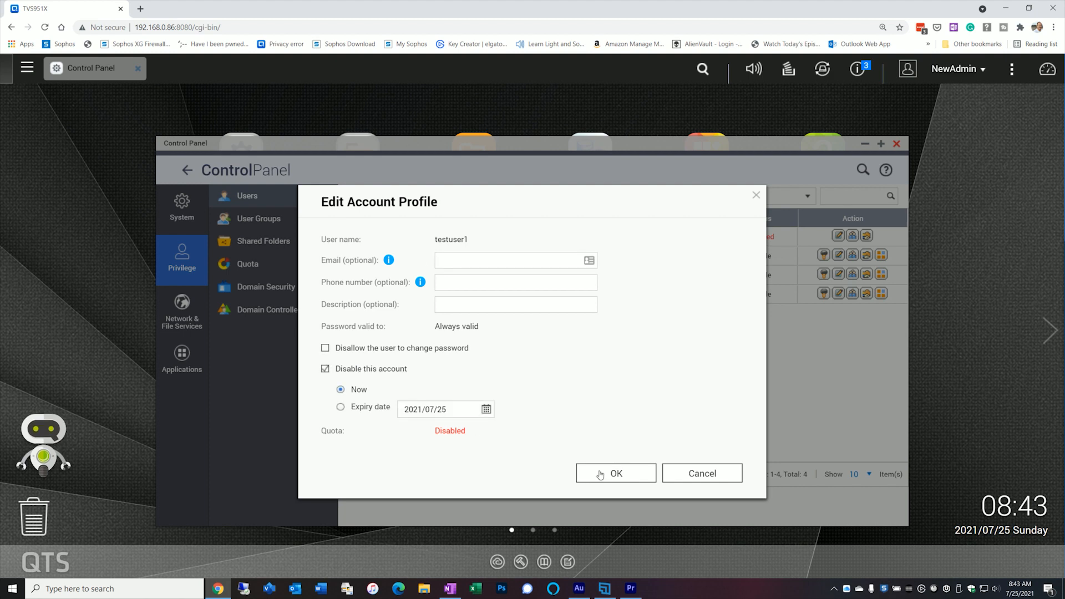
{"action": "left_click", "coordinate": [615, 474]}
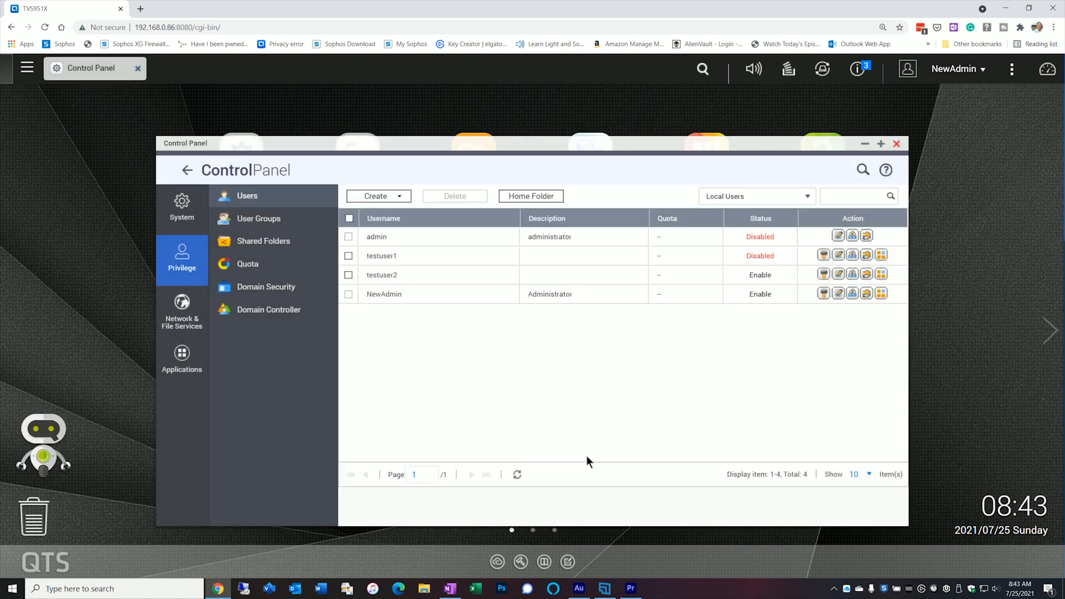
{"action": "mouse_move", "coordinate": [479, 281]}
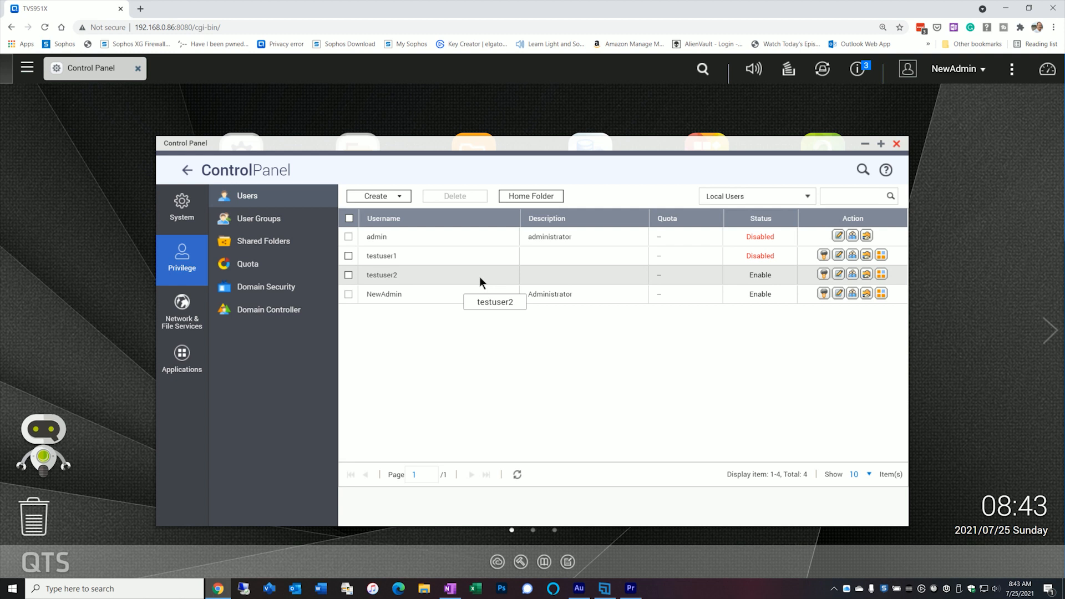
{"action": "mouse_move", "coordinate": [391, 349]}
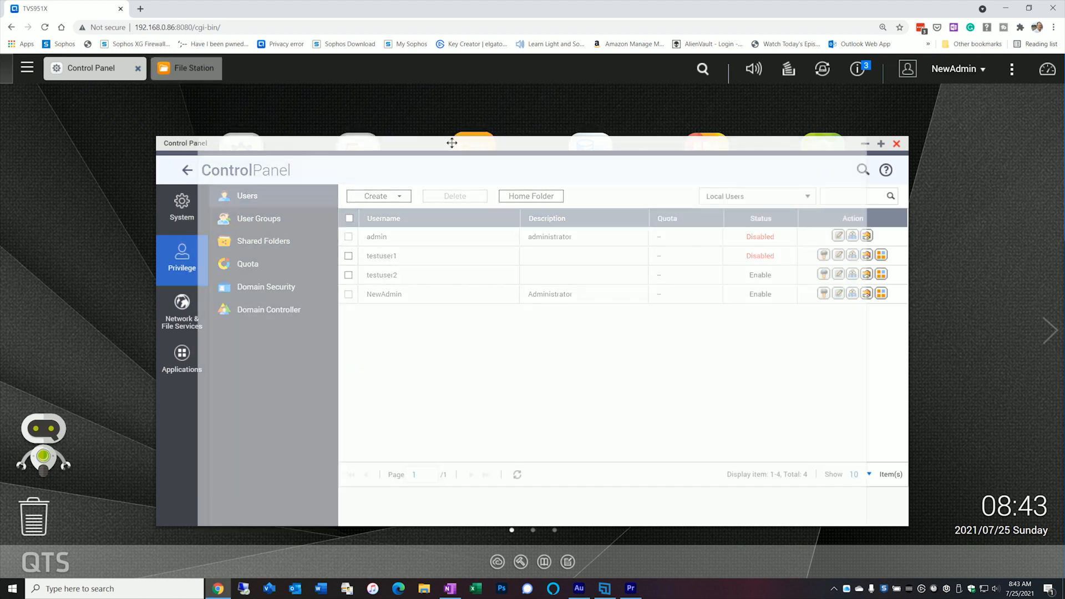
- Browse EncryptedData > homes and view the testuser1 home folder
{"action": "left_click", "coordinate": [194, 67]}
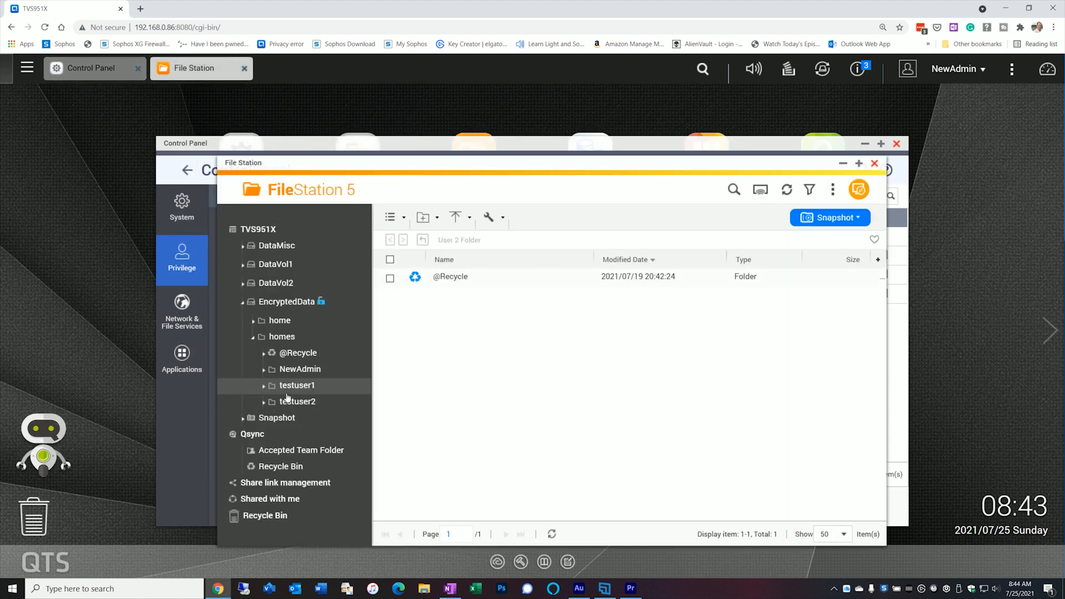
{"action": "left_click", "coordinate": [297, 386]}
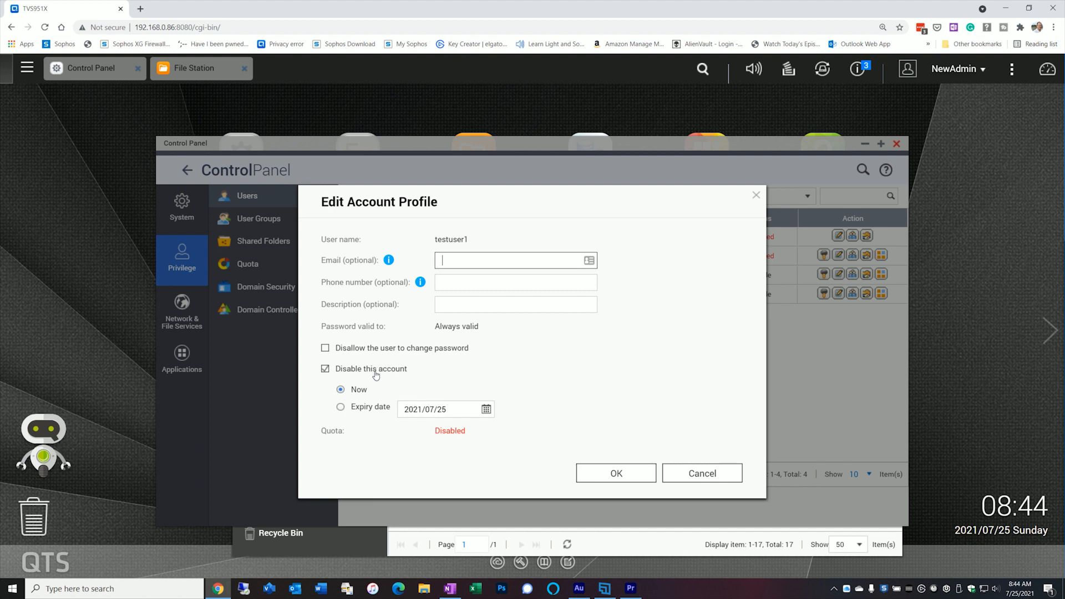
- Re-enable testuser1, then select it and confirm its deletion
{"action": "left_click", "coordinate": [615, 473]}
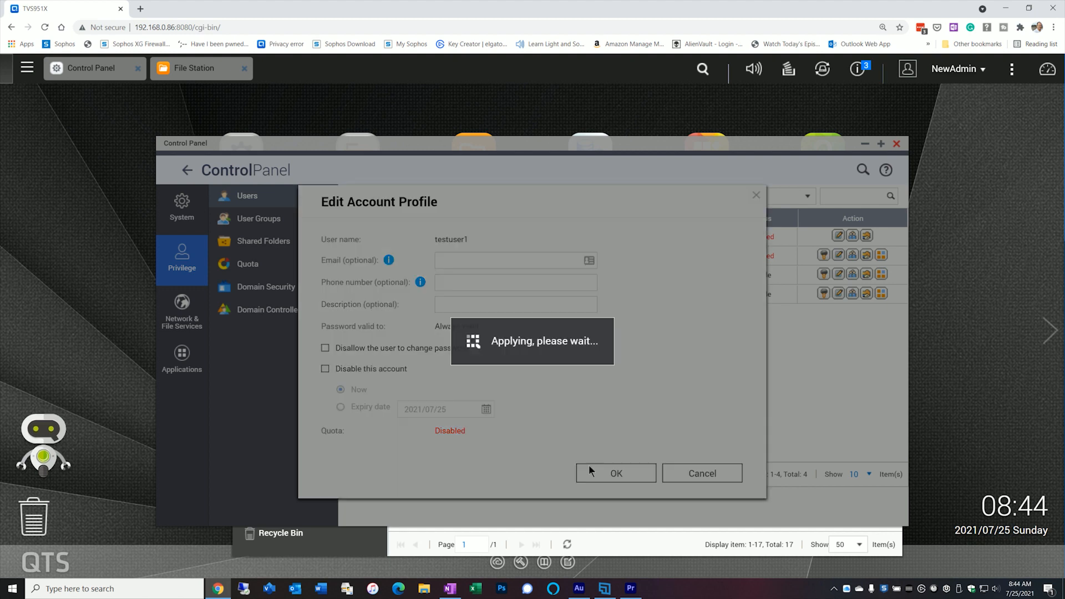
{"action": "left_click", "coordinate": [615, 473]}
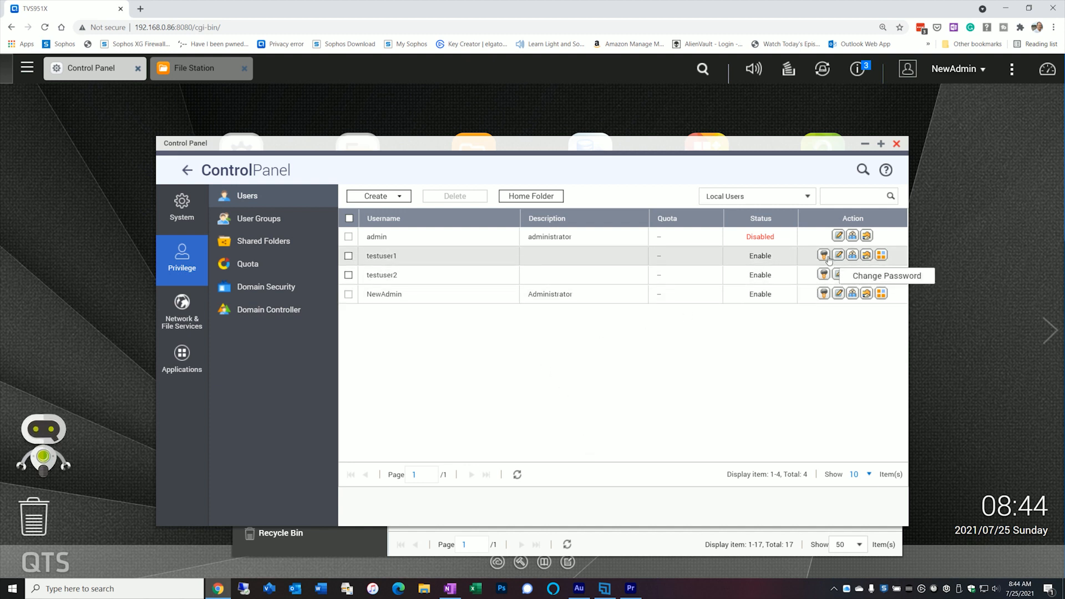
{"action": "mouse_move", "coordinate": [346, 264]}
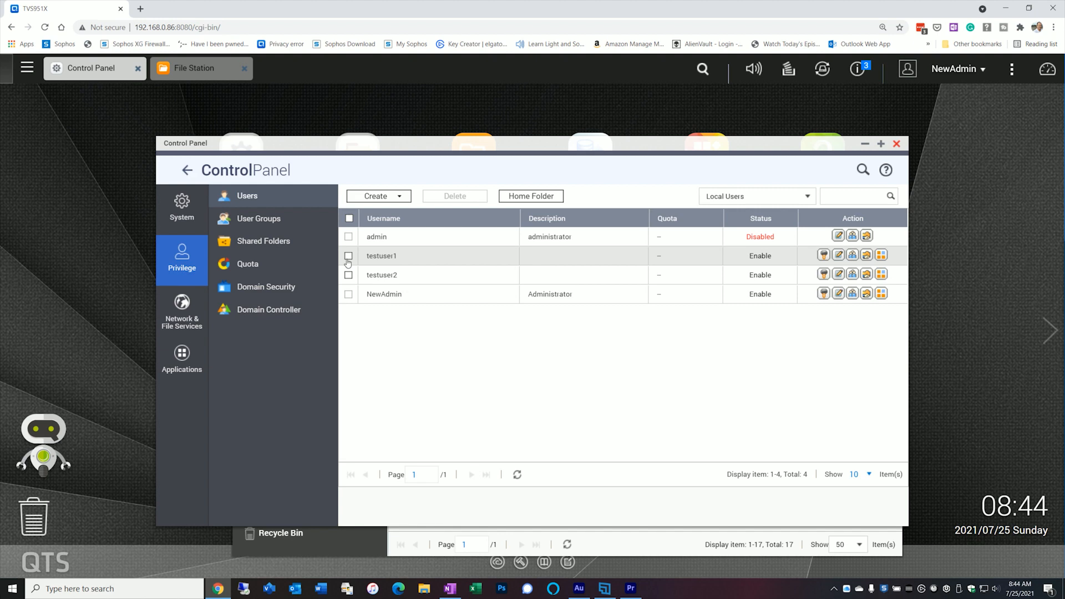
{"action": "left_click", "coordinate": [348, 255]}
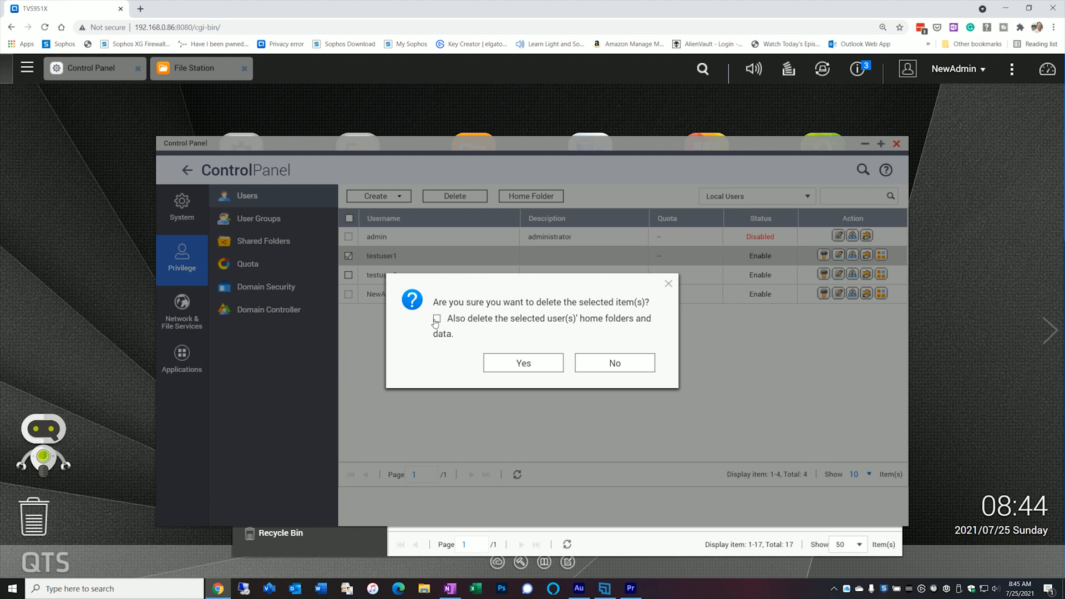
{"action": "left_click", "coordinate": [523, 362]}
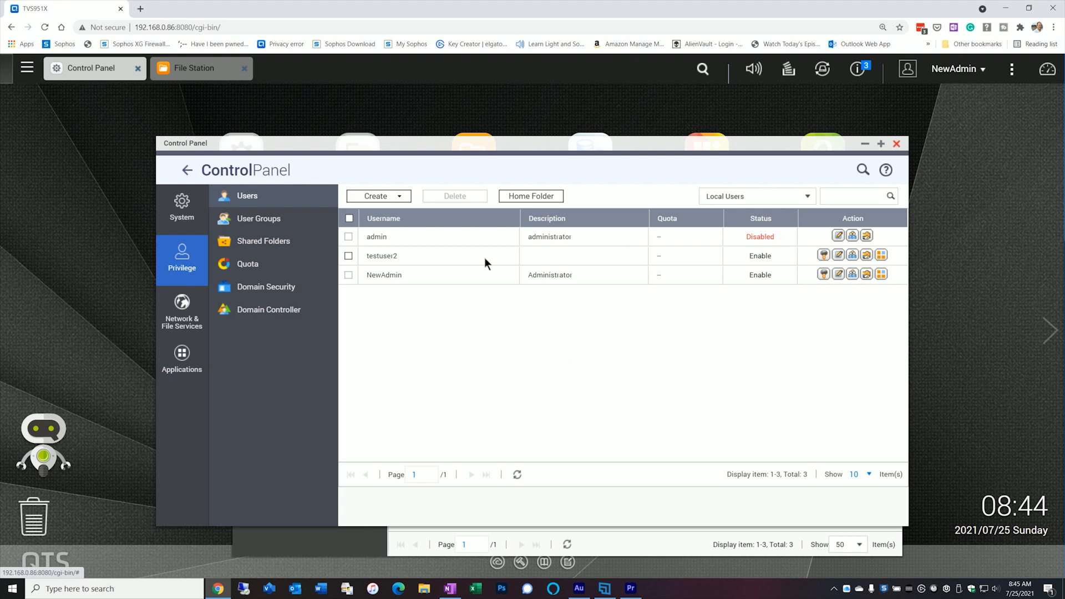
{"action": "mouse_move", "coordinate": [426, 543]}
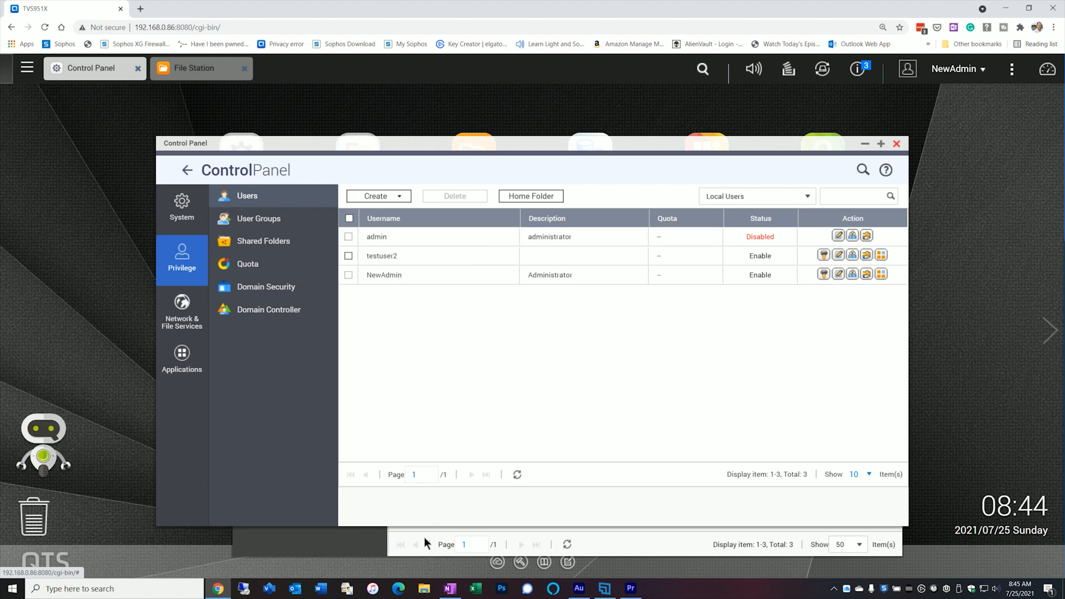
- Check the homes folder in File Station, then open Podcasts on DataVol2
{"action": "left_click", "coordinate": [193, 68]}
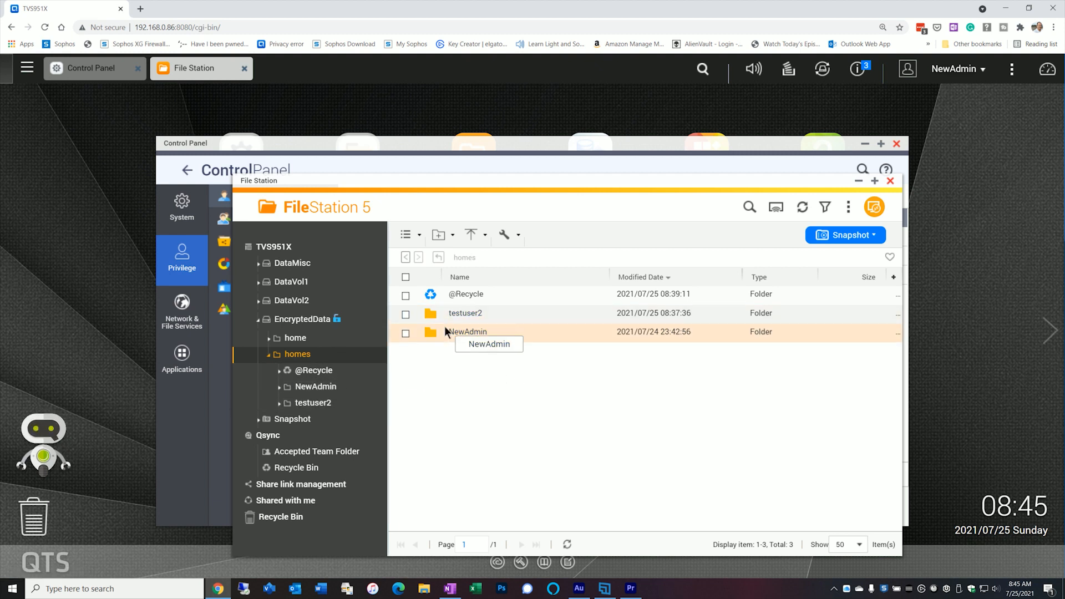
{"action": "mouse_move", "coordinate": [420, 349]}
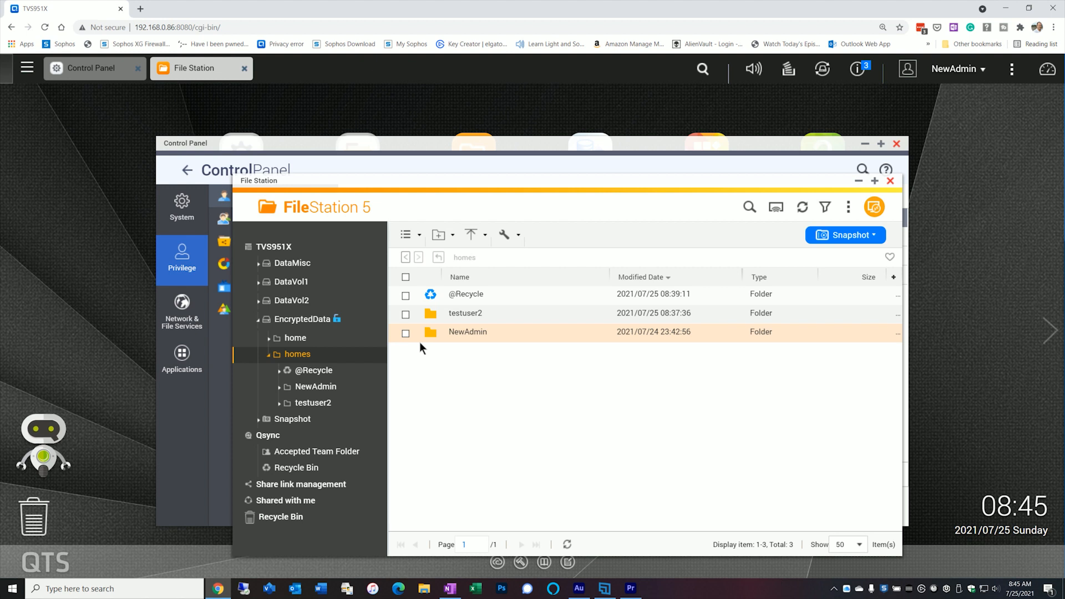
{"action": "mouse_move", "coordinate": [384, 354]}
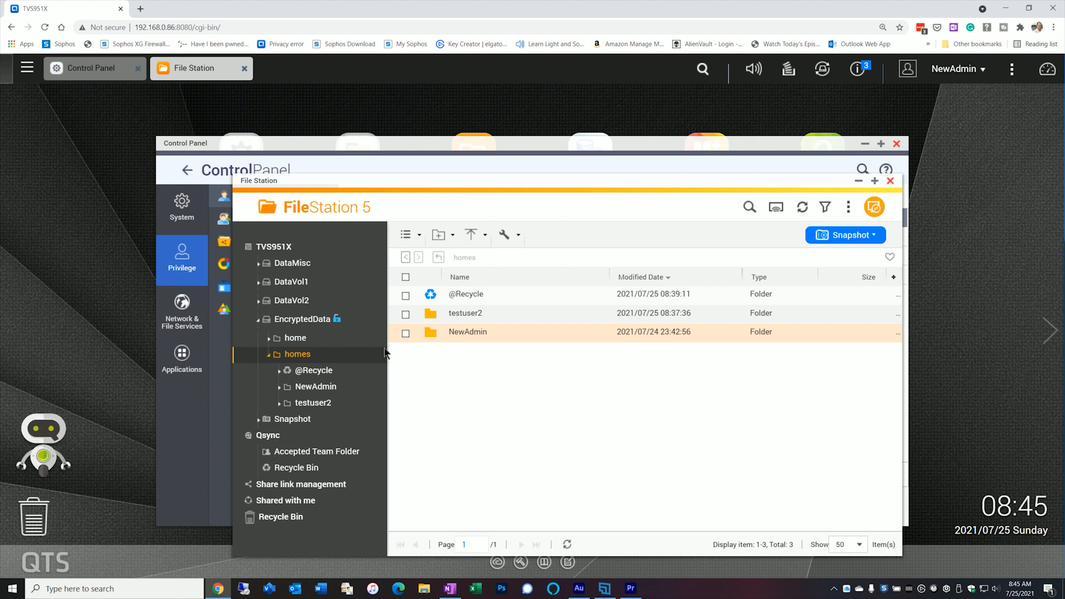
{"action": "left_click", "coordinate": [258, 300]}
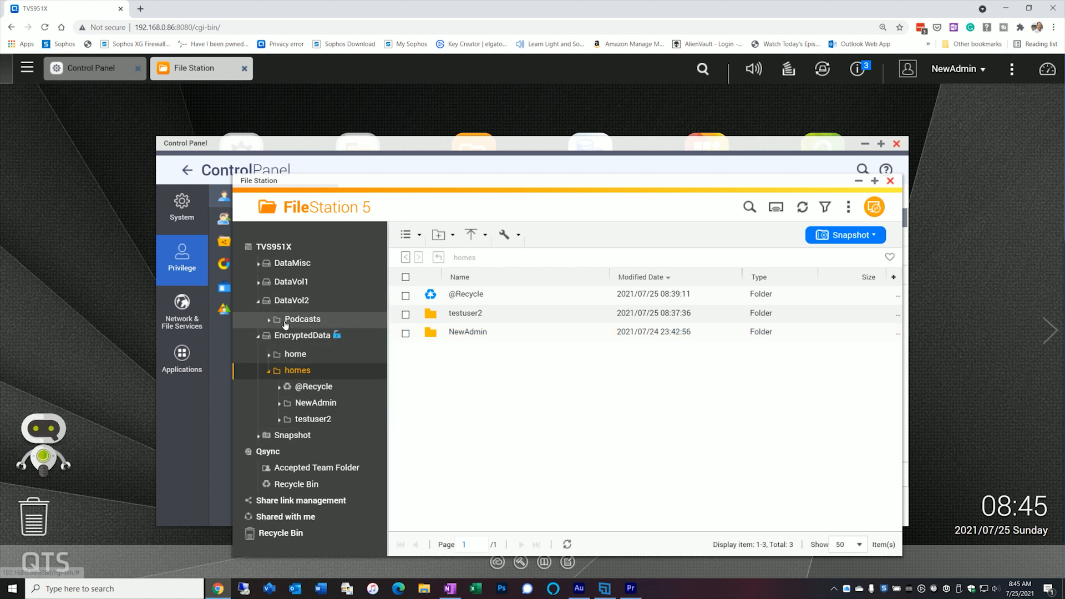
{"action": "left_click", "coordinate": [302, 320]}
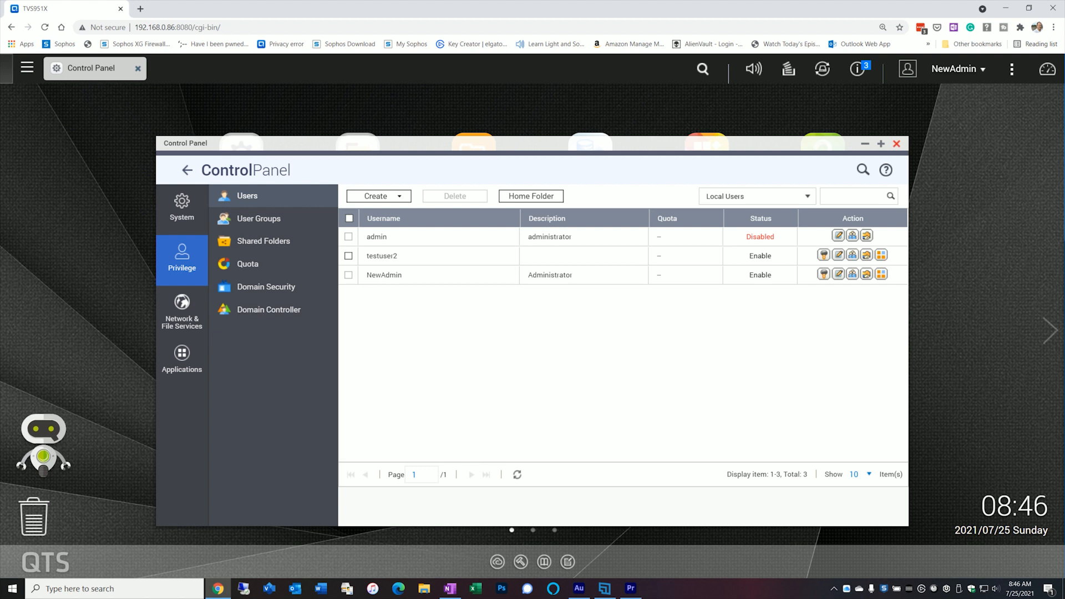
{"action": "mouse_move", "coordinate": [561, 200]}
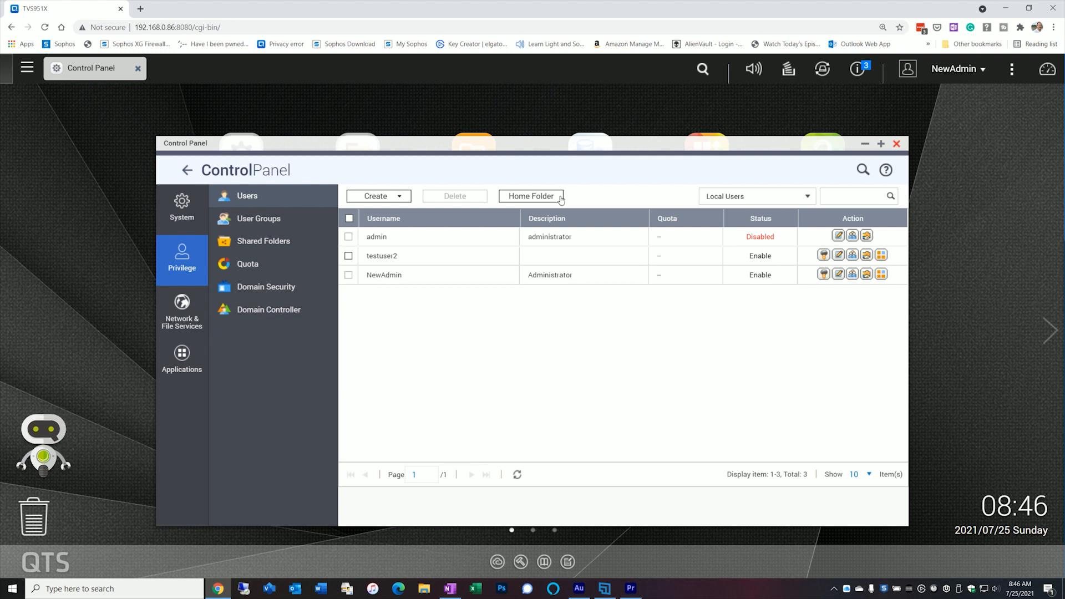
- View the Home Folder settings (enabled on EncryptedData) and cancel without changes
{"action": "left_click", "coordinate": [530, 196]}
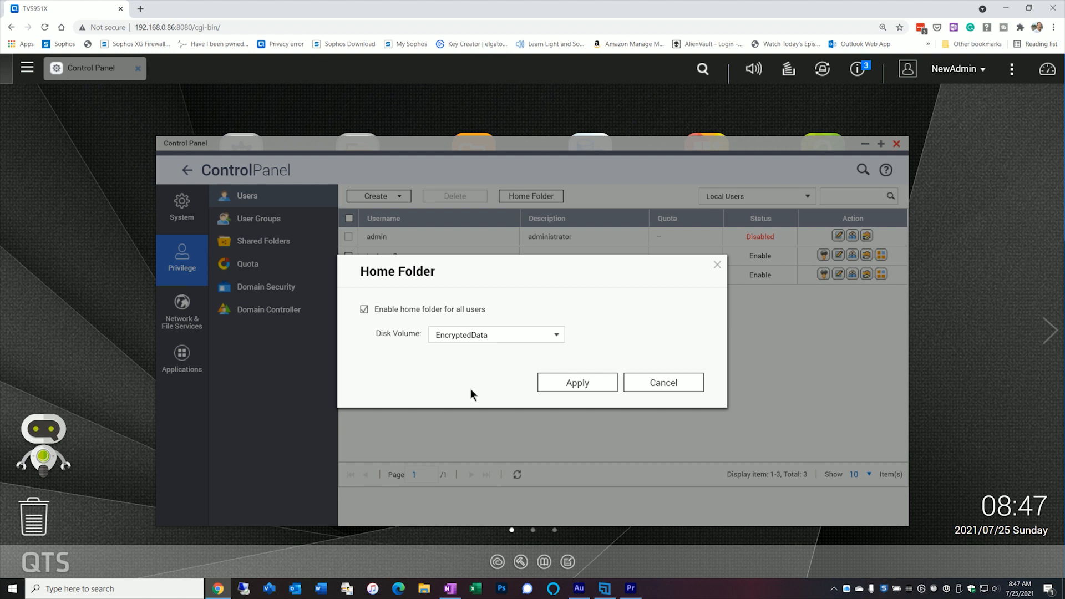
{"action": "mouse_move", "coordinate": [532, 384]}
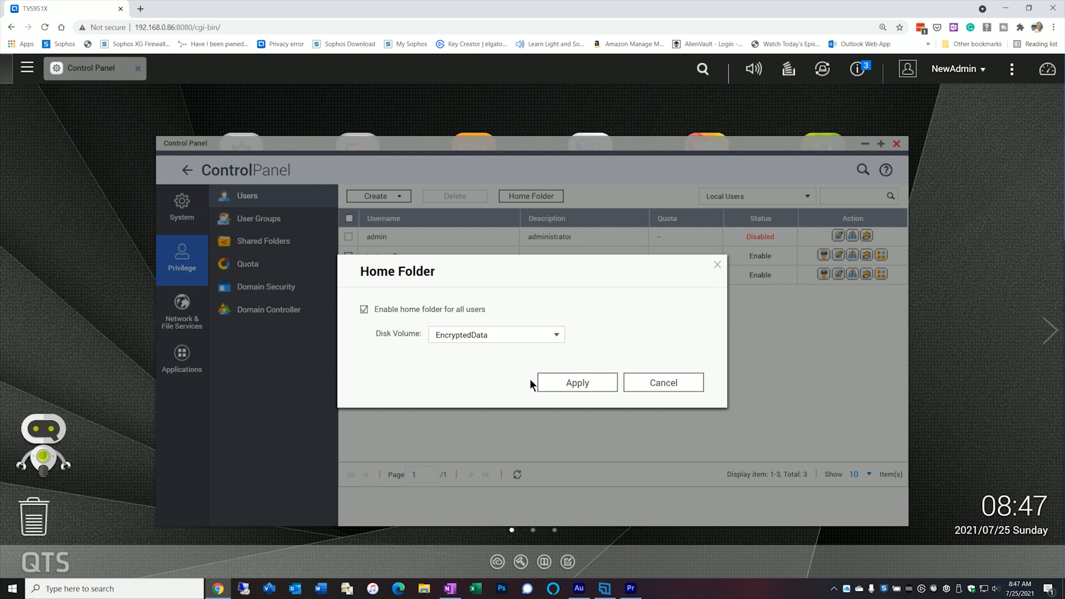
{"action": "mouse_move", "coordinate": [532, 381]}
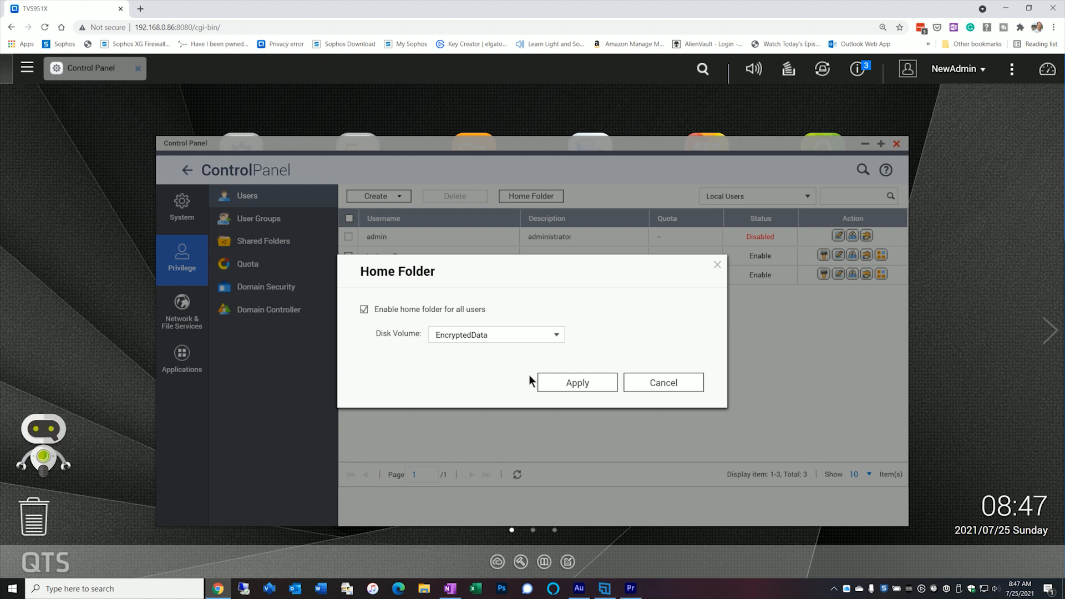
{"action": "mouse_move", "coordinate": [657, 385]}
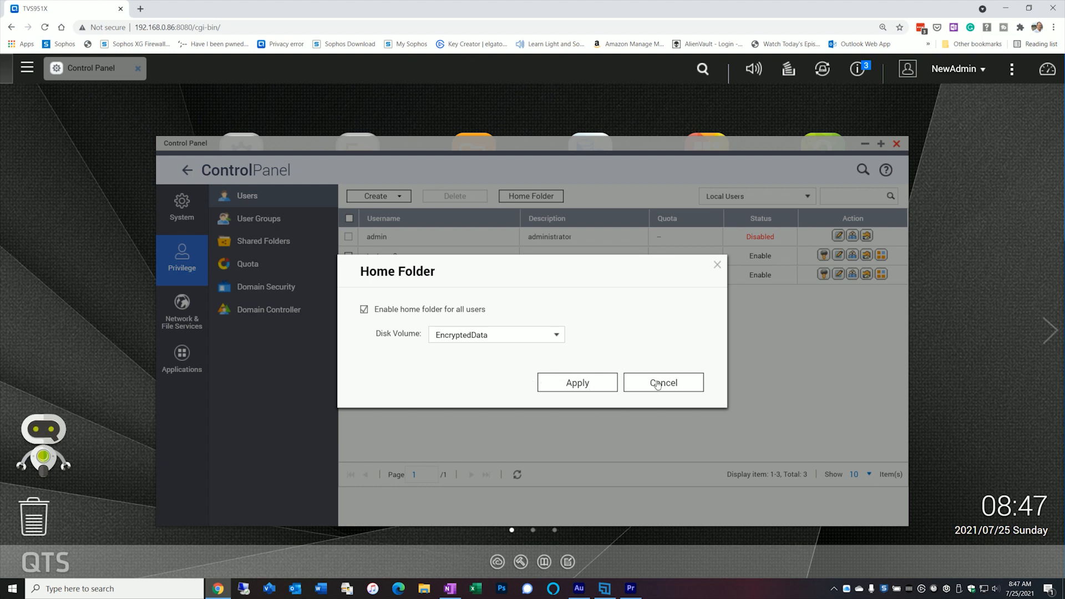
{"action": "left_click", "coordinate": [663, 382]}
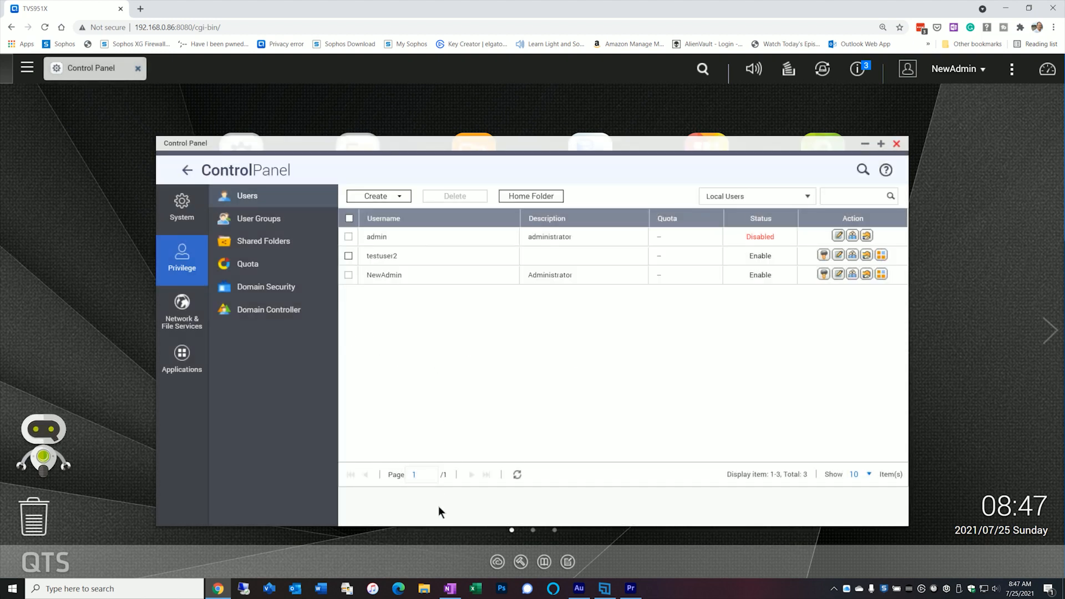
{"action": "mouse_move", "coordinate": [474, 139]}
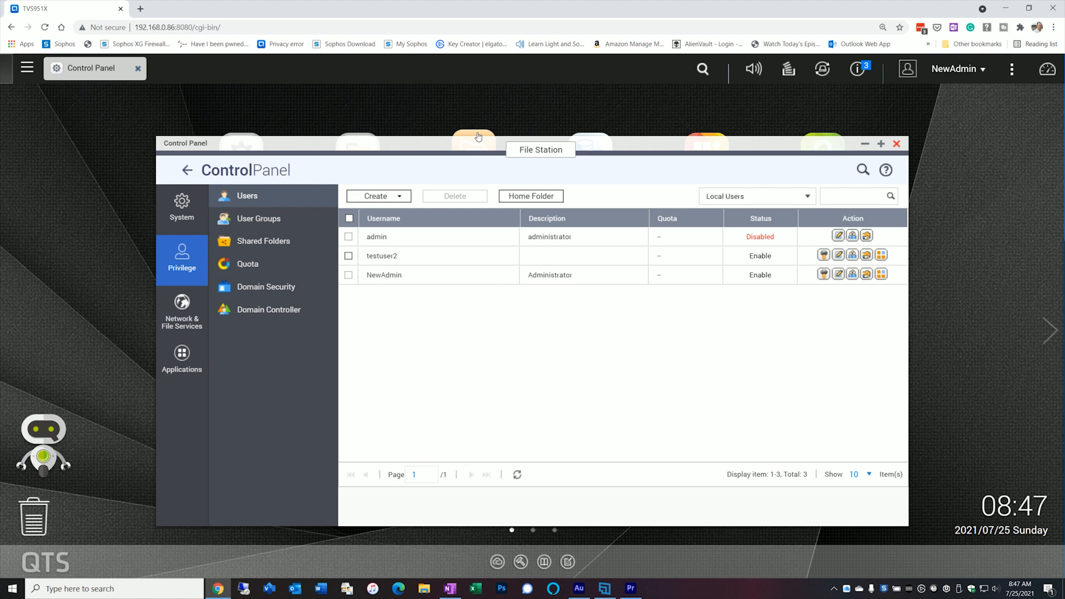
- Launch File Station from the desktop icon to browse EncryptedData > homes
{"action": "left_click", "coordinate": [474, 143]}
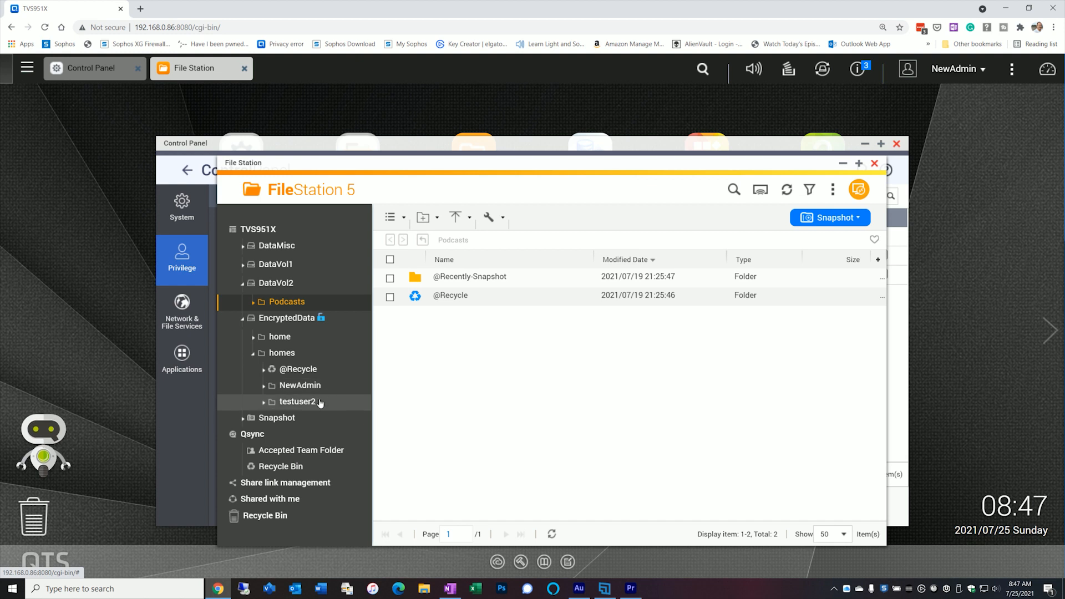
{"action": "mouse_move", "coordinate": [300, 385]}
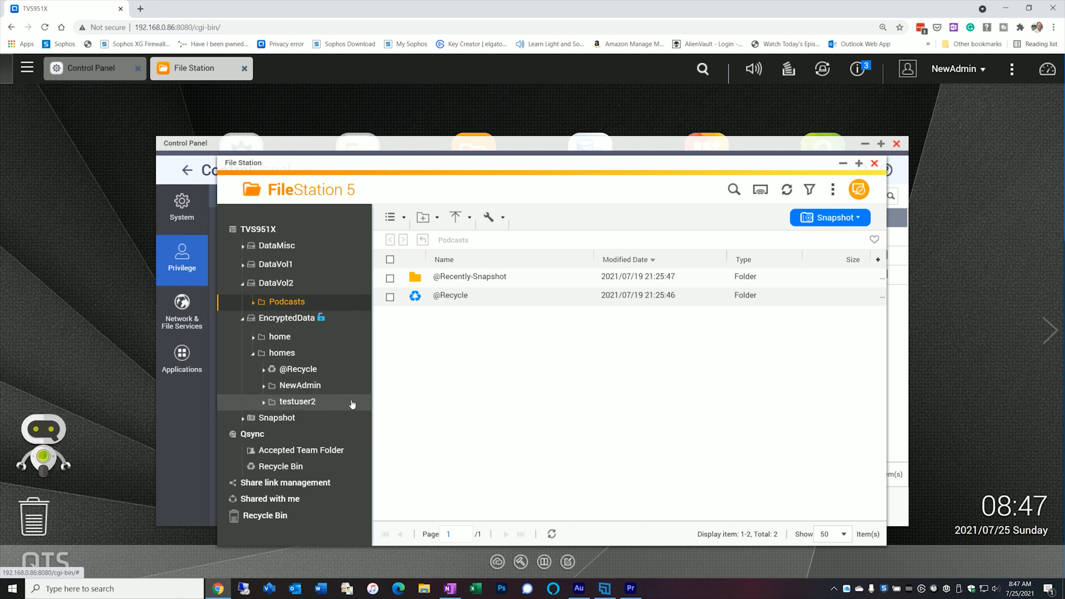
{"action": "mouse_move", "coordinate": [391, 405]}
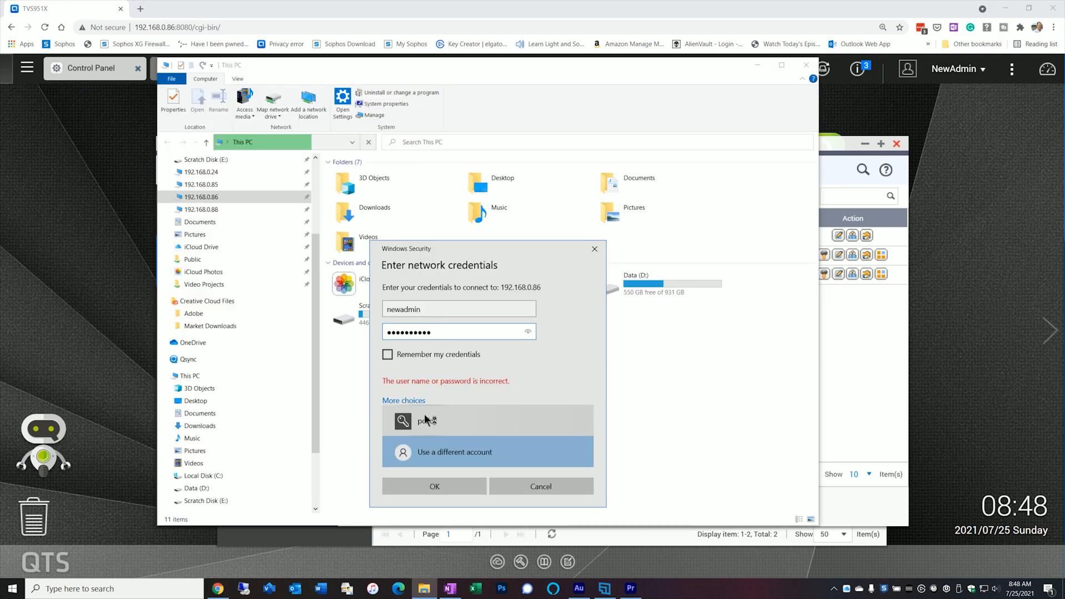
- Log in to the 192.168.0.86 share, check homes, then open the home share
{"action": "type", "text": "•"}
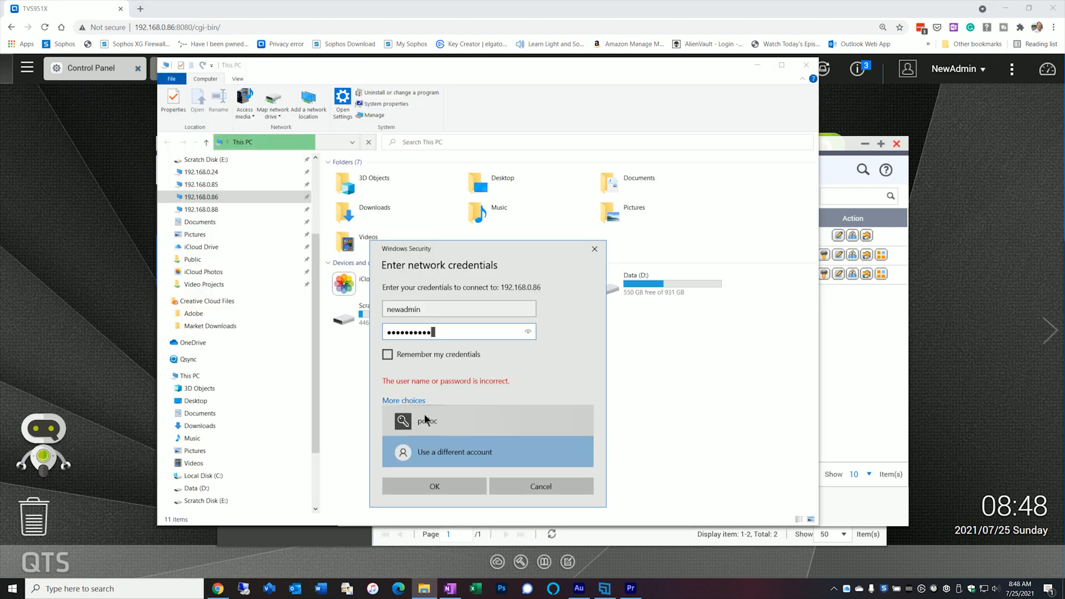
{"action": "left_click", "coordinate": [434, 487]}
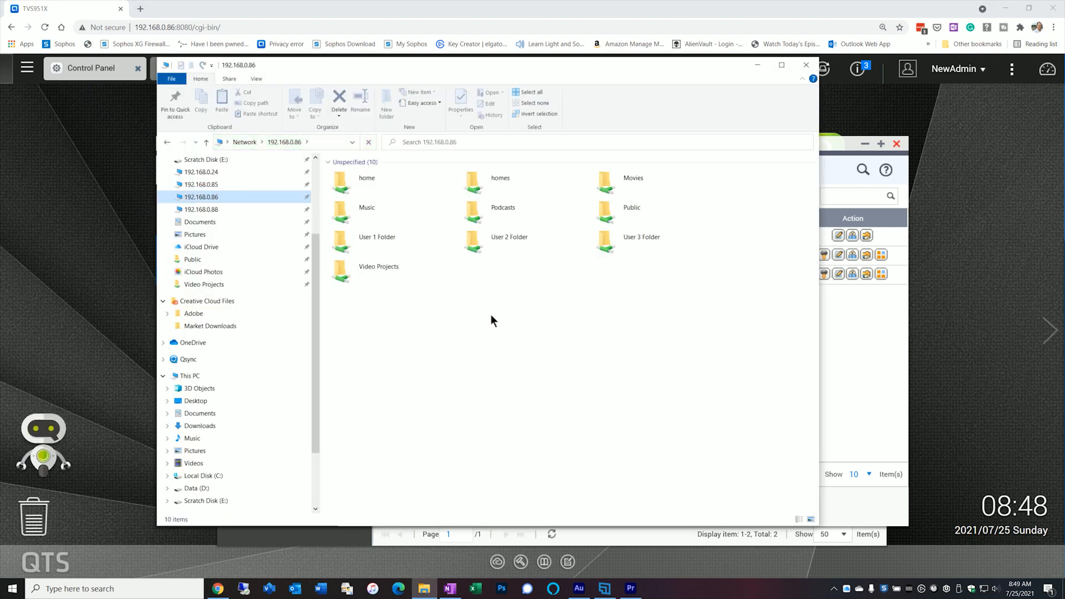
{"action": "left_click", "coordinate": [367, 180]}
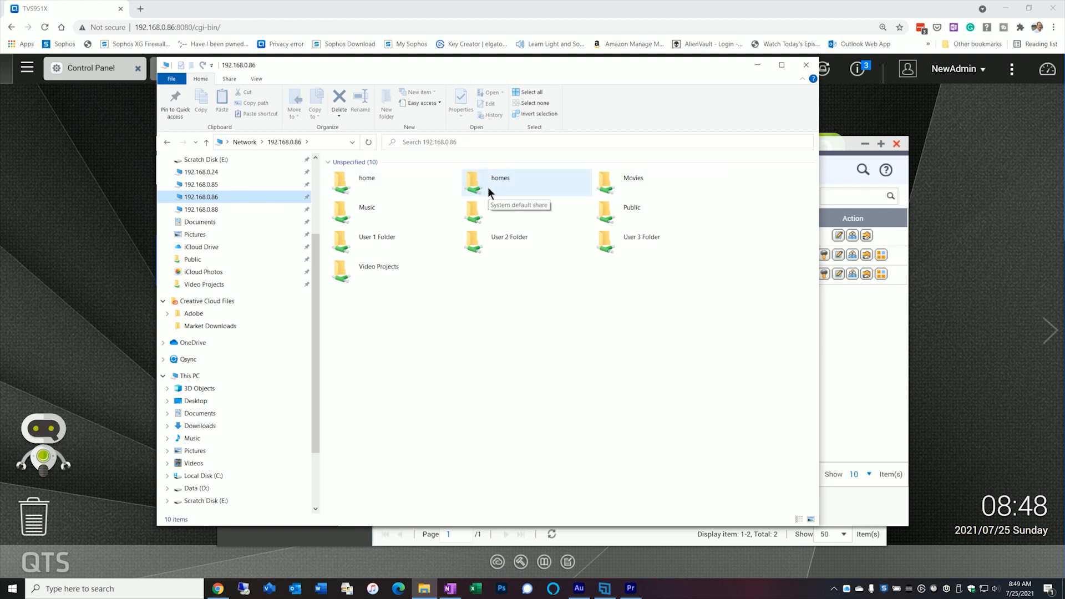
{"action": "mouse_move", "coordinate": [496, 193]}
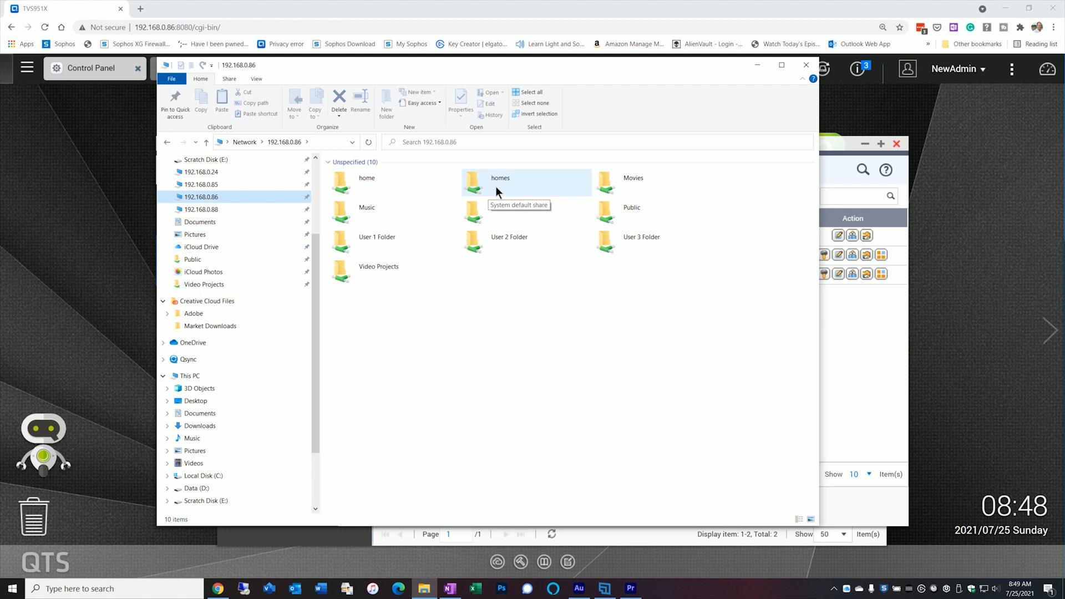
{"action": "double_click", "coordinate": [500, 179]}
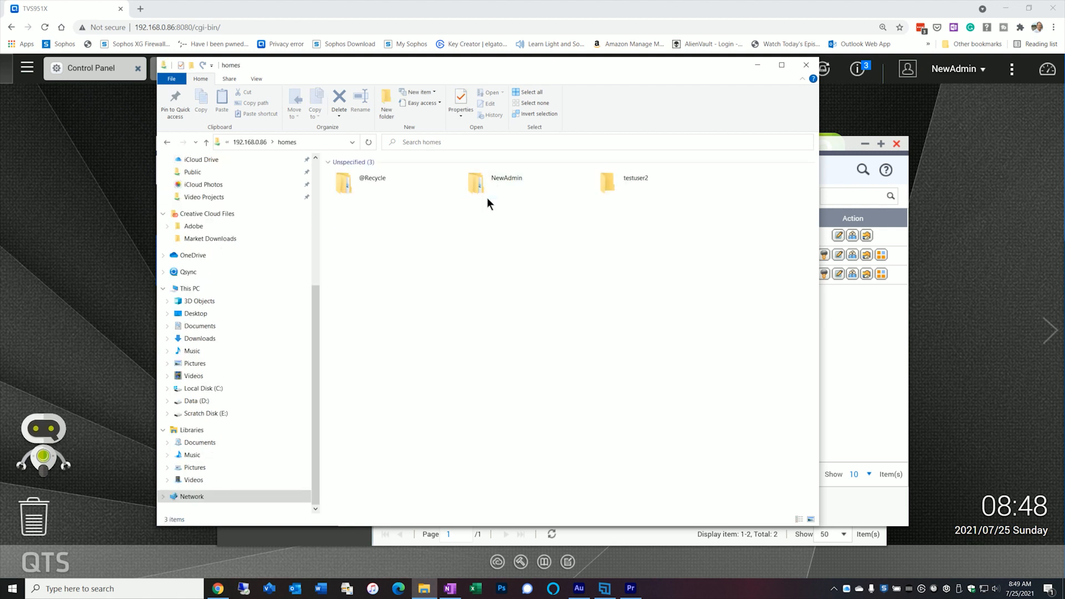
{"action": "mouse_move", "coordinate": [558, 226]}
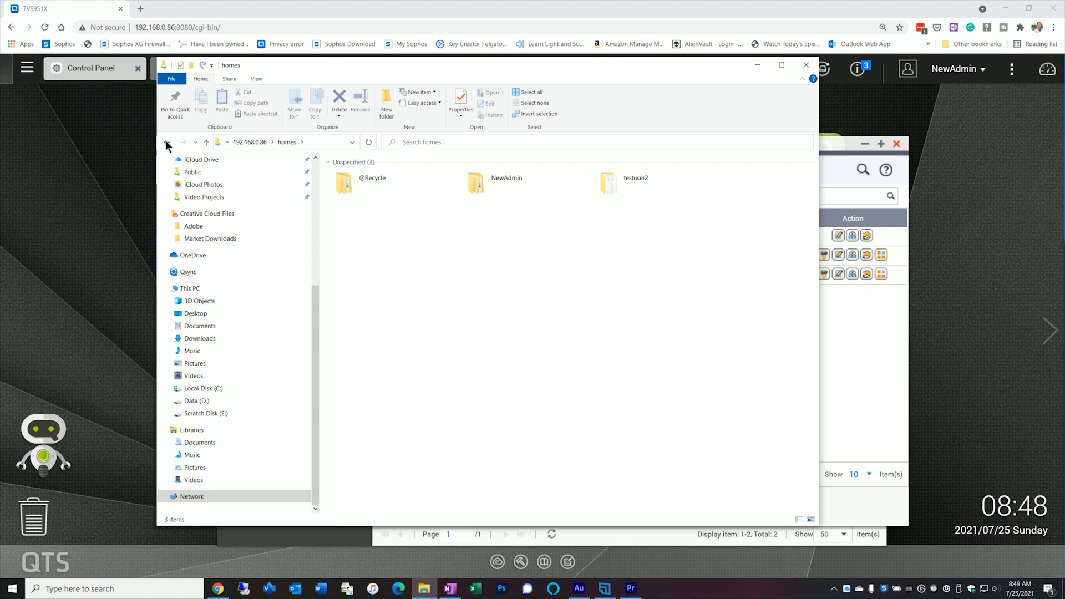
{"action": "left_click", "coordinate": [167, 143]}
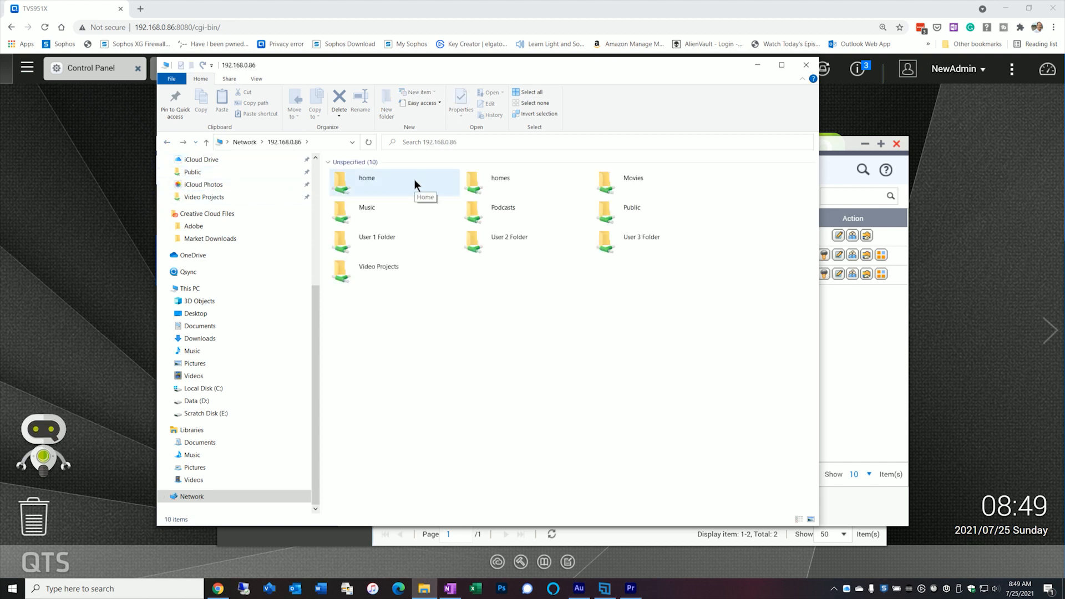
{"action": "mouse_move", "coordinate": [433, 186]}
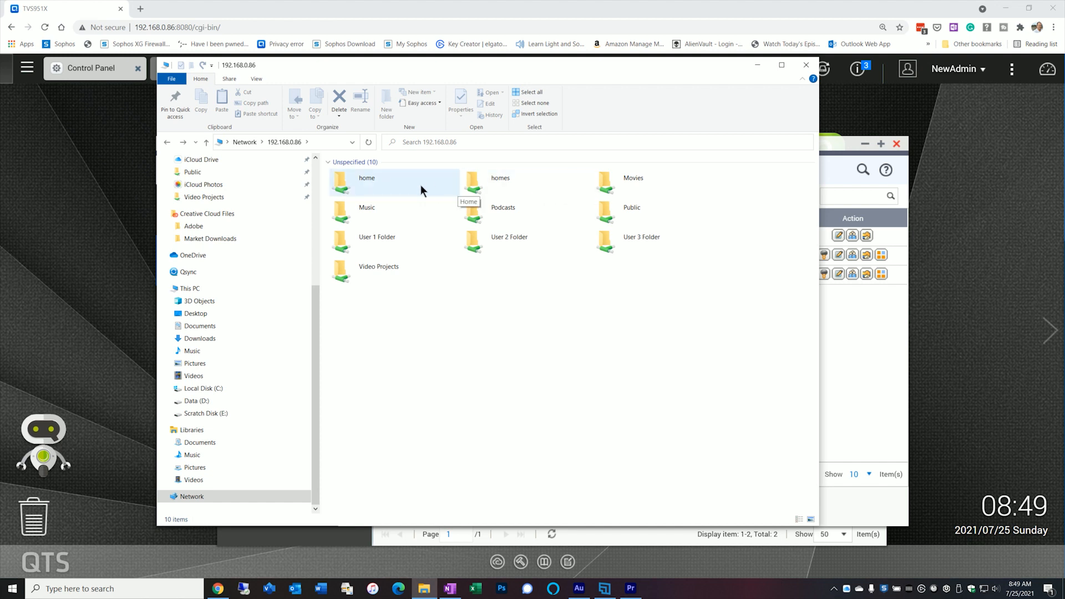
{"action": "double_click", "coordinate": [367, 182]}
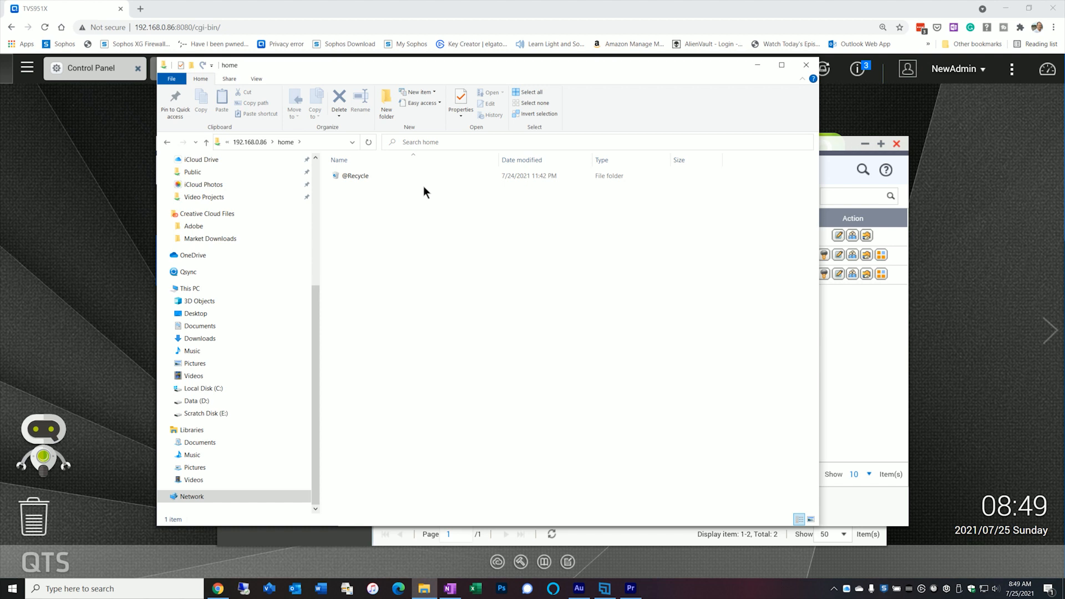
{"action": "mouse_move", "coordinate": [465, 248]}
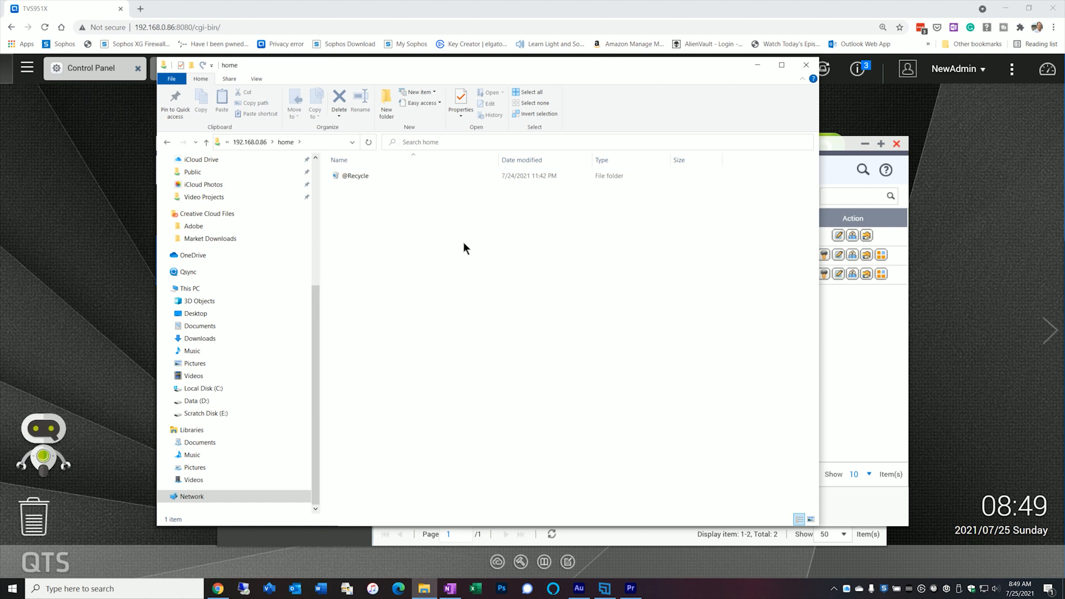
{"action": "mouse_move", "coordinate": [801, 80]}
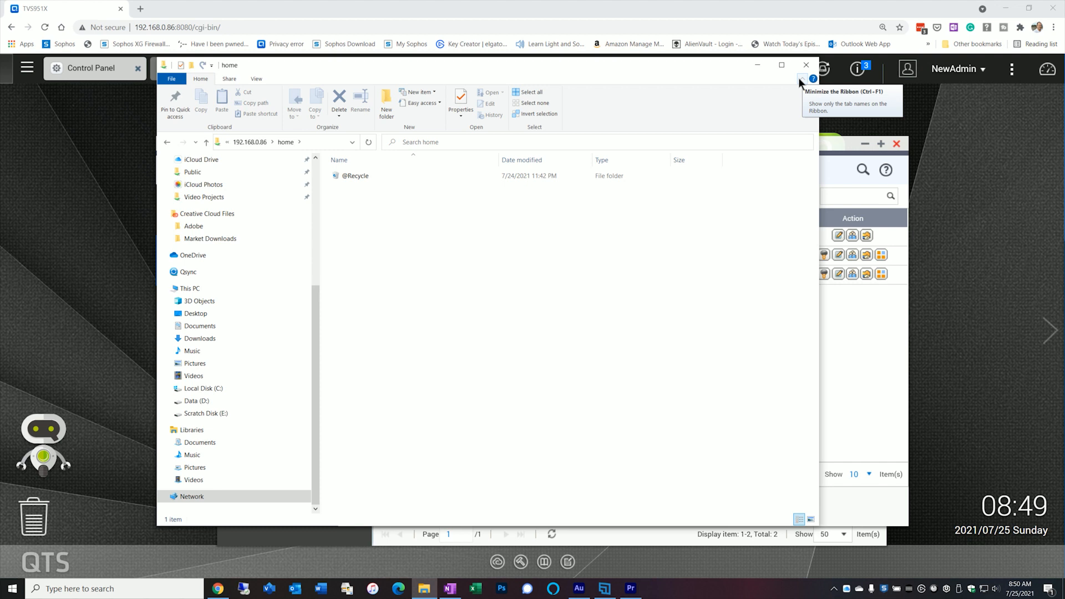
{"action": "mouse_move", "coordinate": [846, 68]}
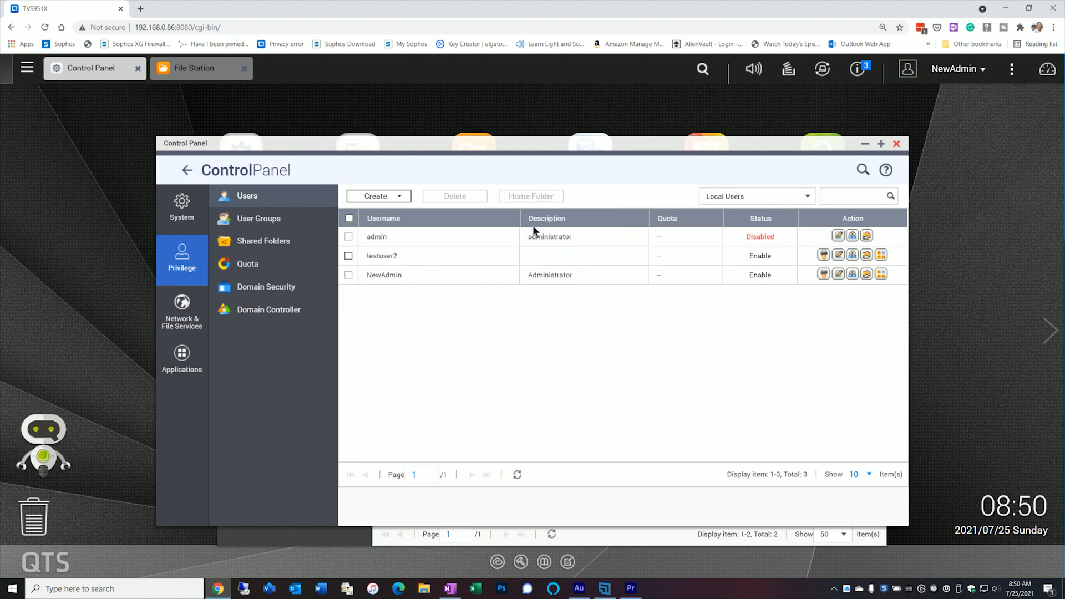
- Reopen the Home Folder settings in Control Panel > Users
{"action": "left_click", "coordinate": [530, 196]}
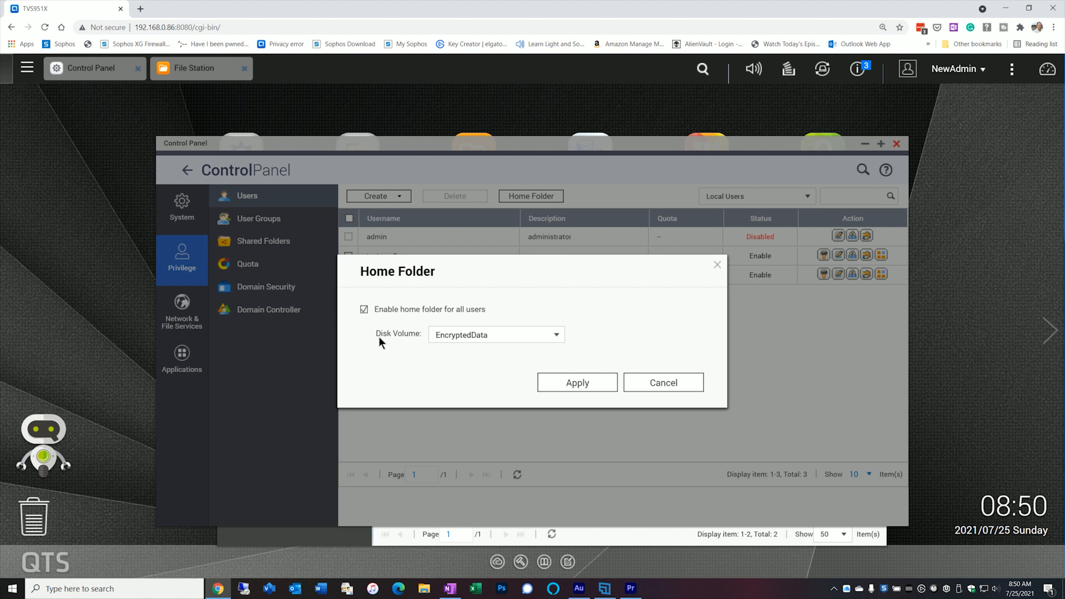
{"action": "mouse_move", "coordinate": [467, 346]}
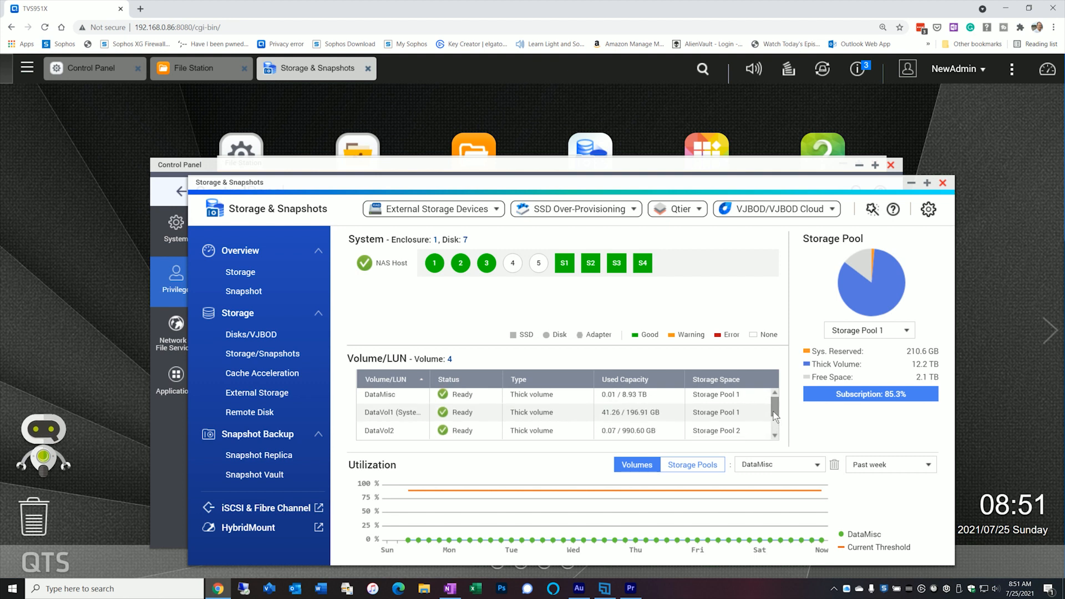
- Scroll the Storage & Snapshots volume list down to EncryptedData
{"action": "scroll", "scroll_direction": "down", "scroll_amount": 3}
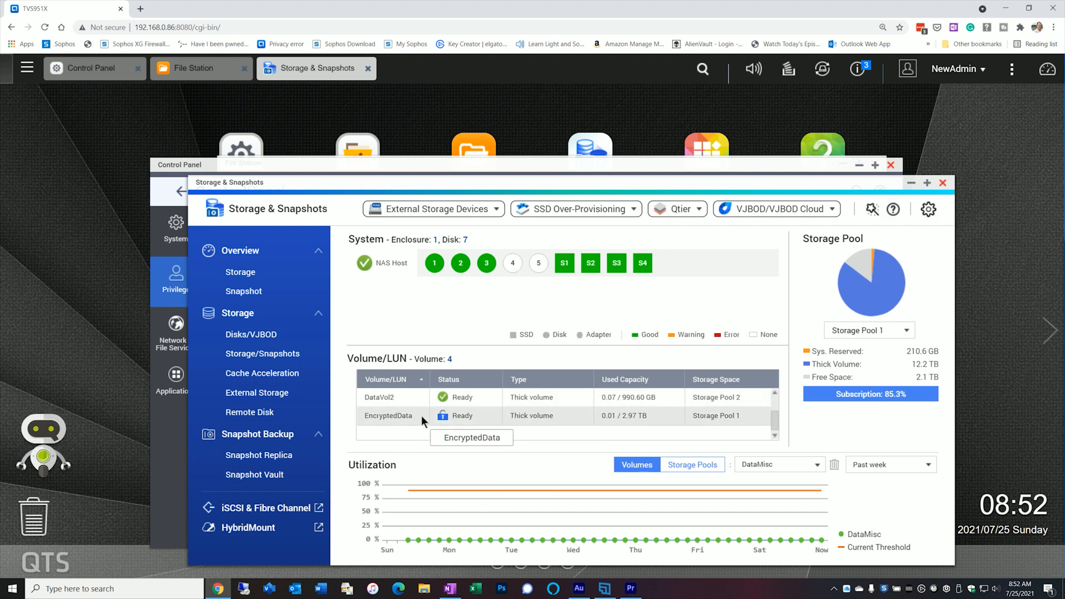
{"action": "mouse_move", "coordinate": [704, 263]}
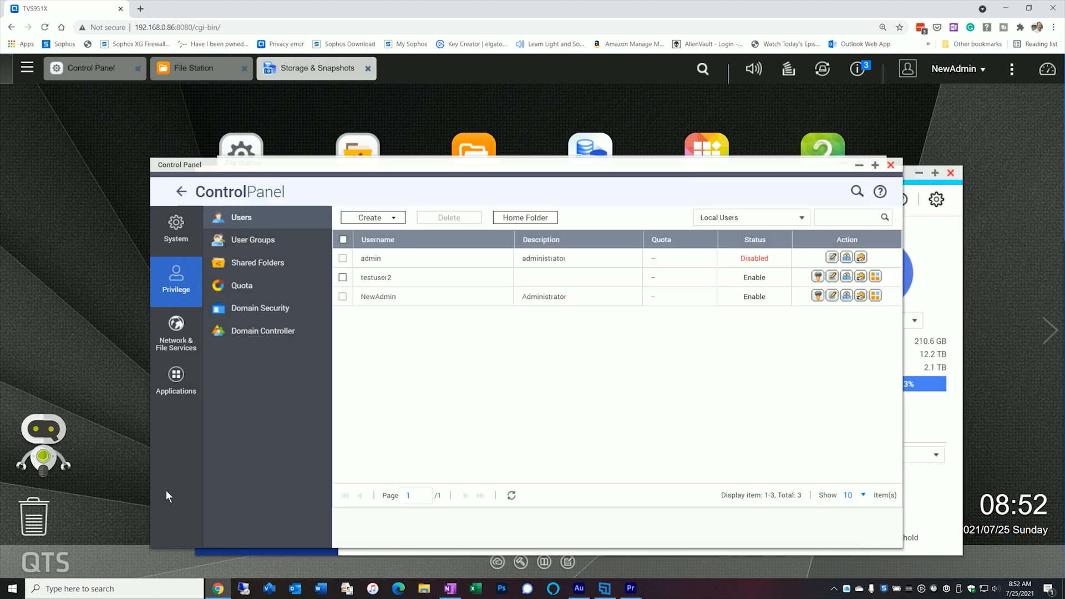
- Review the Home Folder Disk Volume dropdown, then reopen Home Folder settings
{"action": "left_click", "coordinate": [525, 218]}
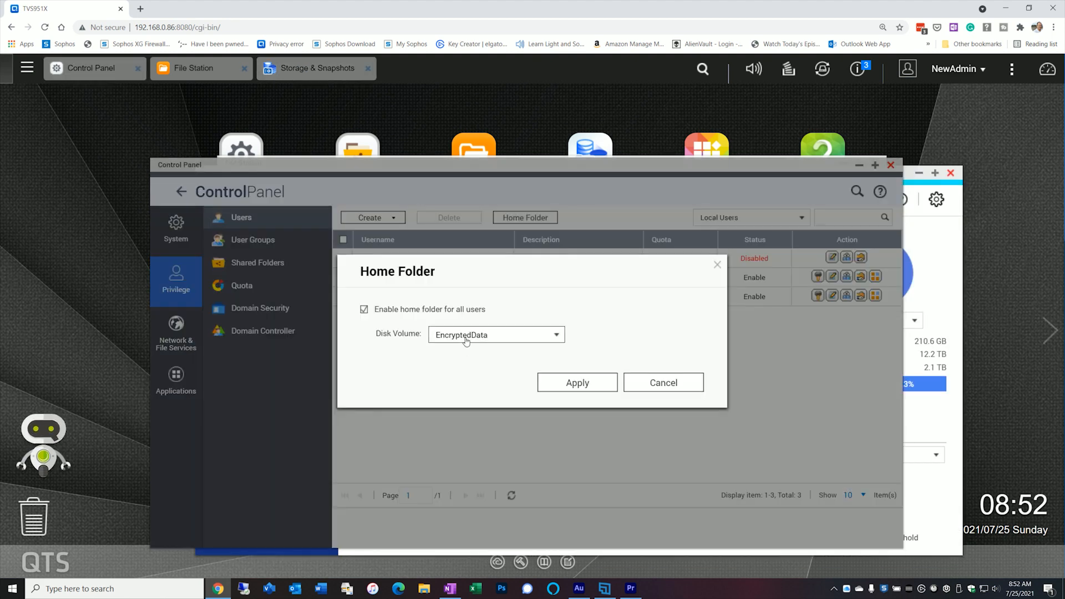
{"action": "left_click", "coordinate": [496, 334]}
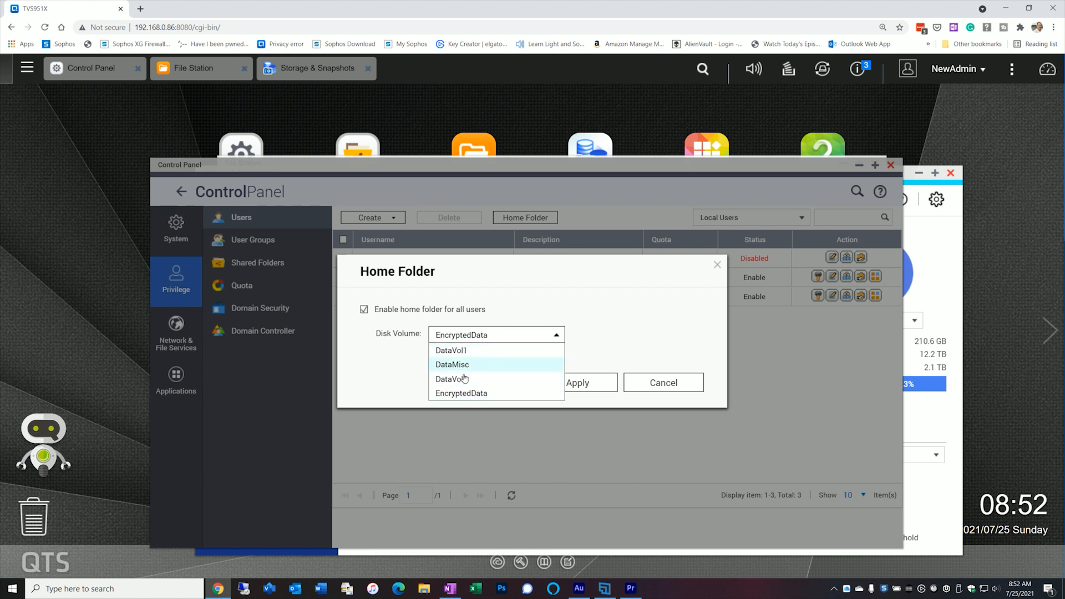
{"action": "mouse_move", "coordinate": [493, 393]}
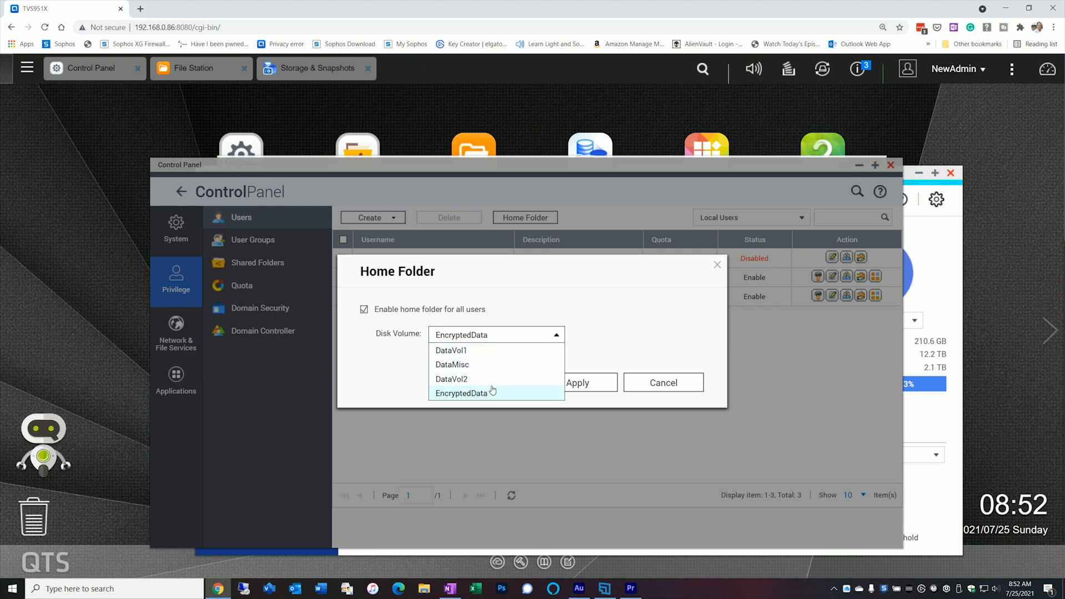
{"action": "mouse_move", "coordinate": [451, 350]}
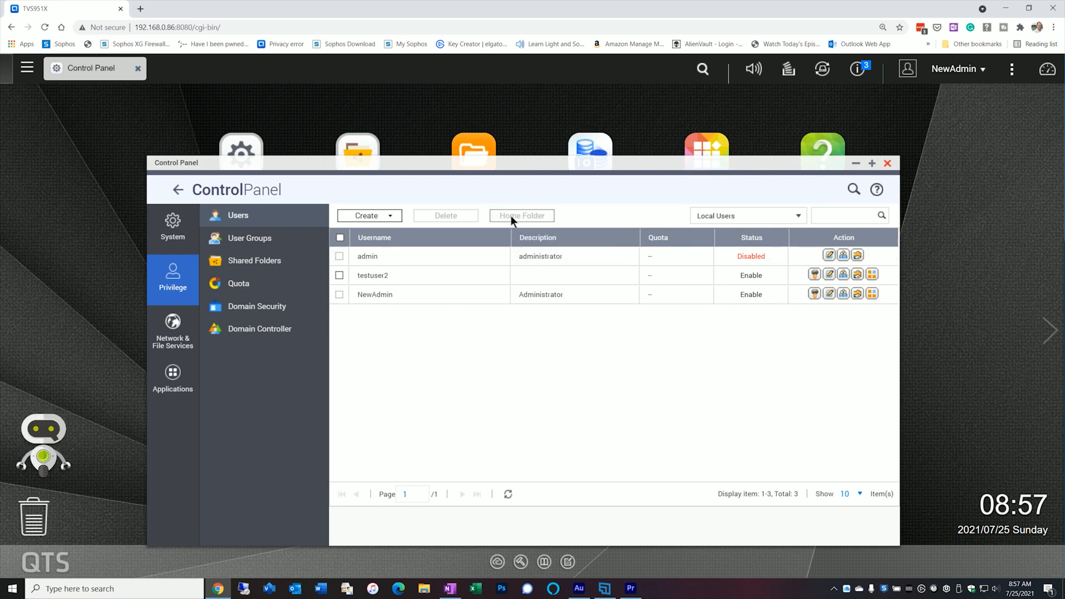
{"action": "left_click", "coordinate": [521, 215]}
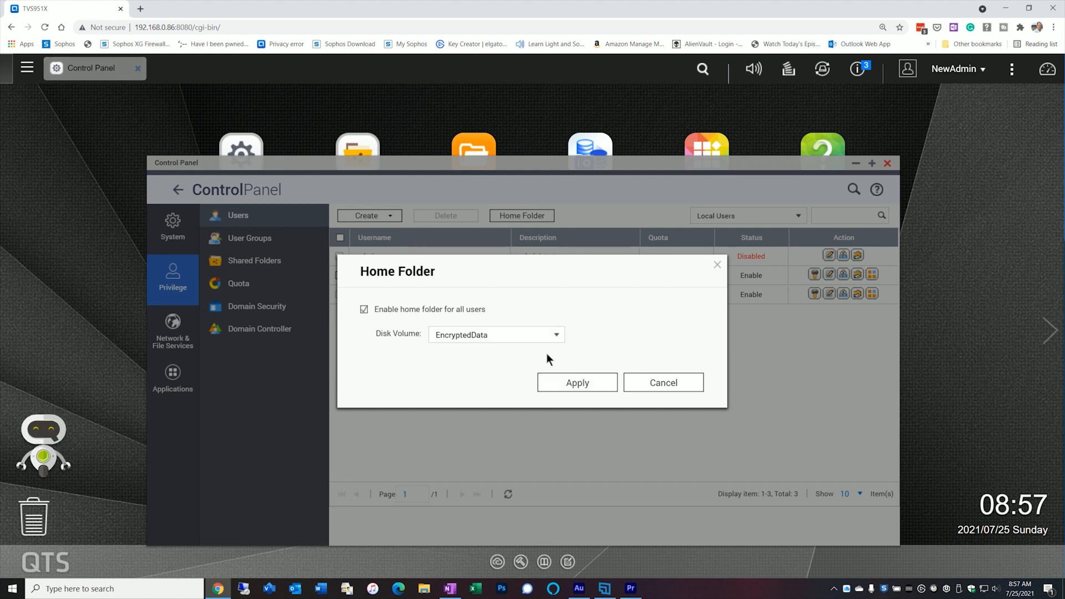